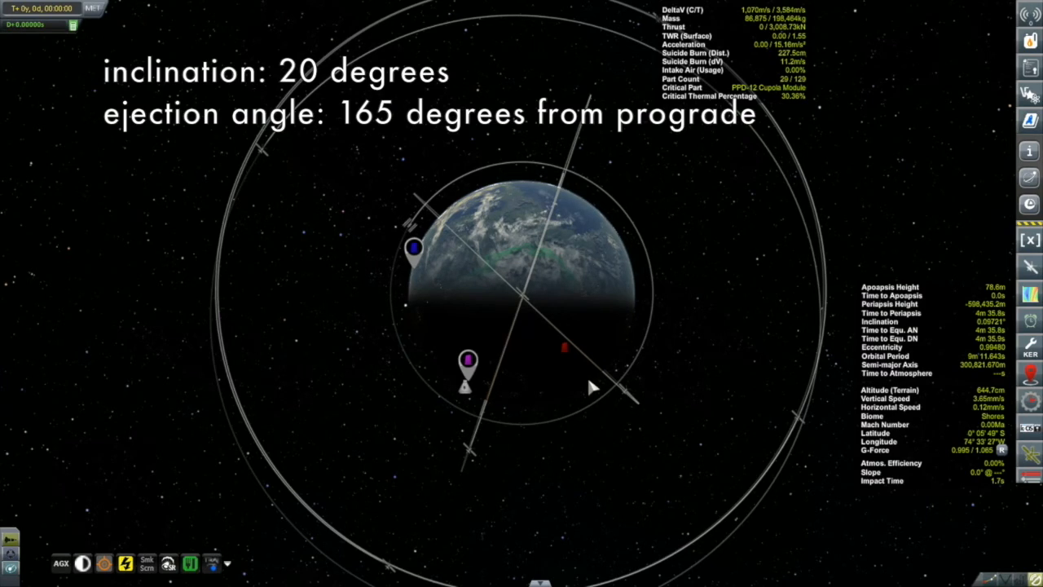
pyautogui.moveTo(570, 404)
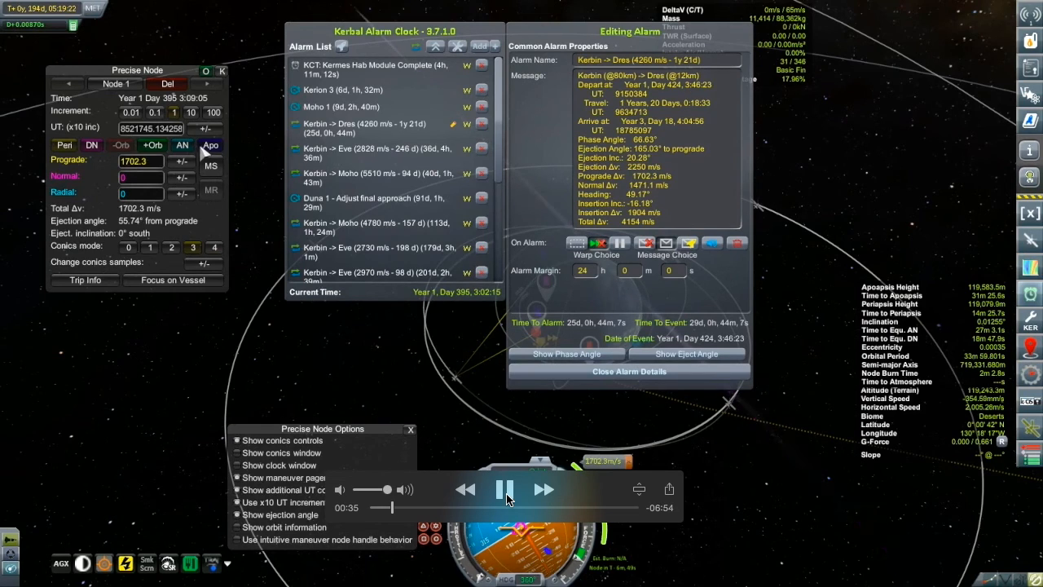
pyautogui.click(152, 145)
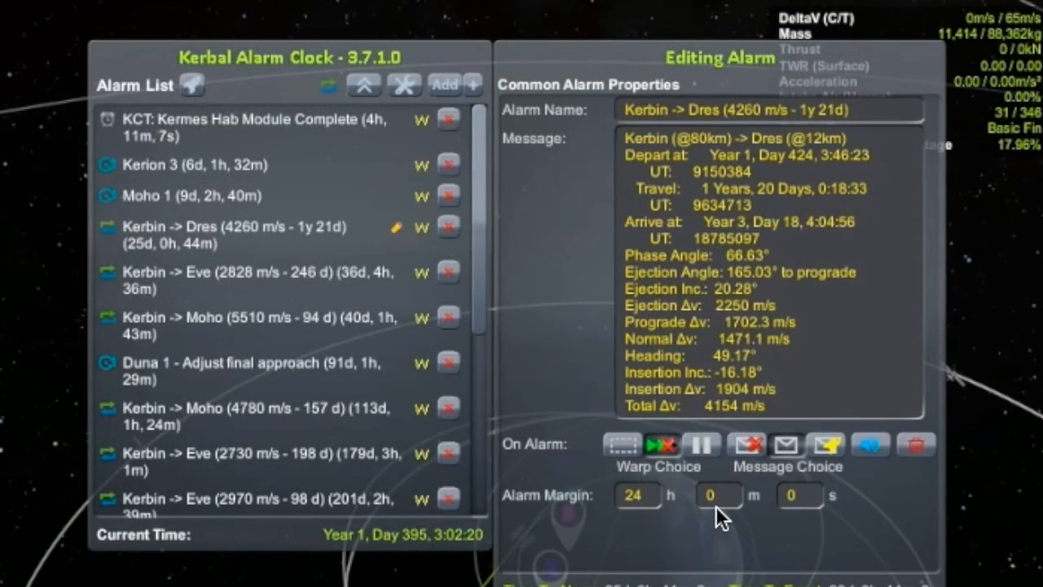
pyautogui.moveTo(697, 318)
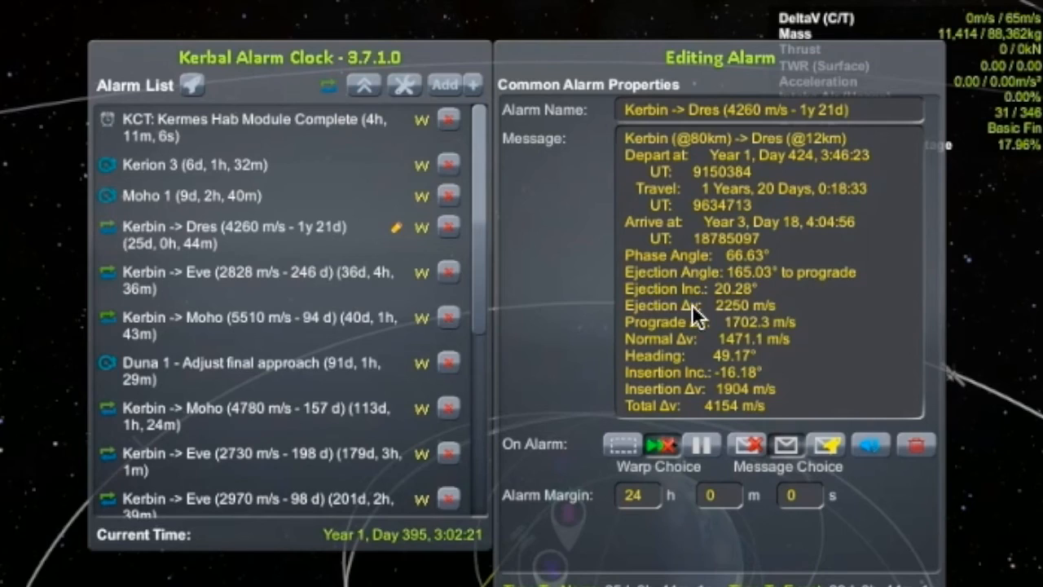
pyautogui.moveTo(634, 204)
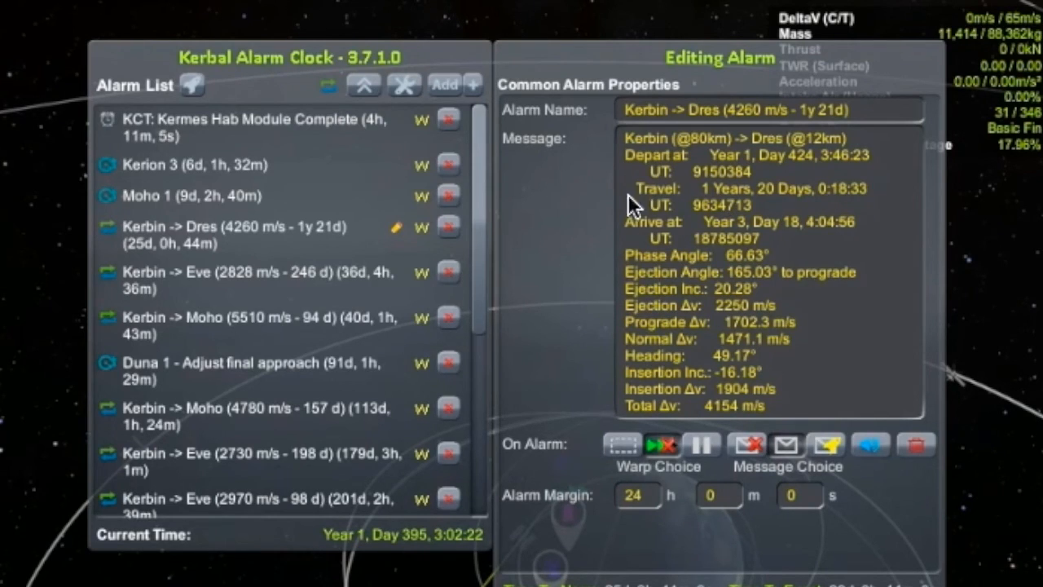
pyautogui.moveTo(1014, 378)
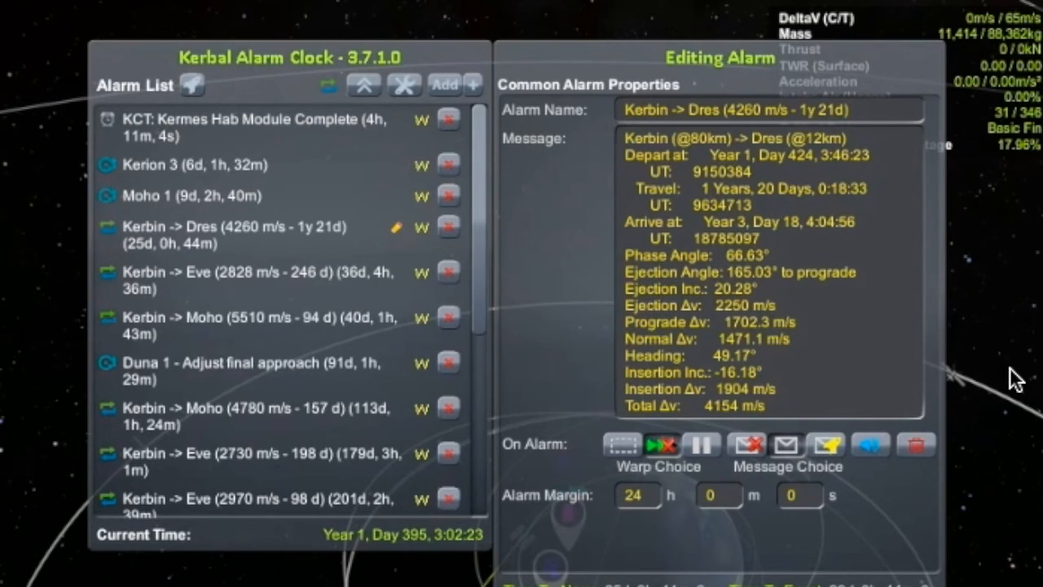
pyautogui.moveTo(636, 196)
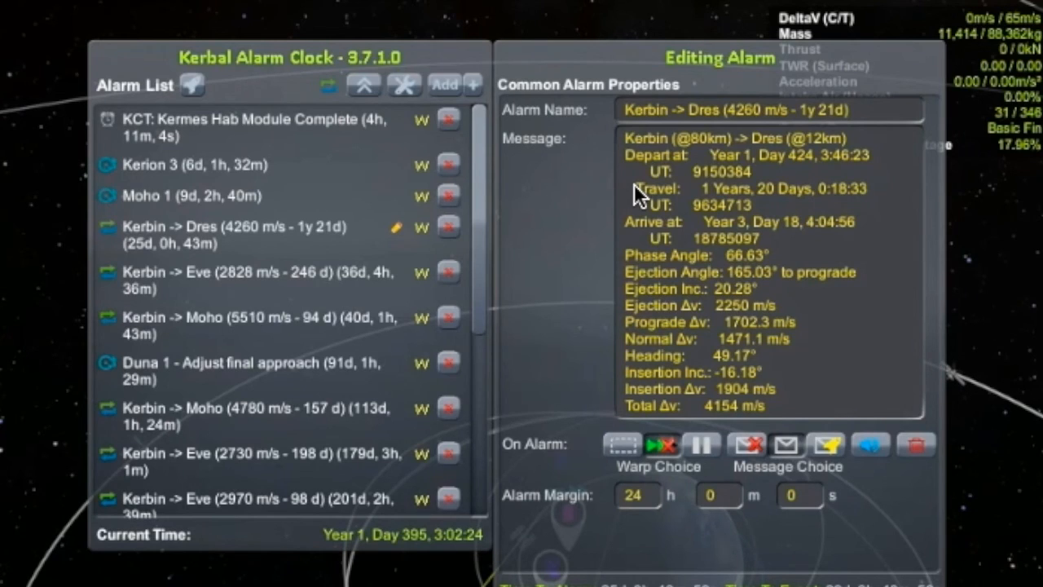
pyautogui.moveTo(530, 182)
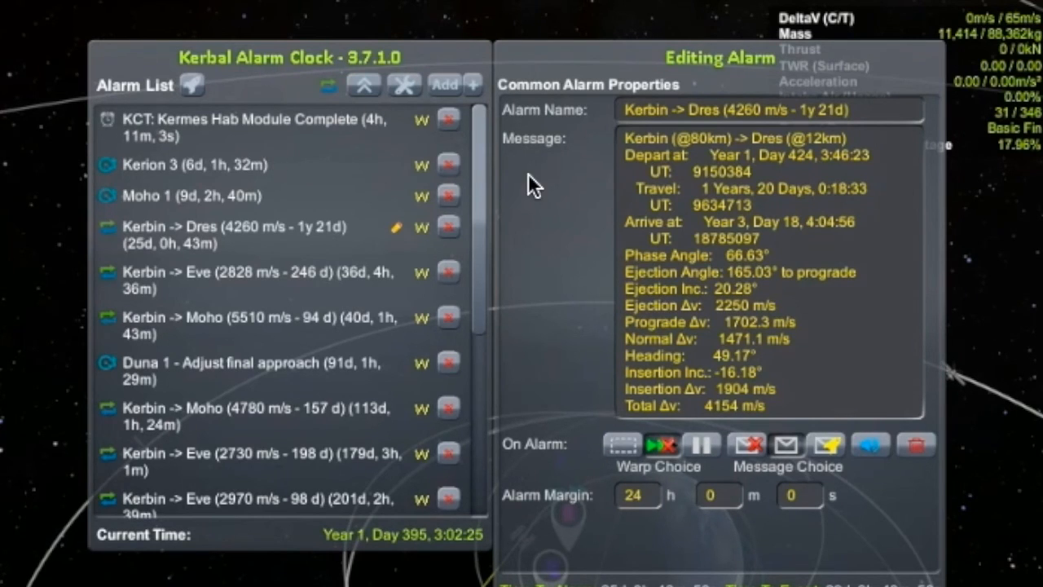
pyautogui.moveTo(277, 258)
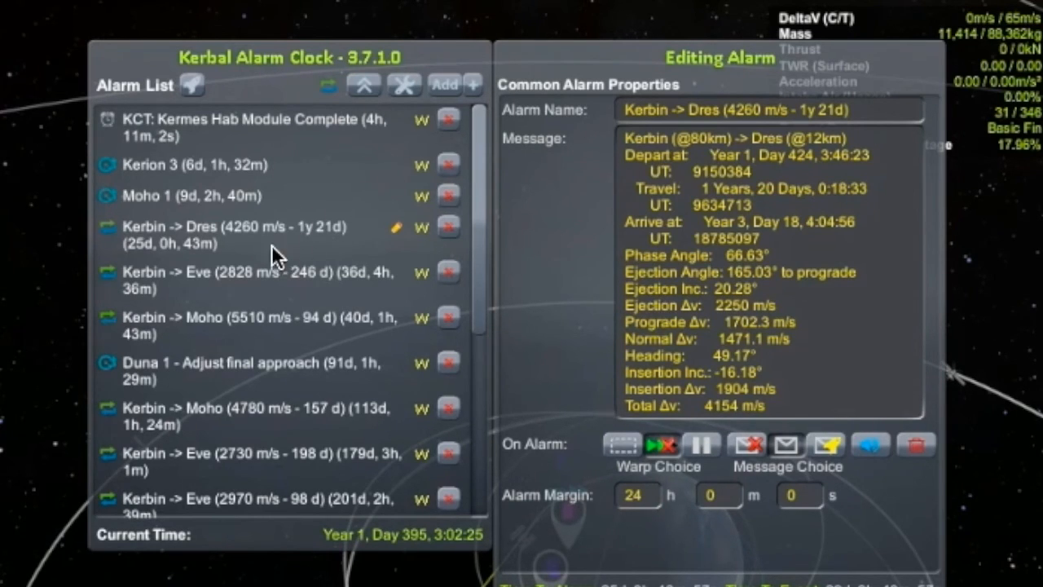
pyautogui.moveTo(318, 248)
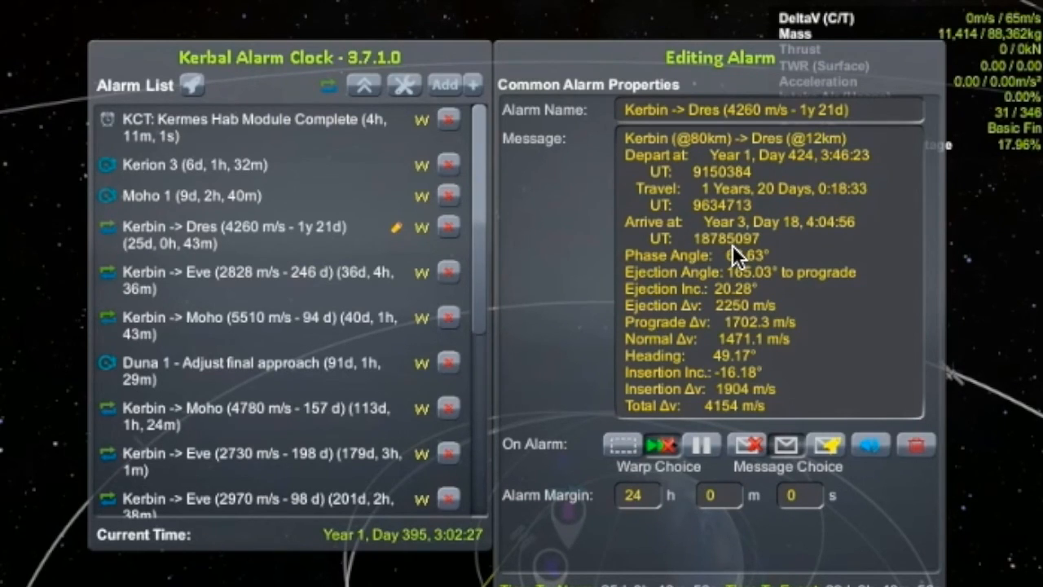
pyautogui.moveTo(750, 293)
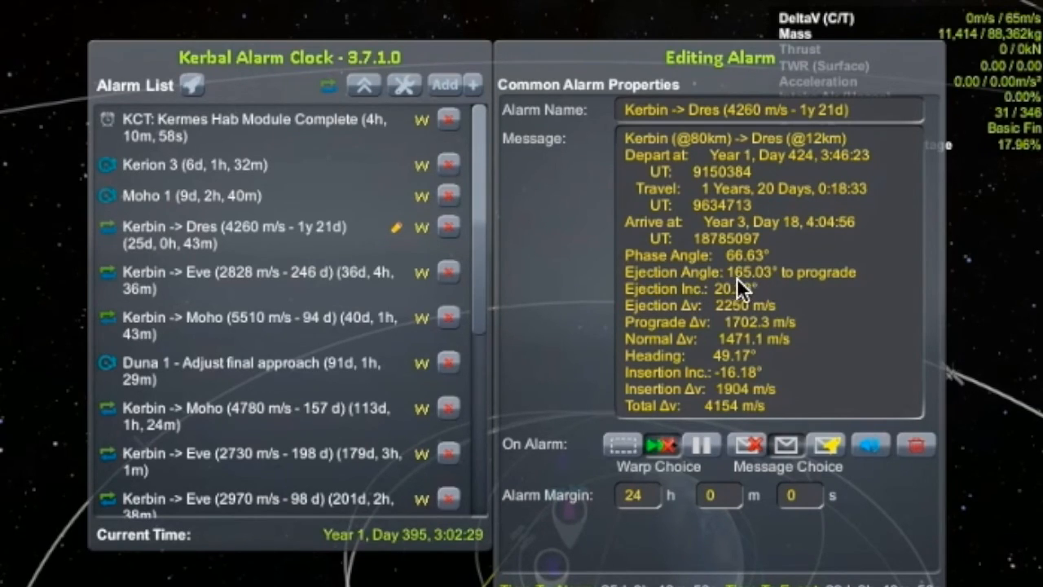
pyautogui.moveTo(805, 294)
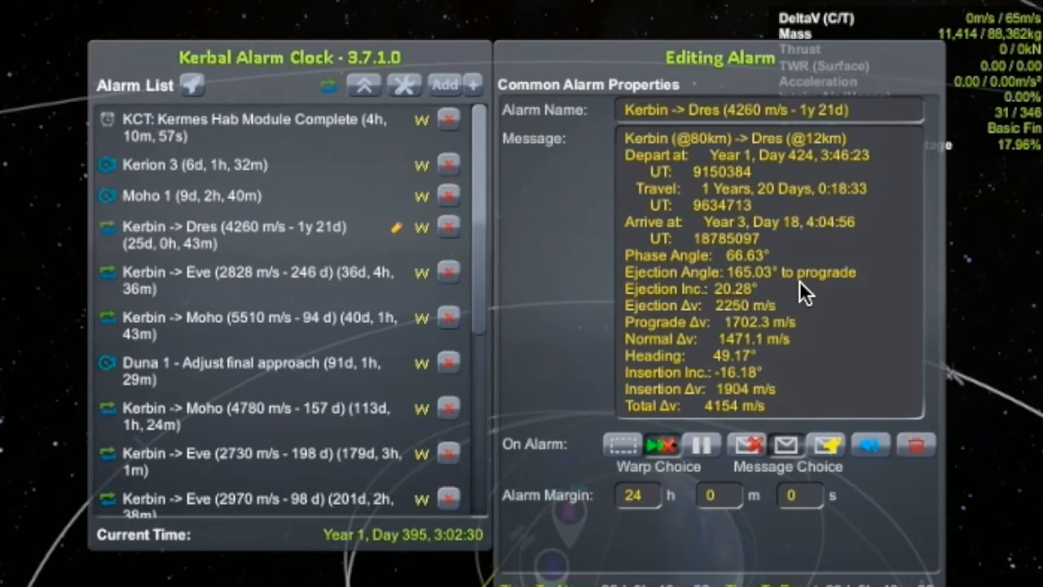
pyautogui.moveTo(832, 296)
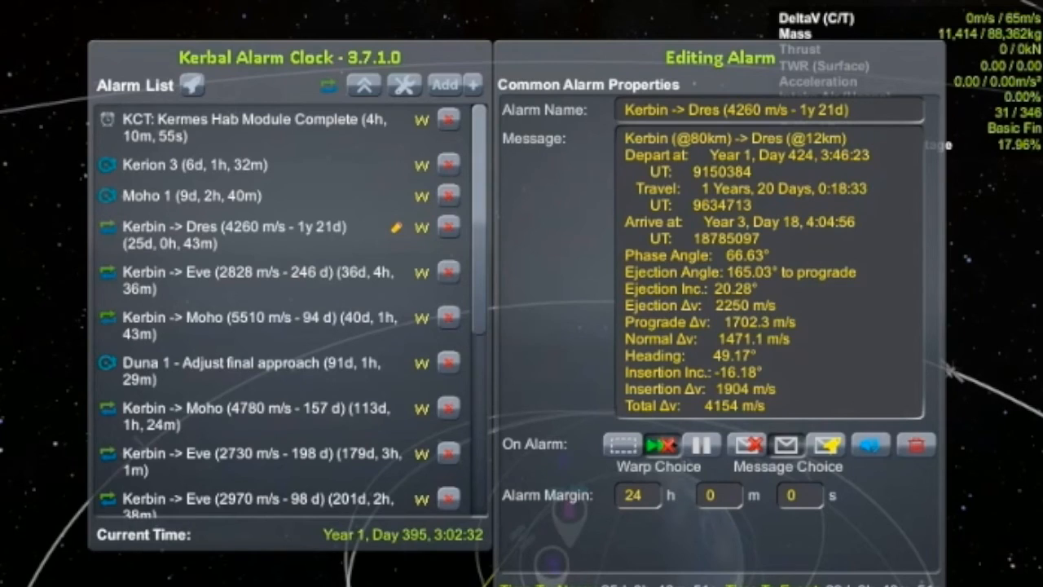
pyautogui.moveTo(672, 323)
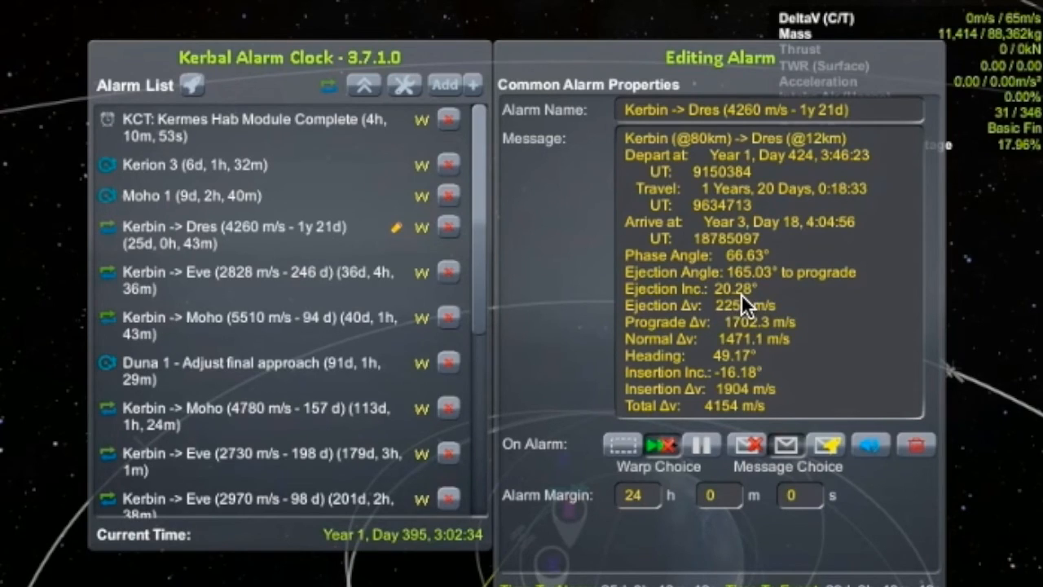
pyautogui.moveTo(765, 341)
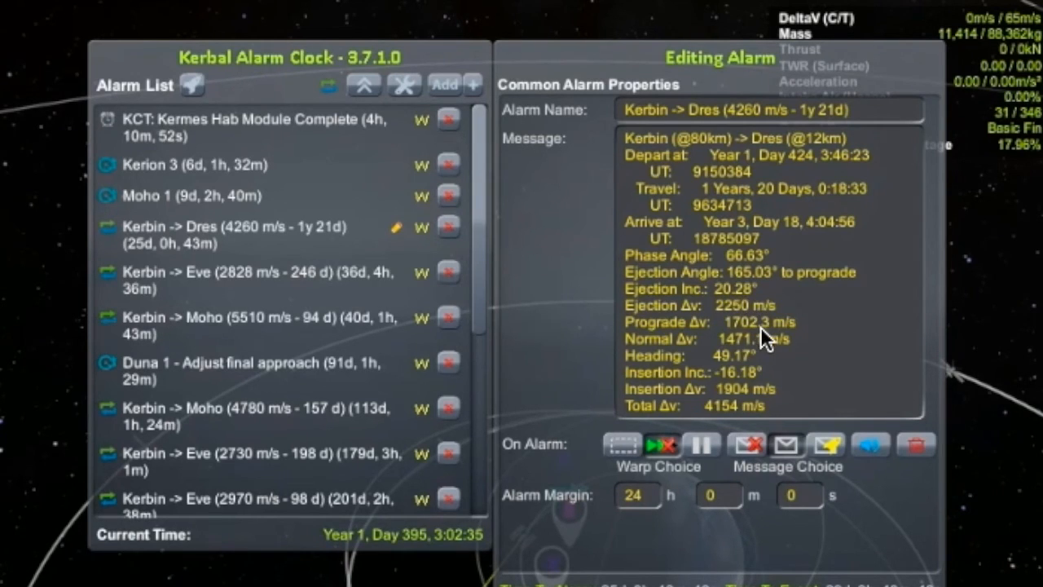
pyautogui.moveTo(815, 318)
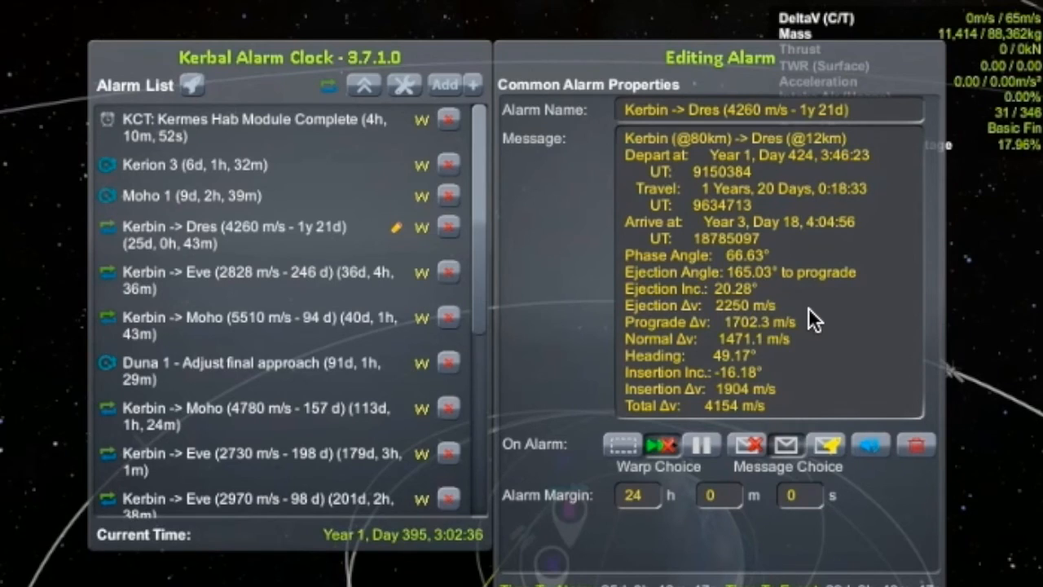
pyautogui.moveTo(766, 302)
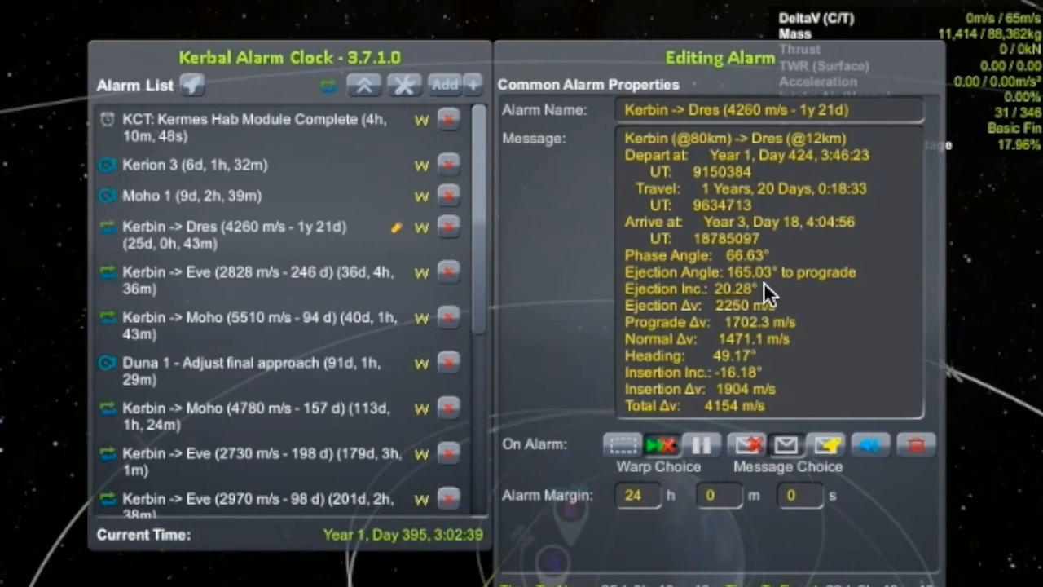
pyautogui.moveTo(763, 306)
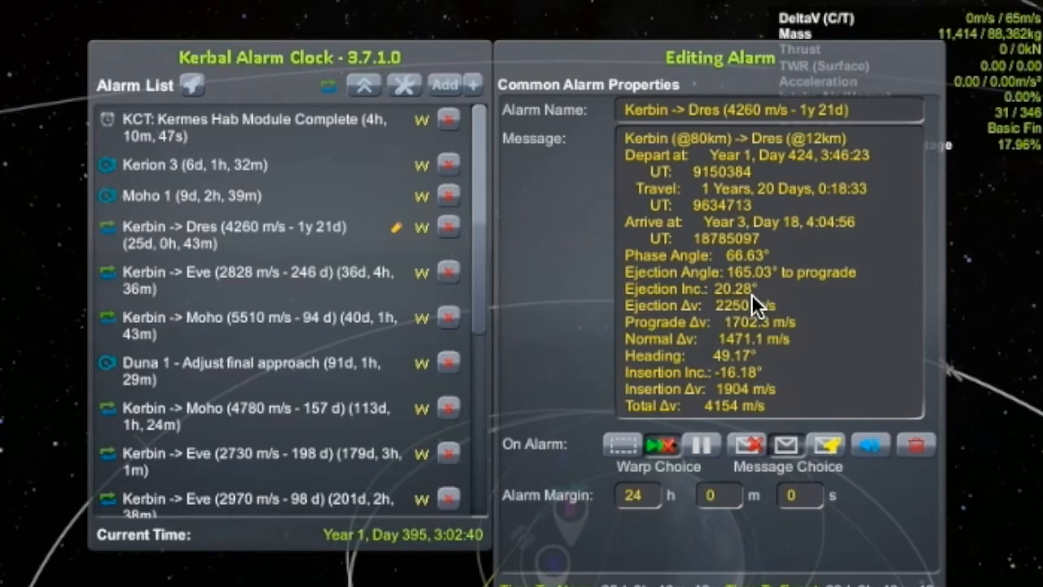
pyautogui.moveTo(753, 307)
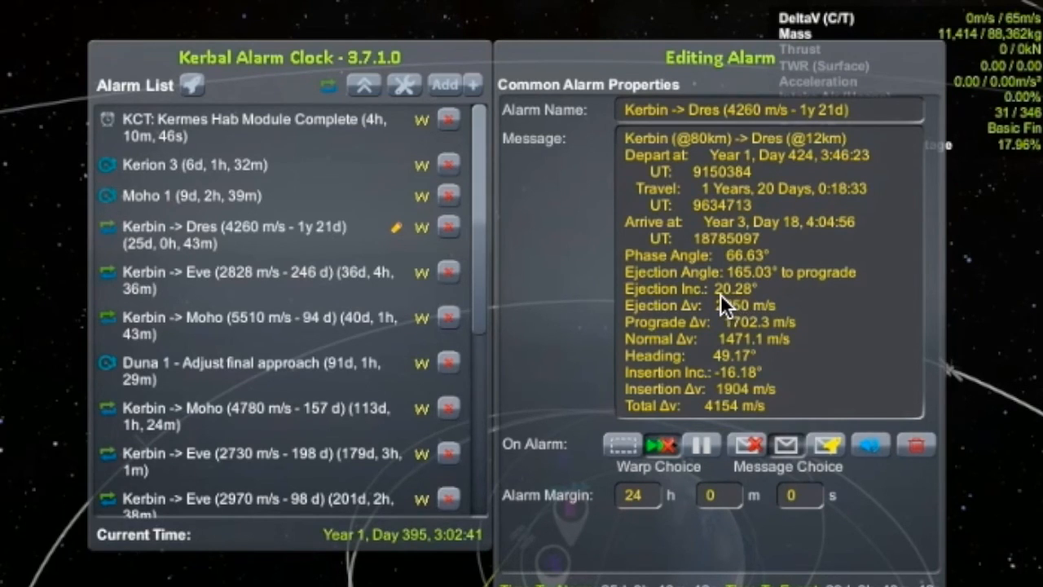
pyautogui.moveTo(727, 306)
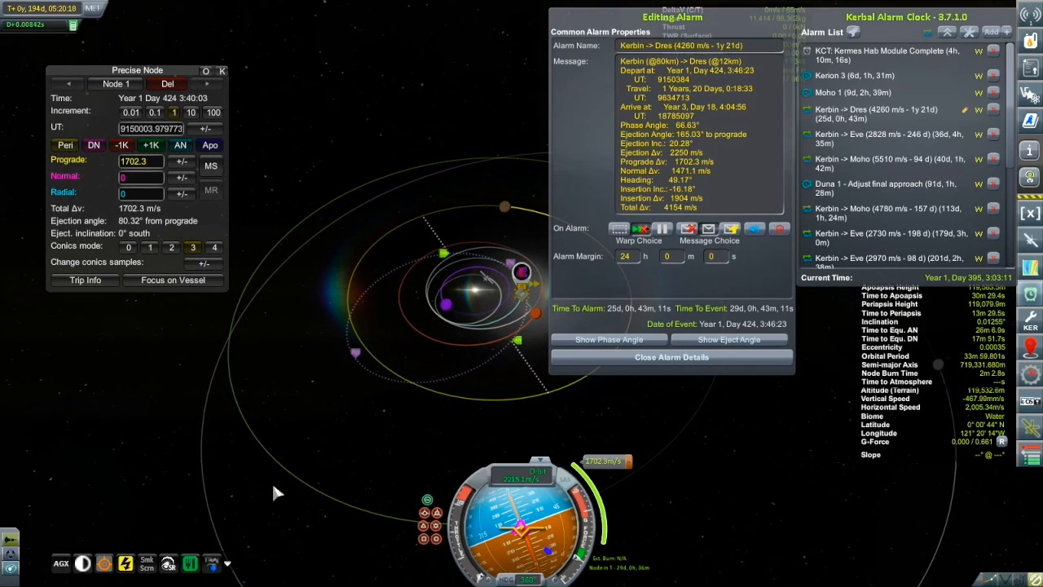
pyautogui.moveTo(261, 486)
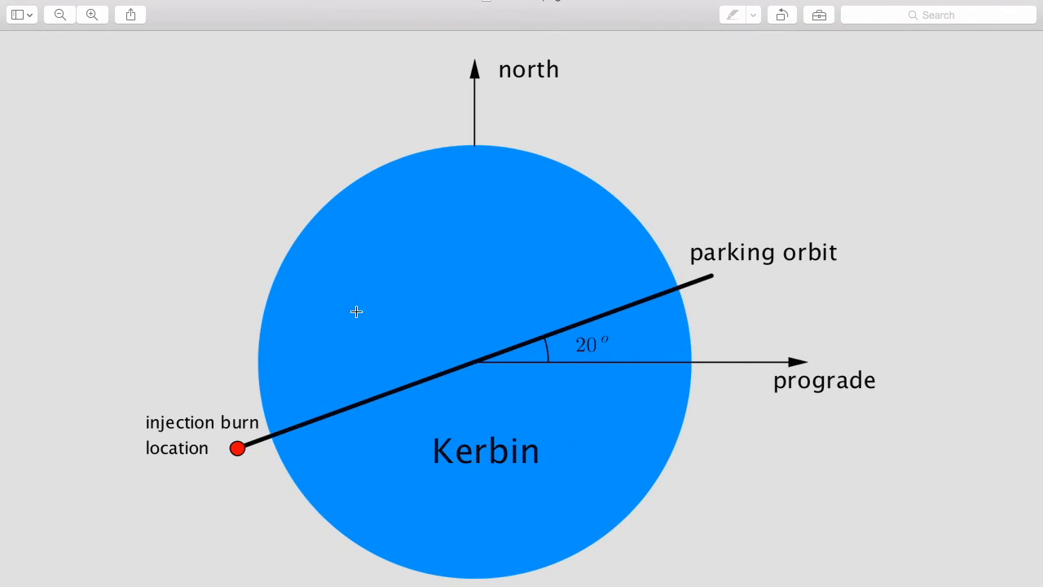
pyautogui.moveTo(521, 459)
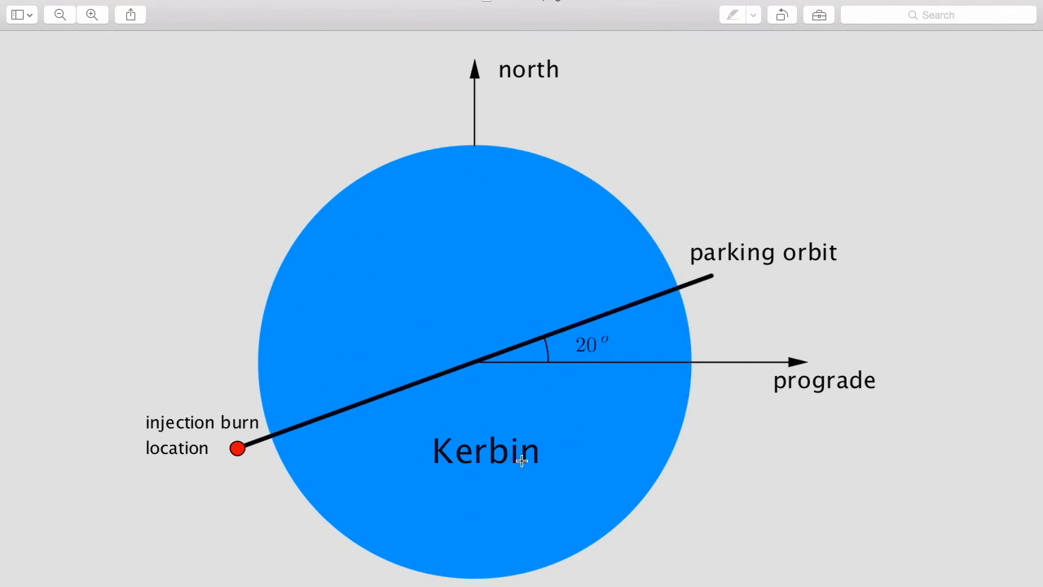
pyautogui.moveTo(485, 405)
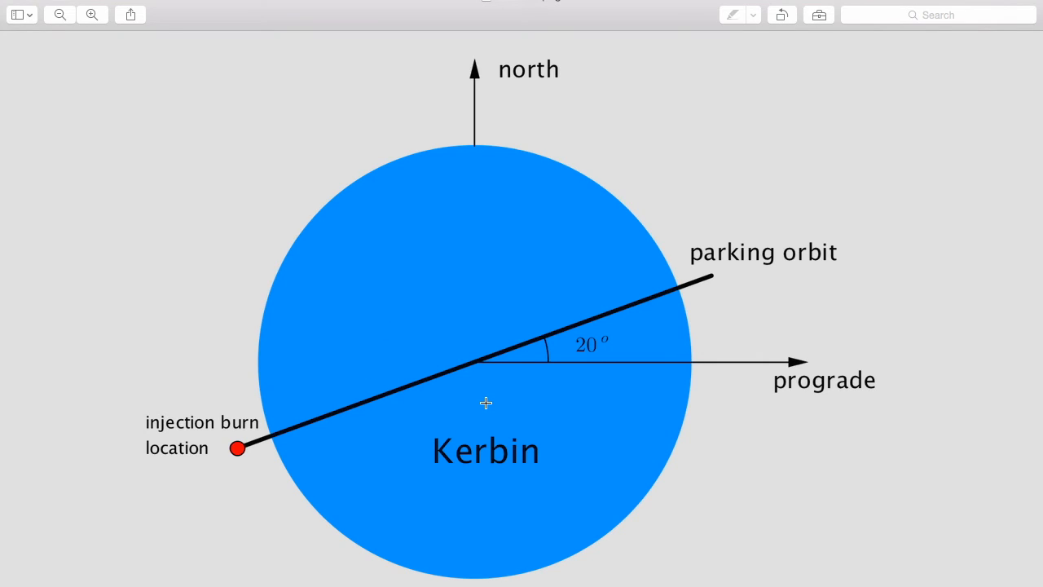
pyautogui.moveTo(309, 441)
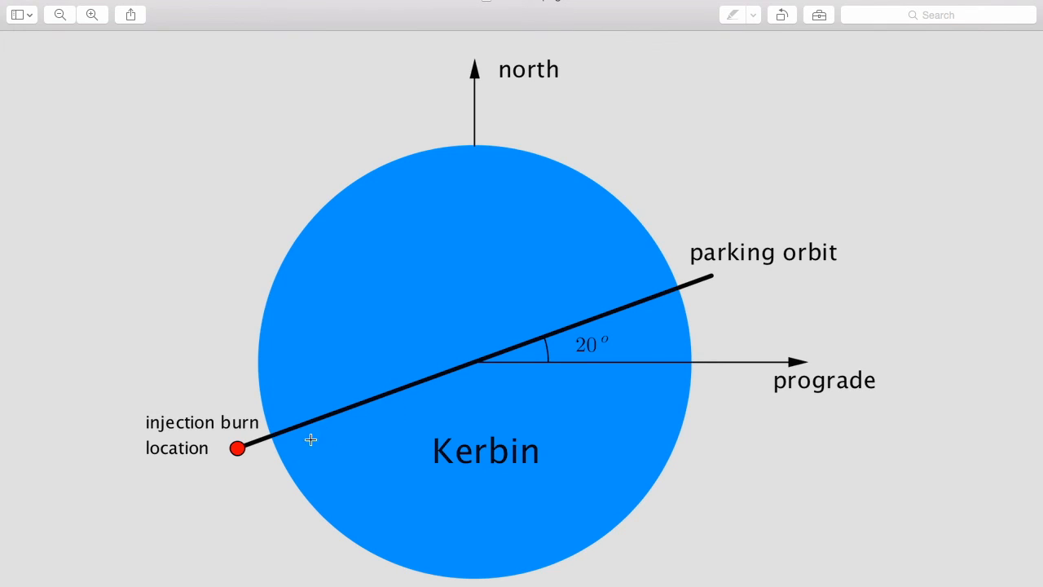
pyautogui.moveTo(571, 323)
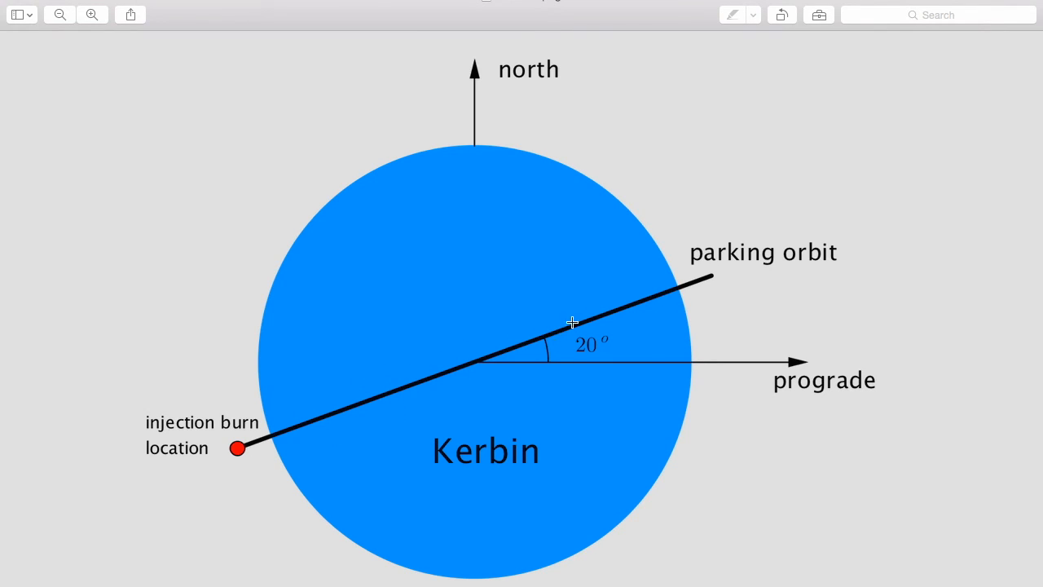
pyautogui.moveTo(581, 355)
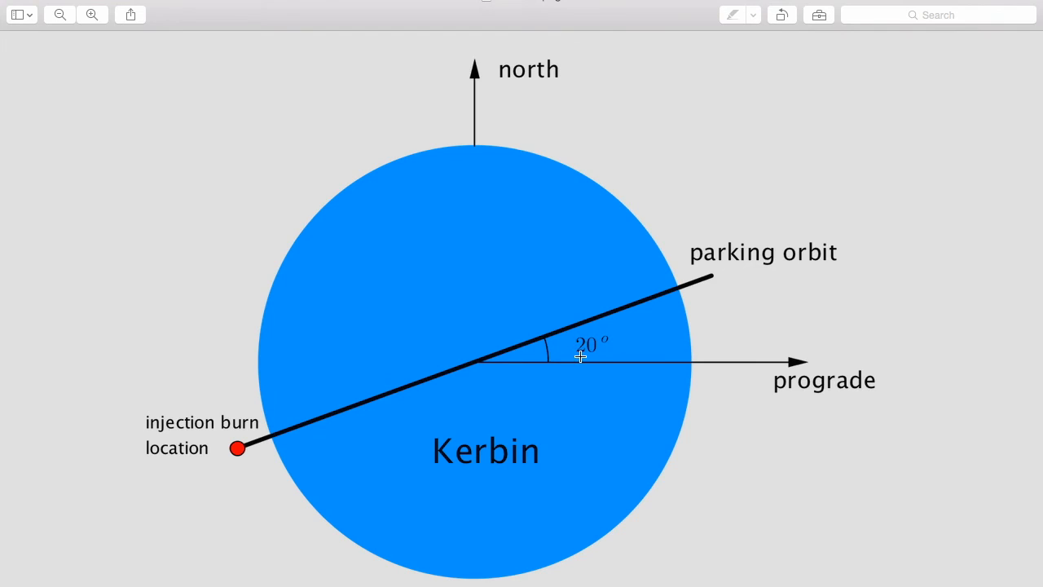
pyautogui.moveTo(557, 378)
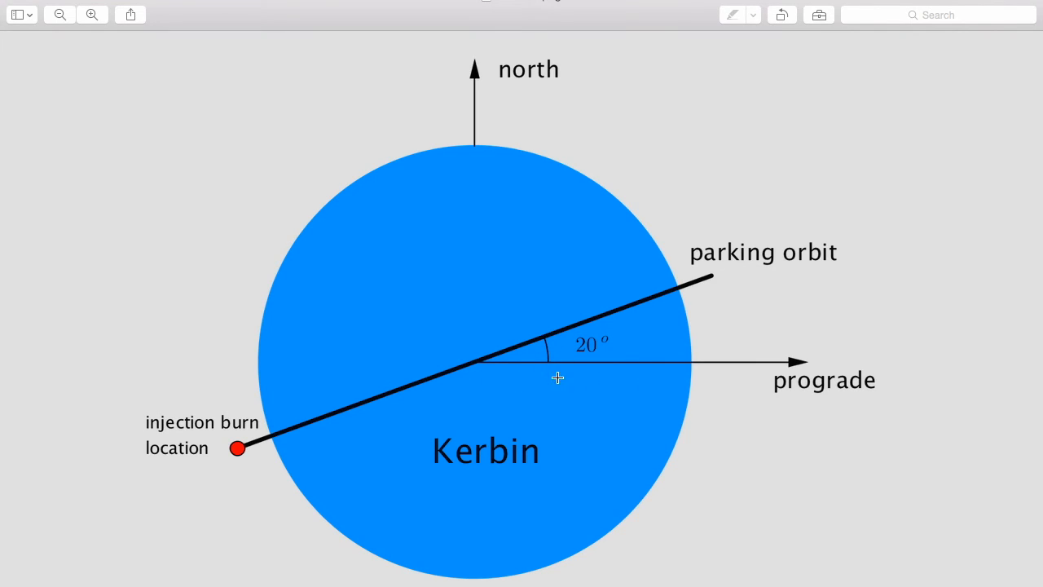
pyautogui.moveTo(648, 309)
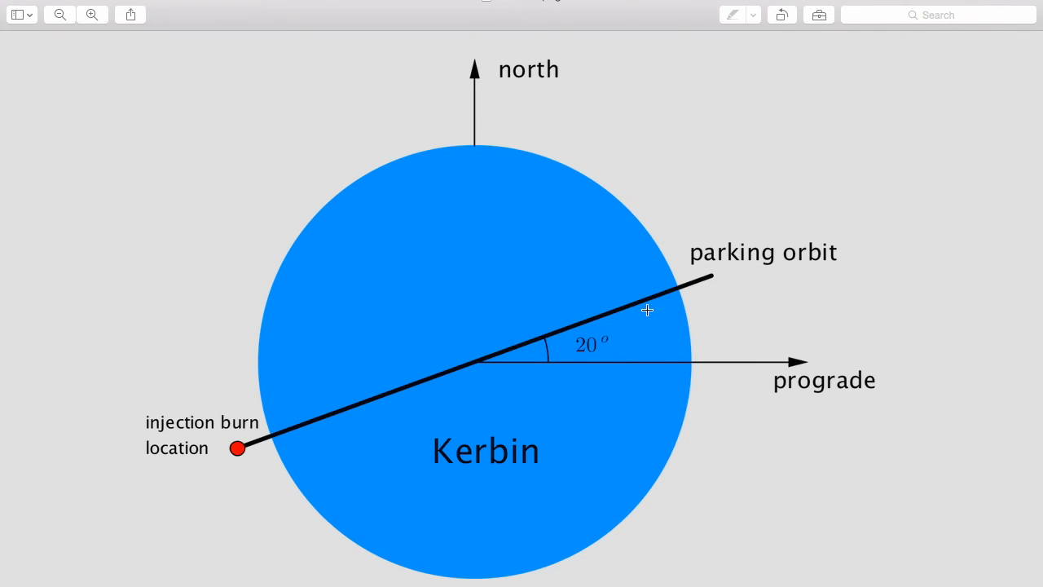
pyautogui.moveTo(238, 453)
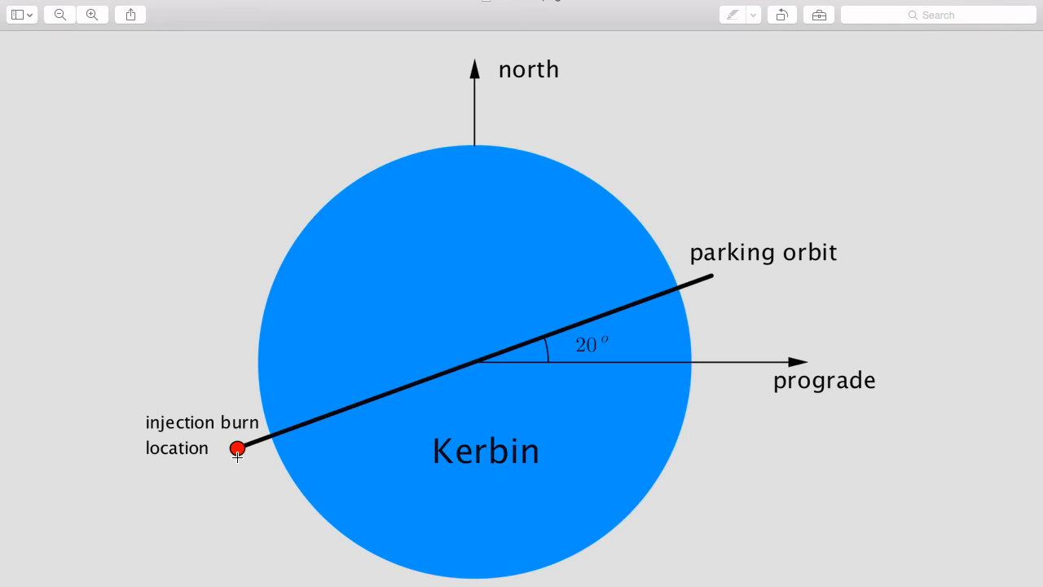
pyautogui.moveTo(359, 420)
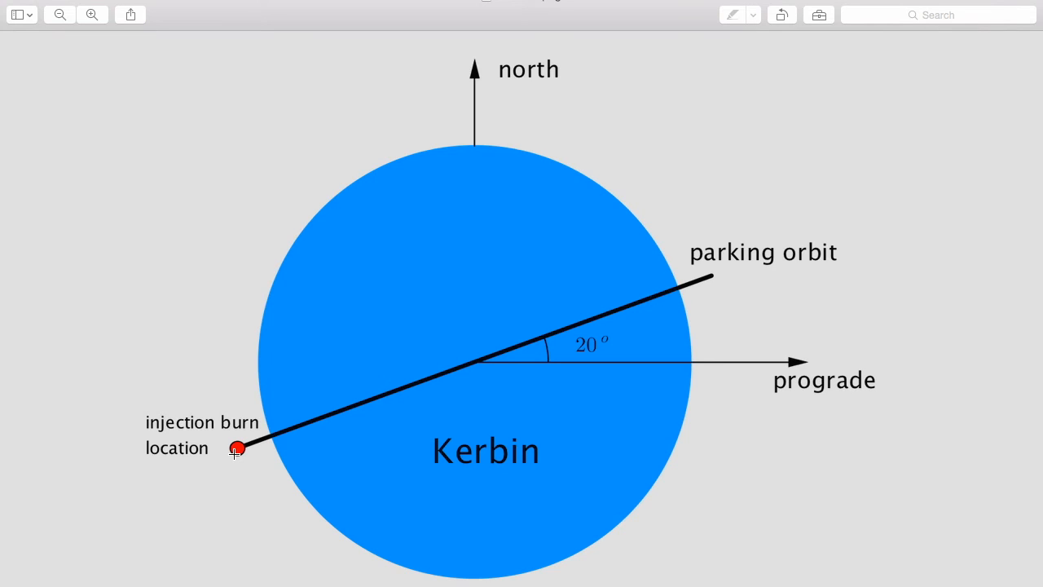
pyautogui.moveTo(447, 365)
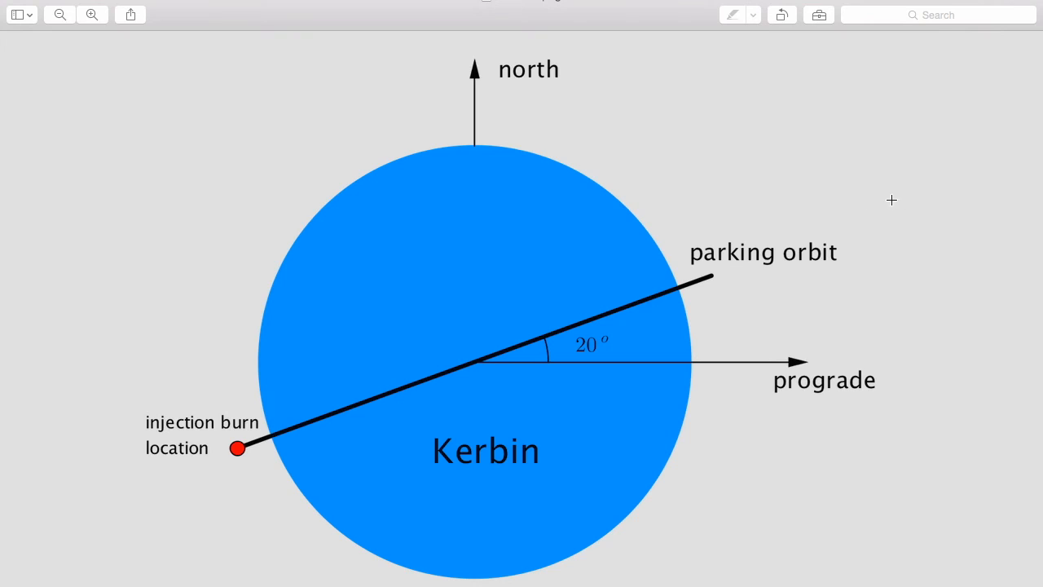
pyautogui.moveTo(420, 400)
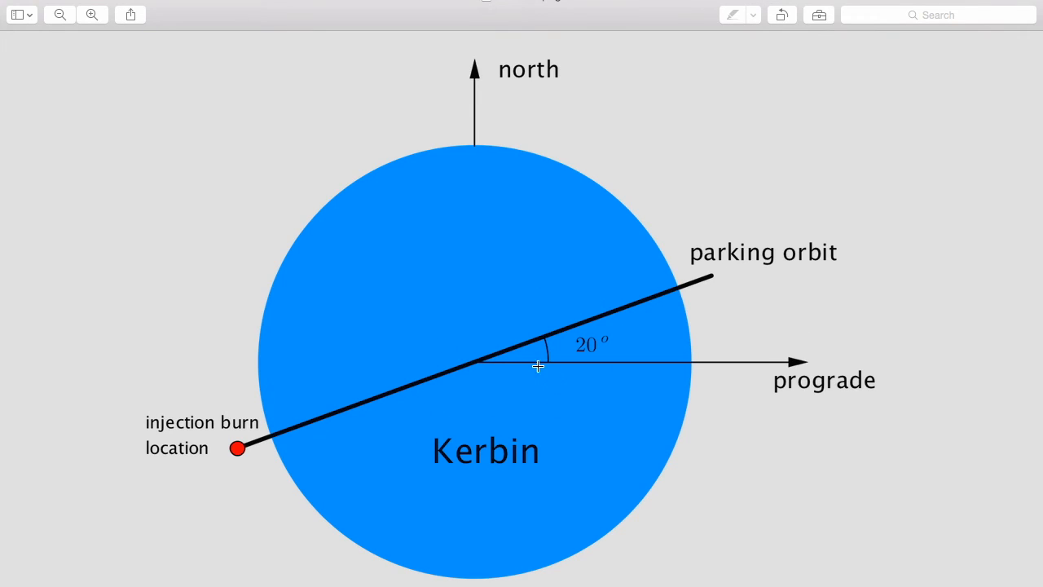
pyautogui.moveTo(300, 427)
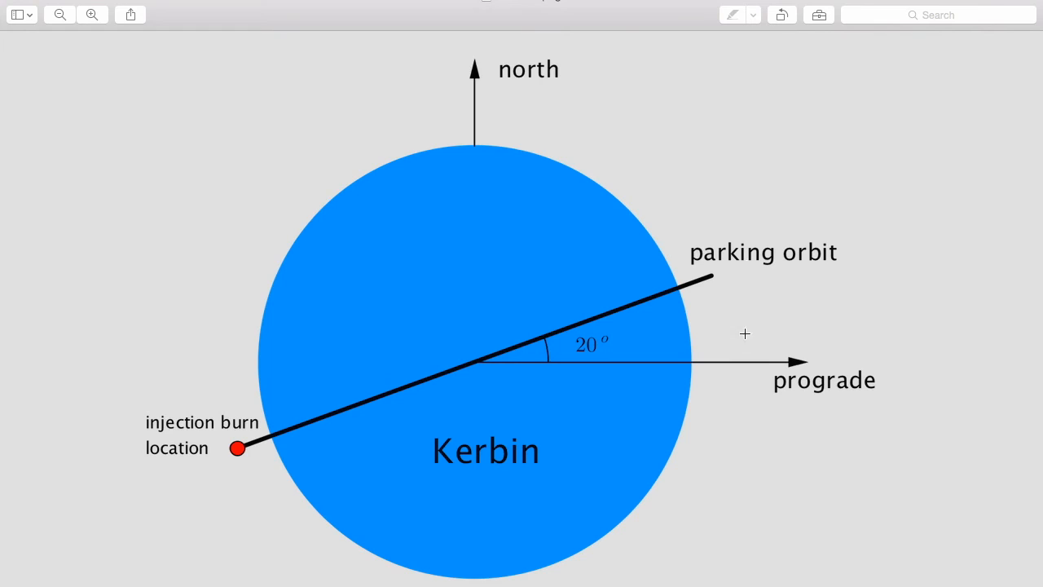
pyautogui.moveTo(745, 317)
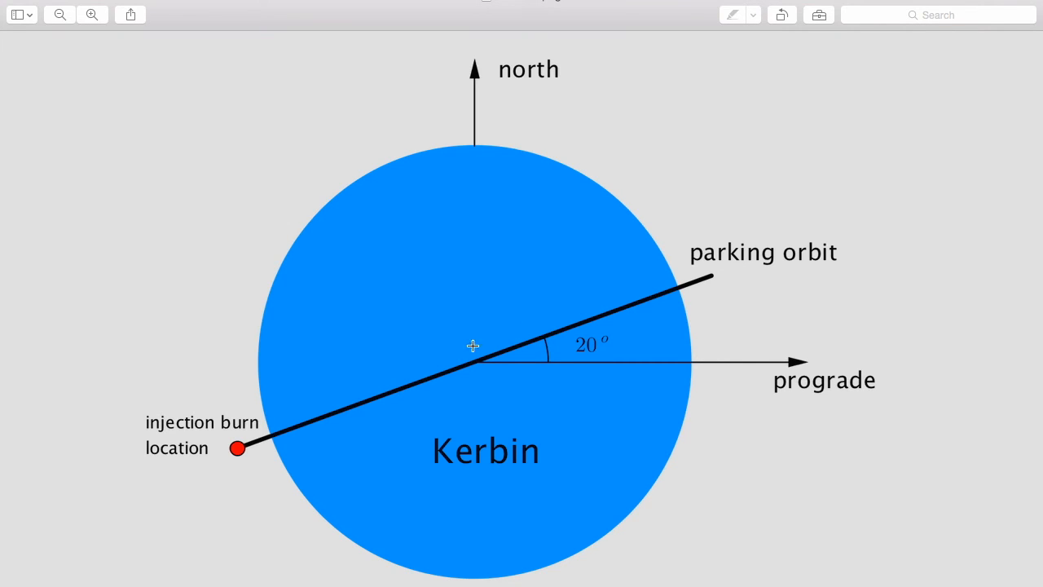
pyautogui.moveTo(254, 413)
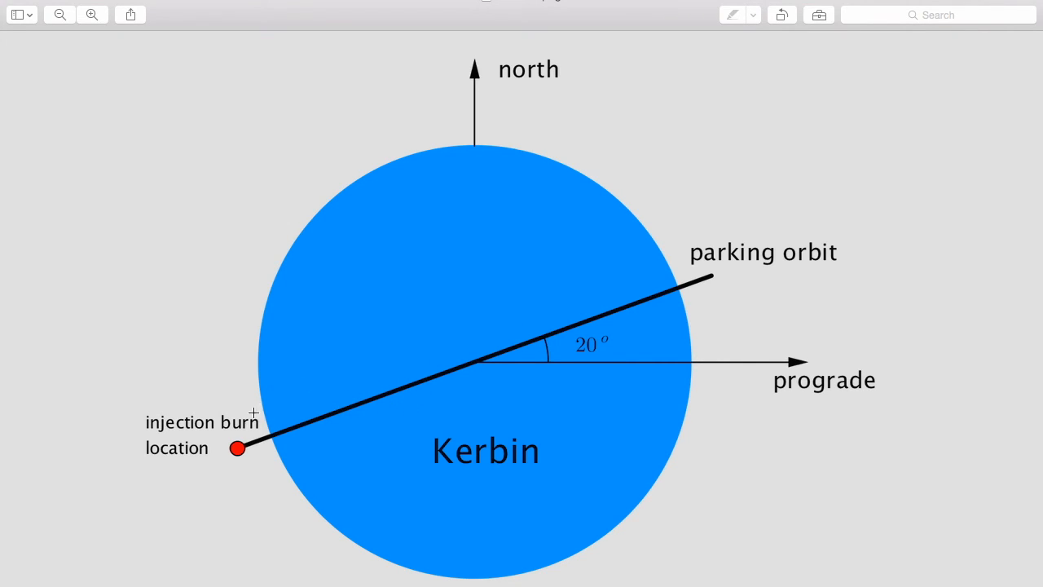
pyautogui.moveTo(325, 464)
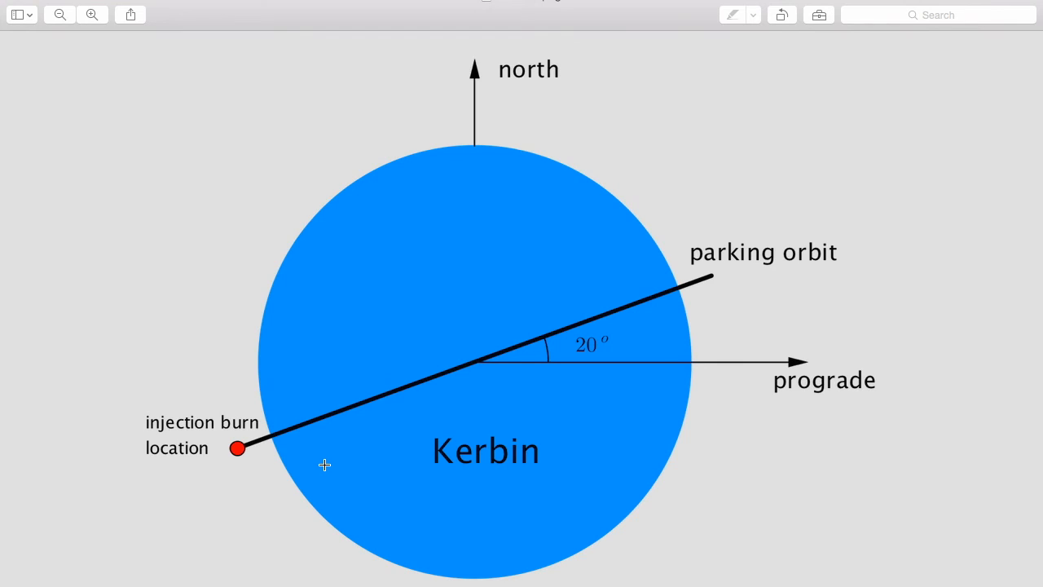
pyautogui.moveTo(241, 469)
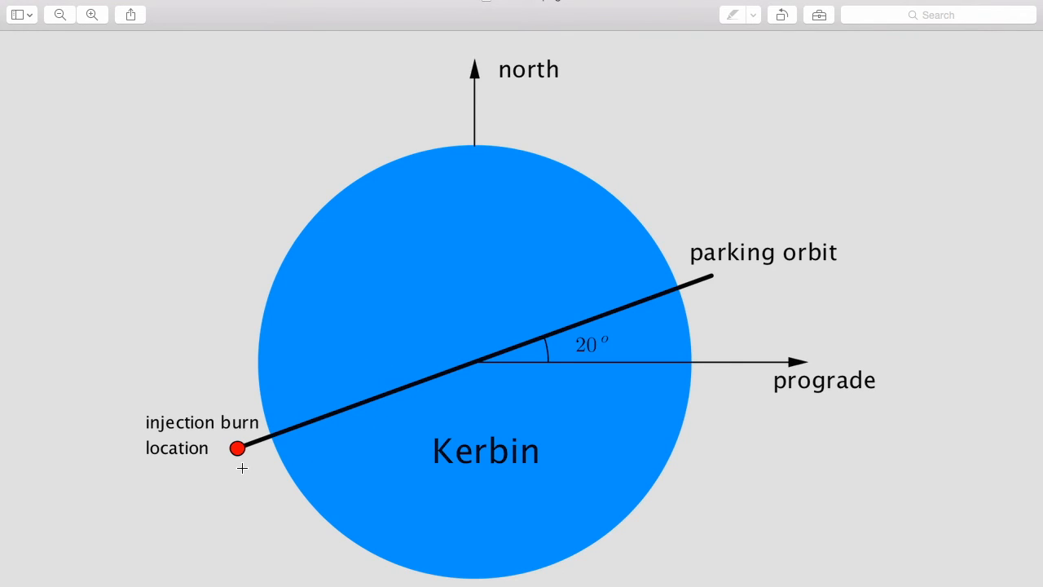
pyautogui.moveTo(602, 323)
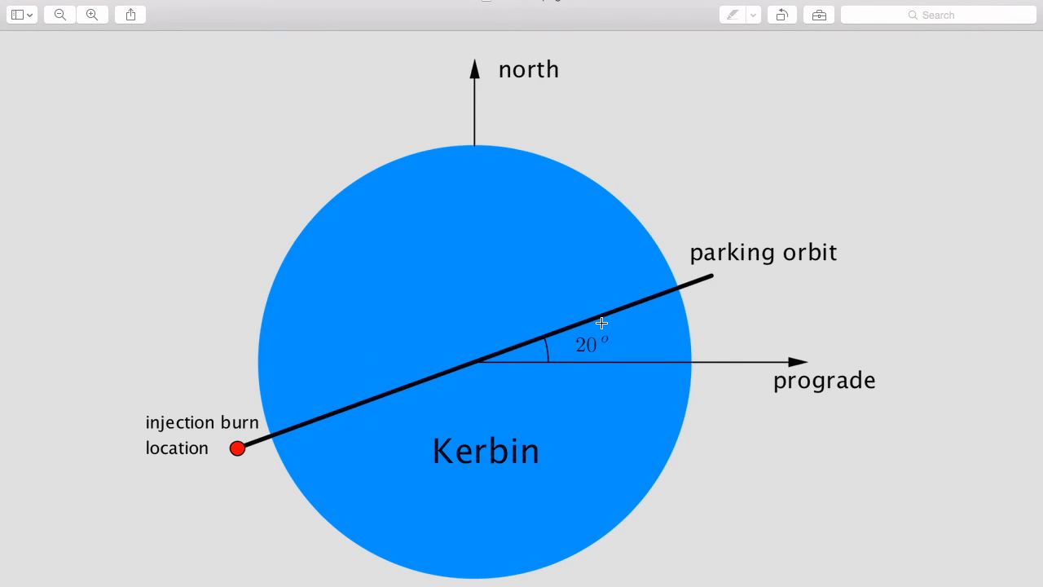
pyautogui.moveTo(618, 323)
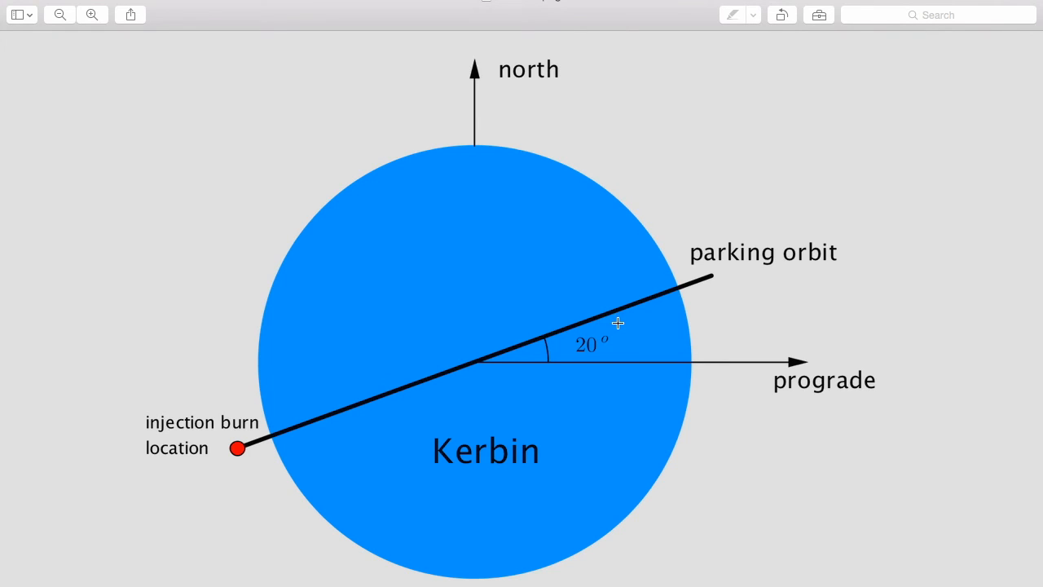
pyautogui.moveTo(635, 346)
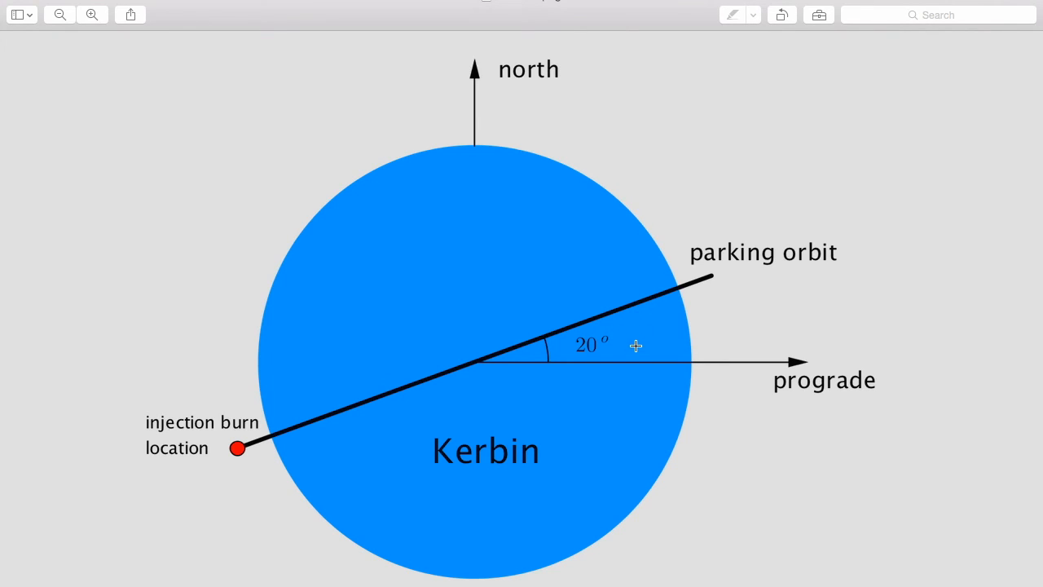
pyautogui.moveTo(625, 329)
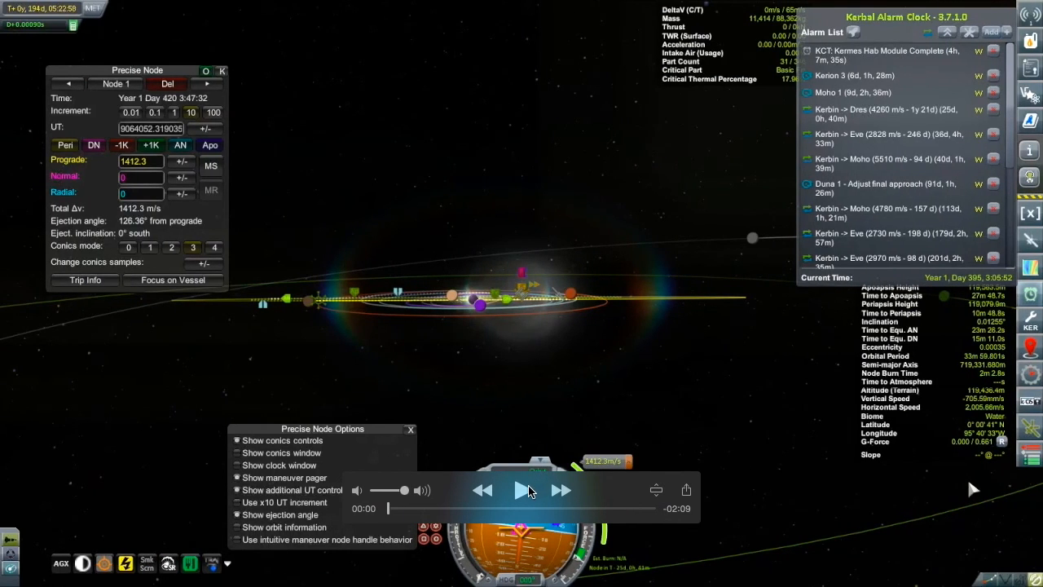
# Target Dres from Kerbin with 100 km orbits and a Year 2, Day 10 flight limit, and plot it
pyautogui.click(520, 489)
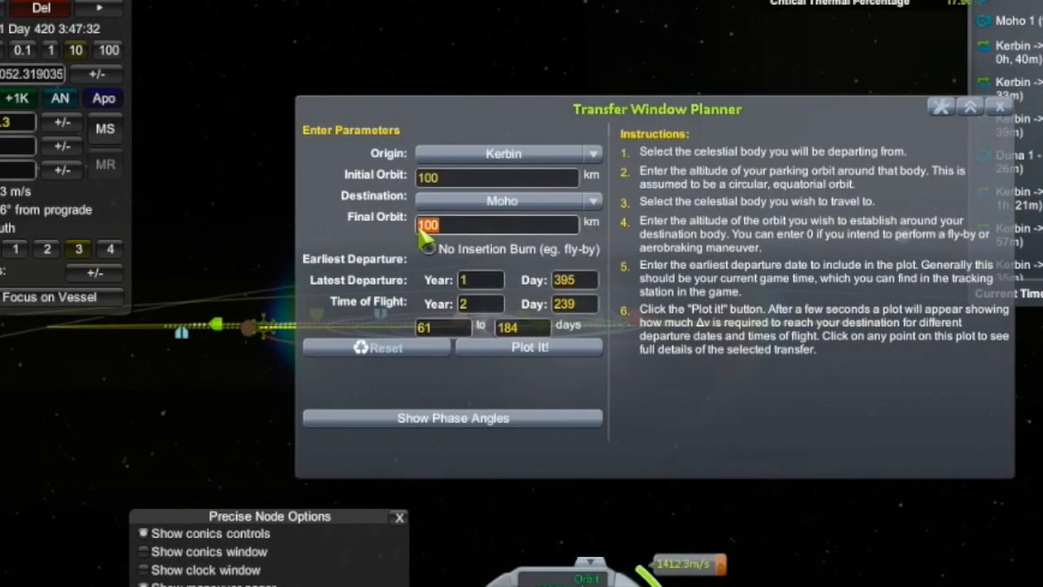
pyautogui.write('20')
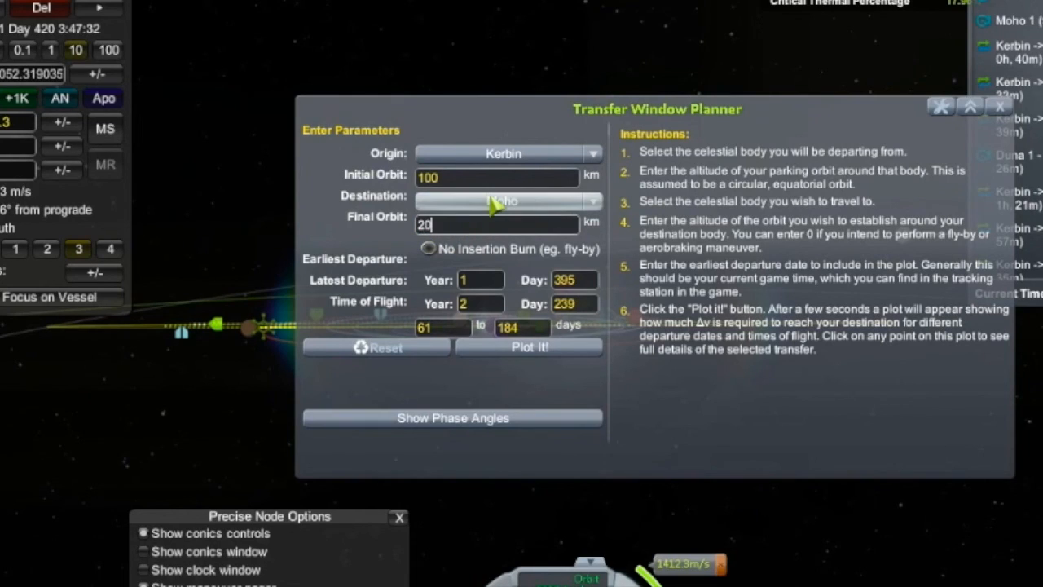
pyautogui.click(502, 201)
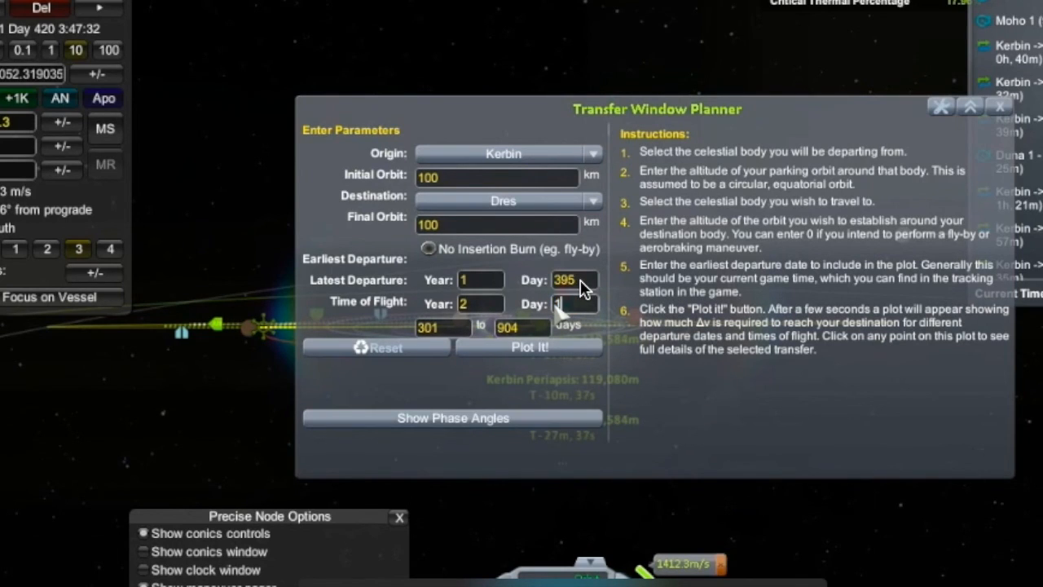
pyautogui.write('0')
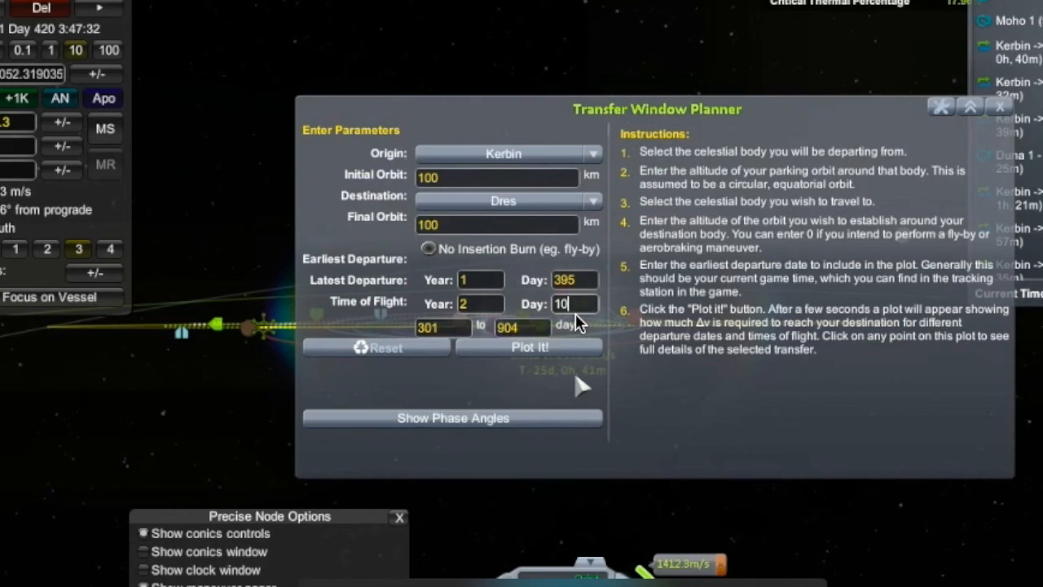
pyautogui.click(529, 345)
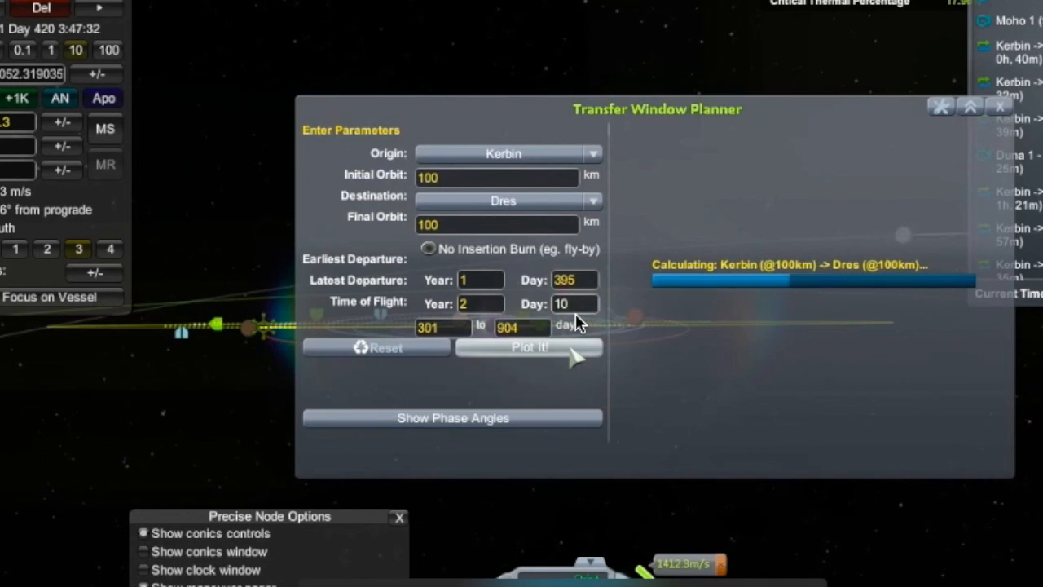
# Let the porkchop plot run and reposition the planner window higher and to the left
pyautogui.click(528, 346)
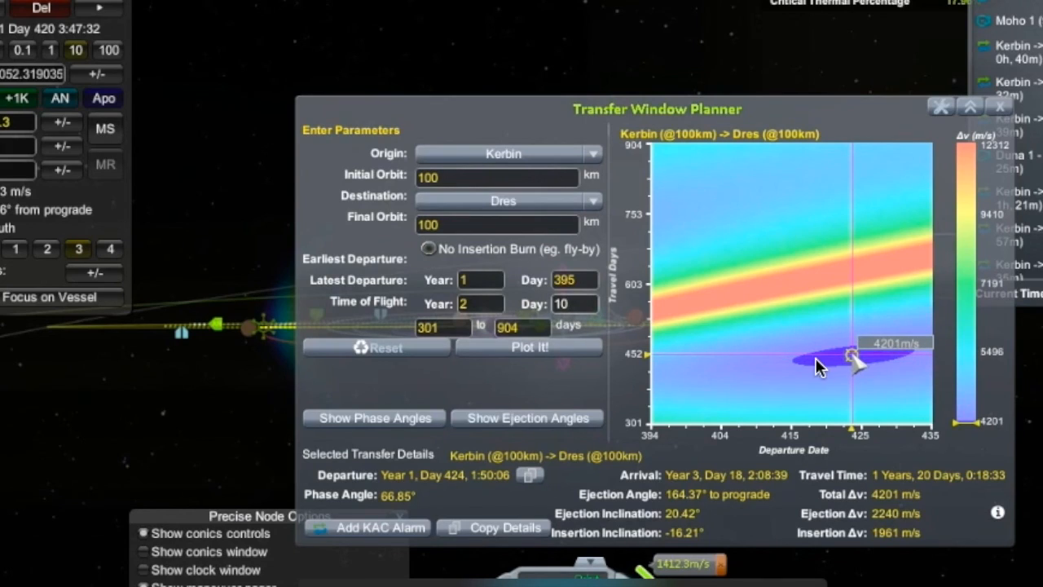
pyautogui.moveTo(811, 375)
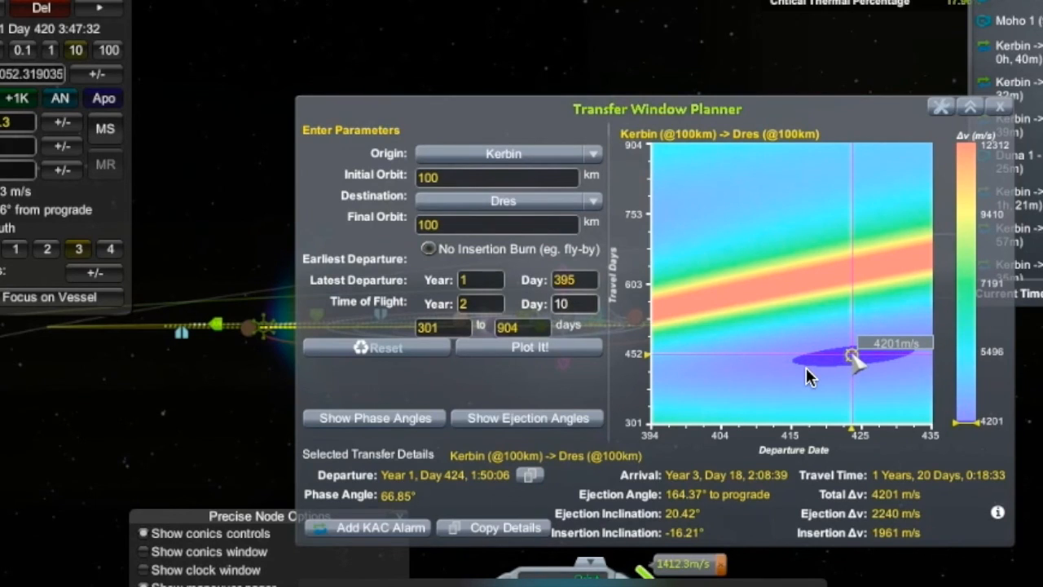
pyautogui.moveTo(825, 362)
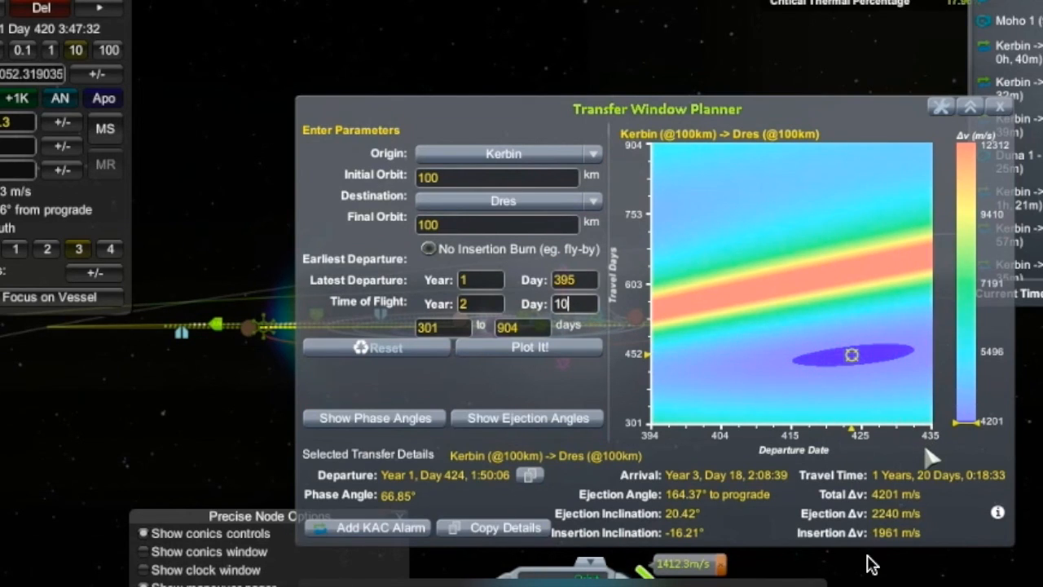
pyautogui.moveTo(863, 420)
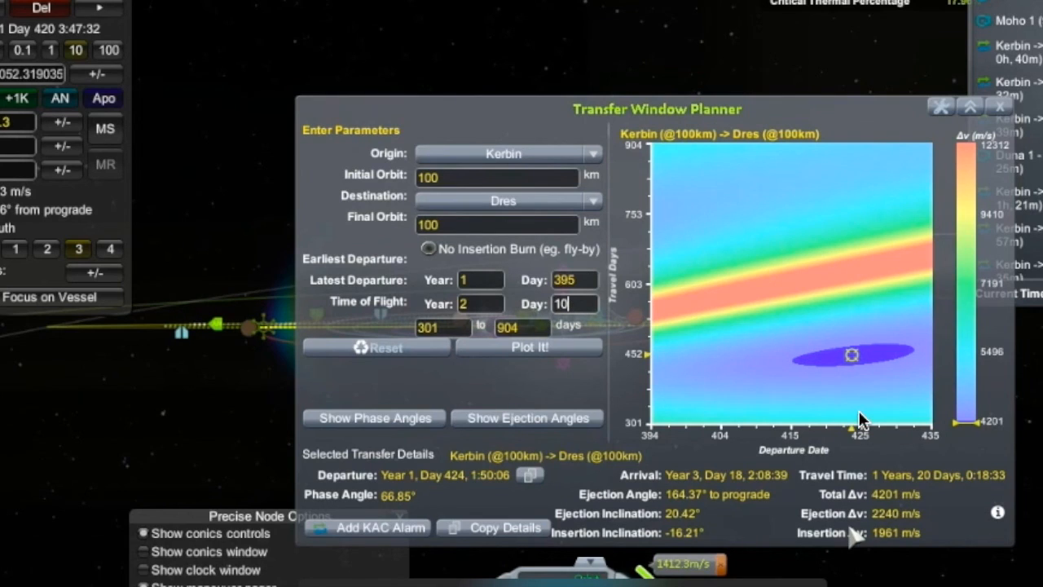
pyautogui.moveTo(657, 107); pyautogui.dragTo(582, 55)
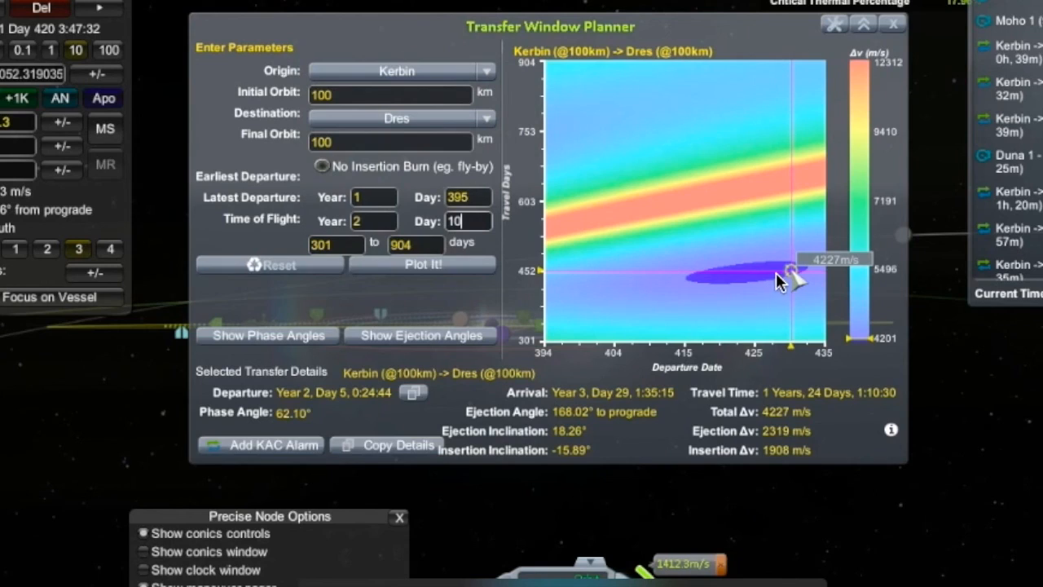
pyautogui.moveTo(571, 432)
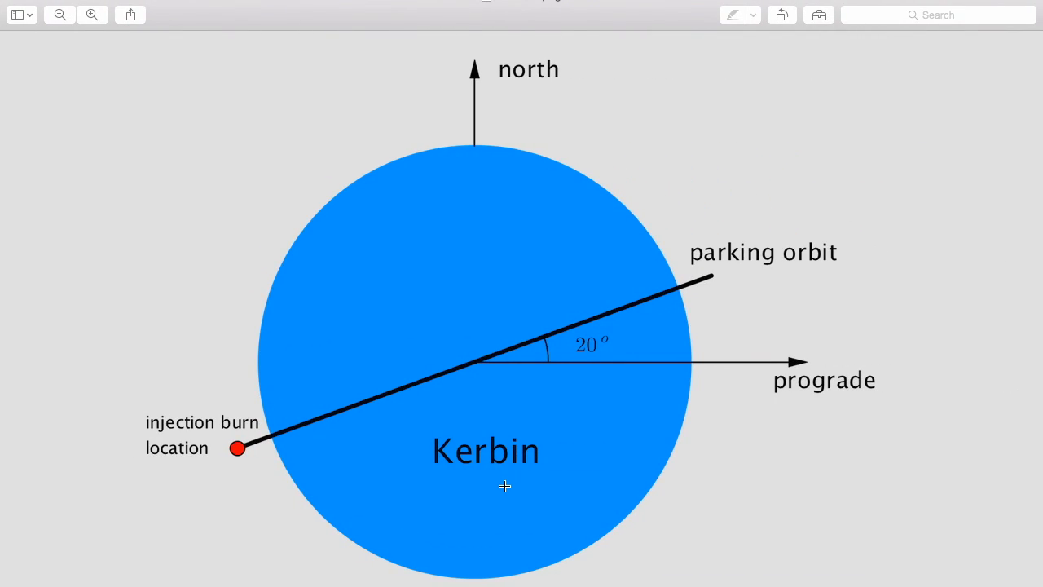
pyautogui.moveTo(545, 408)
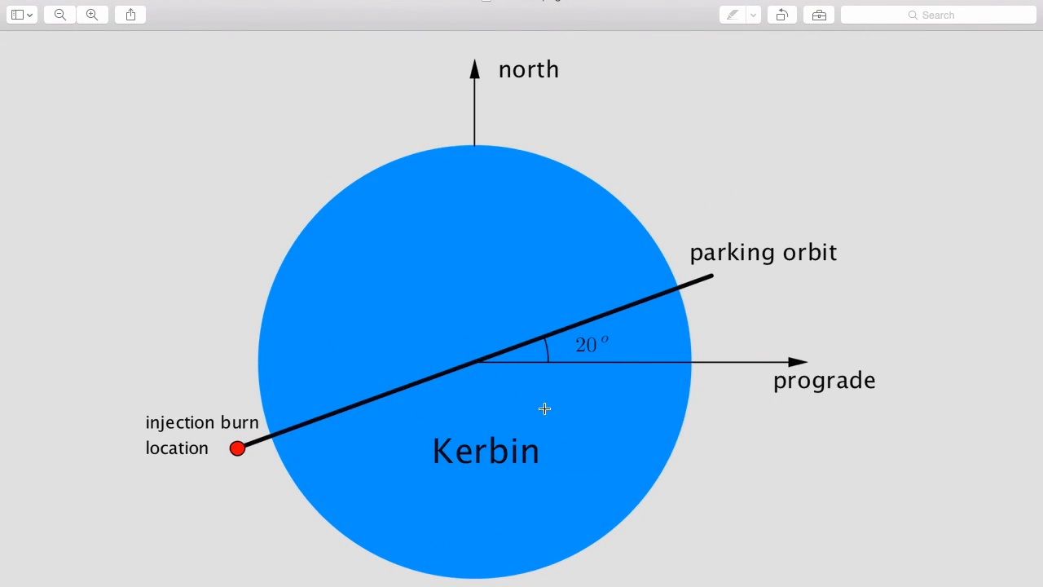
pyautogui.moveTo(515, 421)
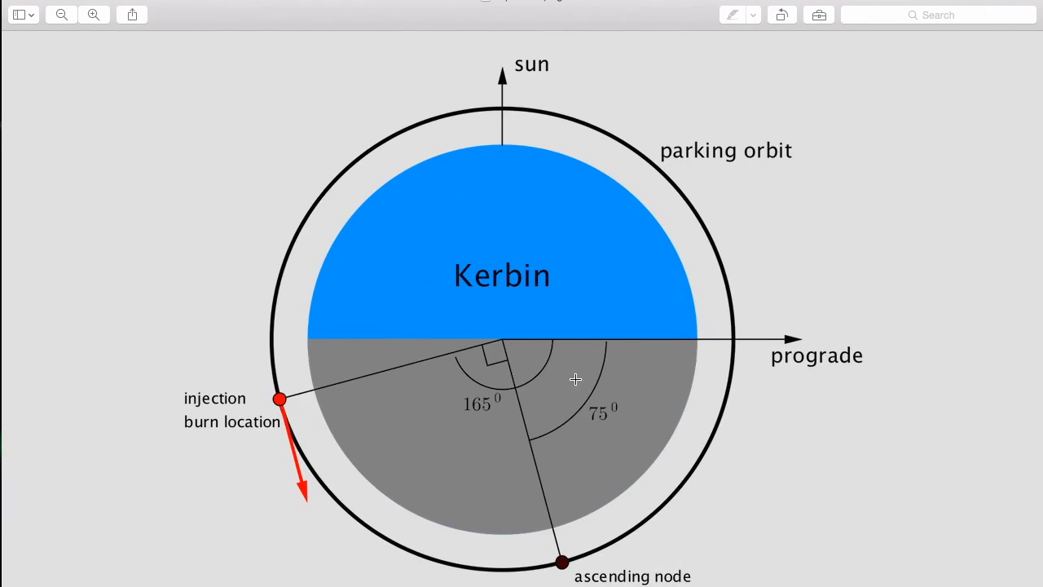
pyautogui.moveTo(753, 362)
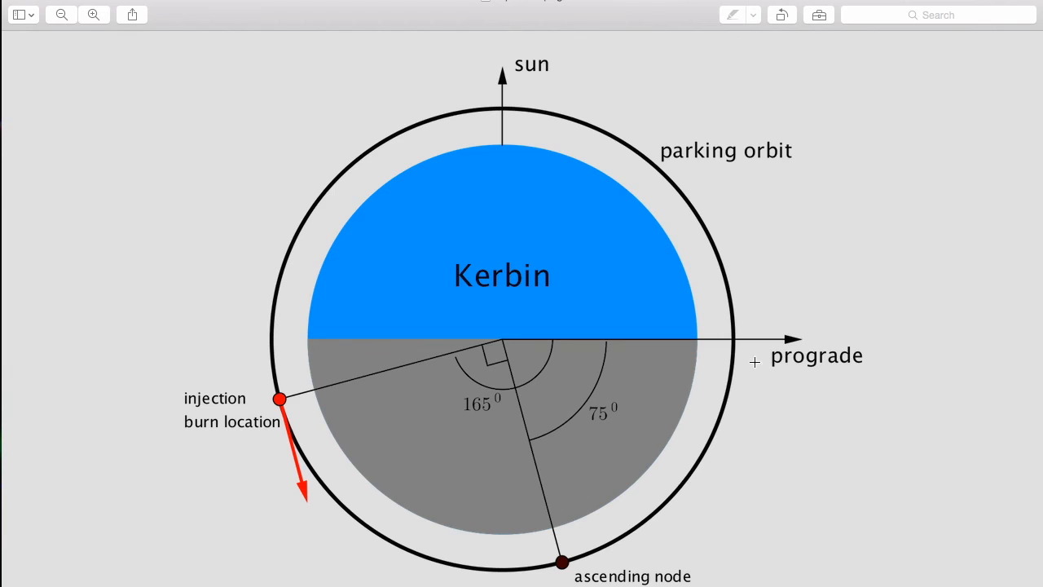
pyautogui.moveTo(486, 177)
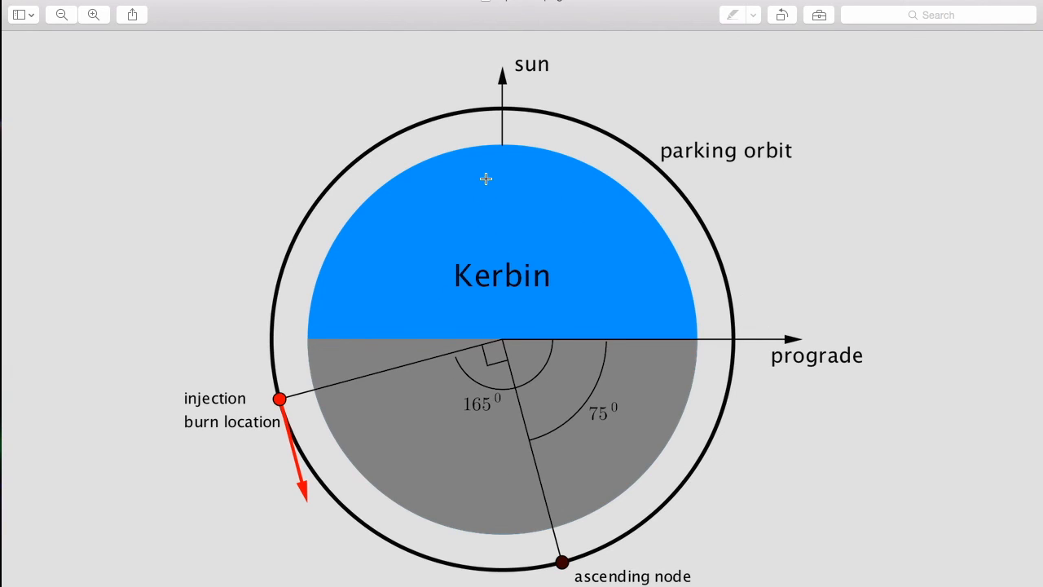
pyautogui.moveTo(587, 236)
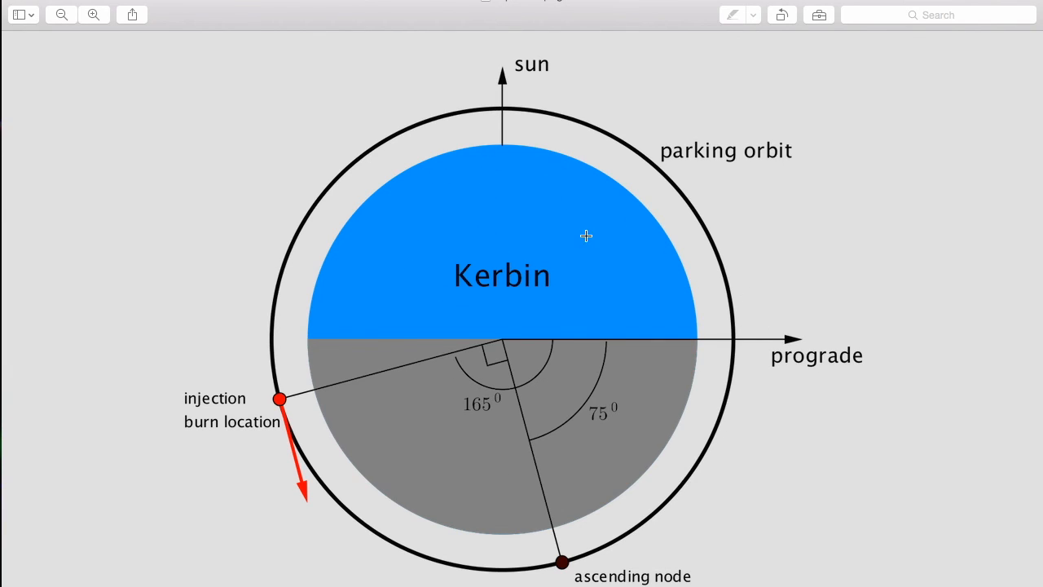
pyautogui.moveTo(594, 393)
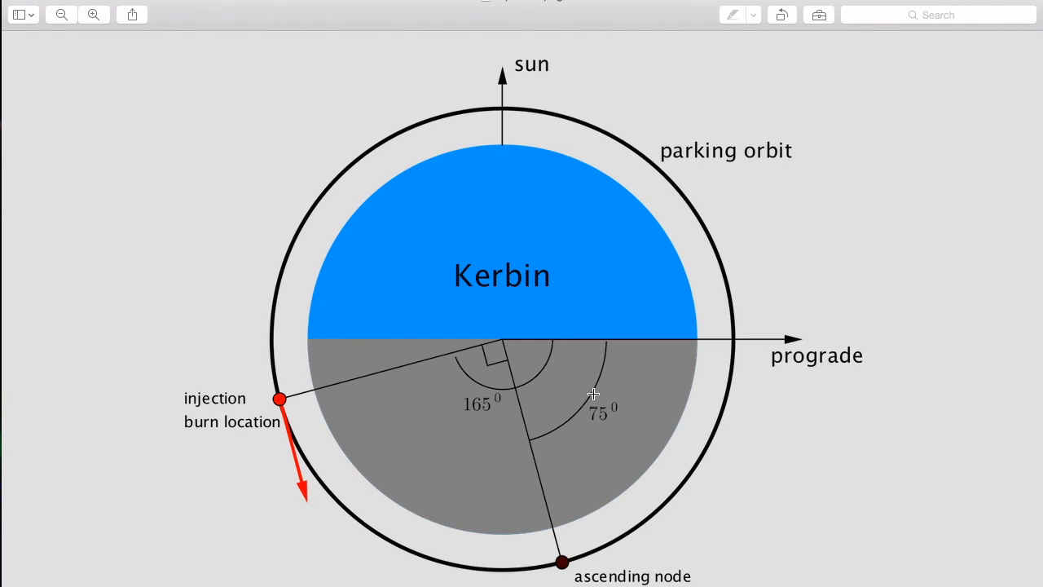
pyautogui.moveTo(500, 345)
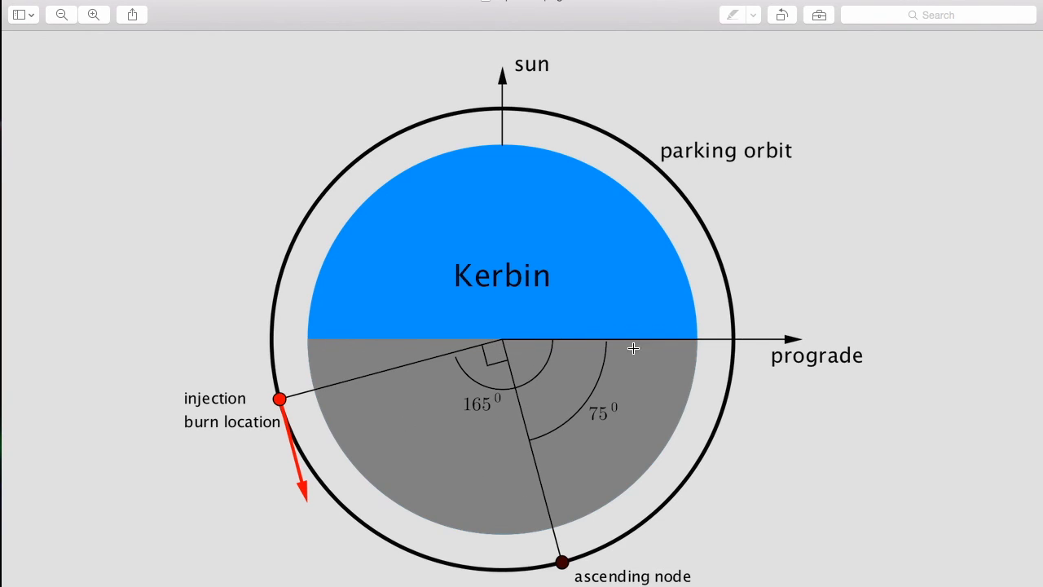
pyautogui.moveTo(835, 344)
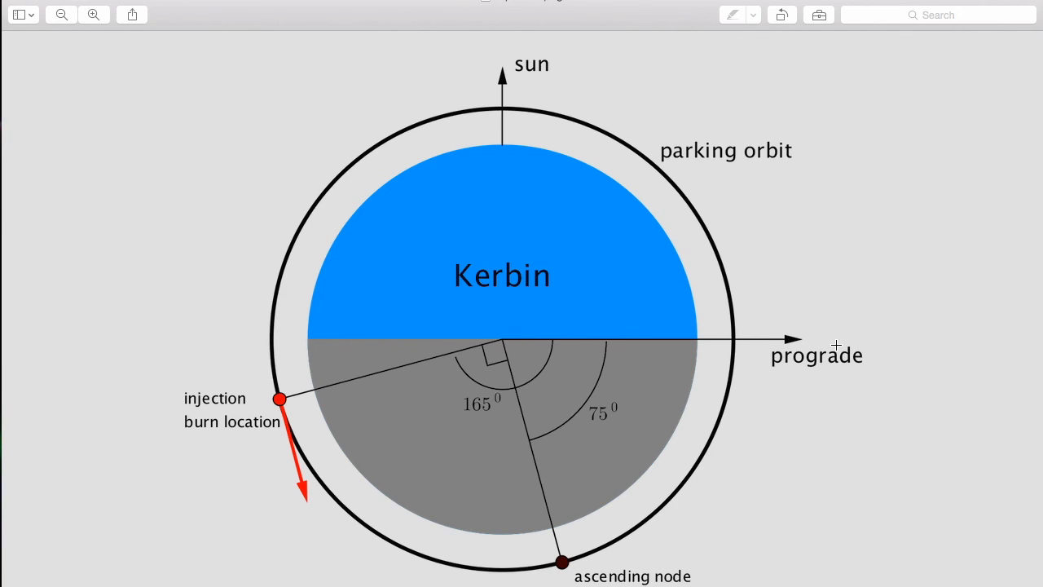
pyautogui.moveTo(818, 356)
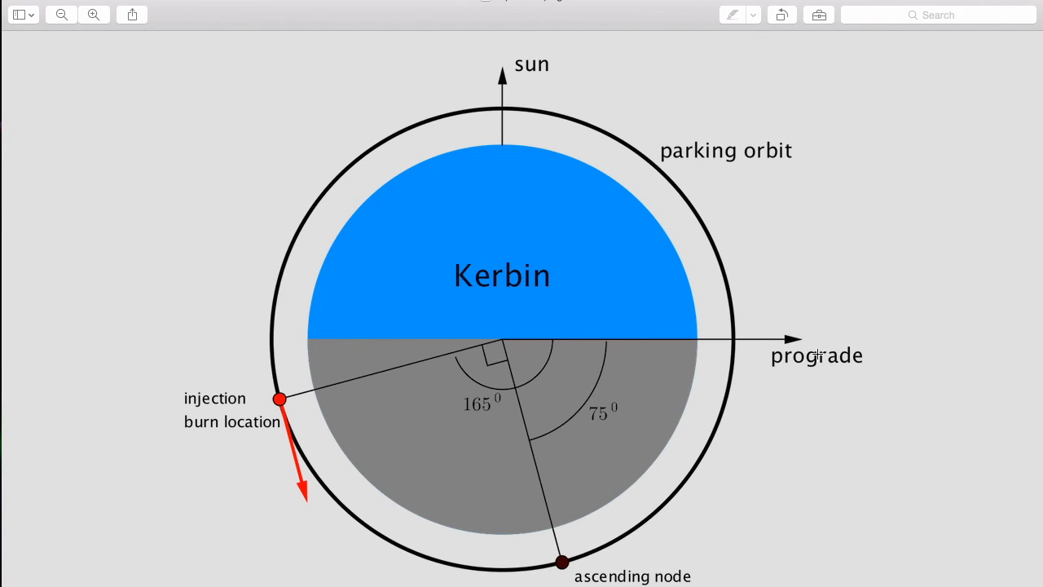
pyautogui.moveTo(562, 342)
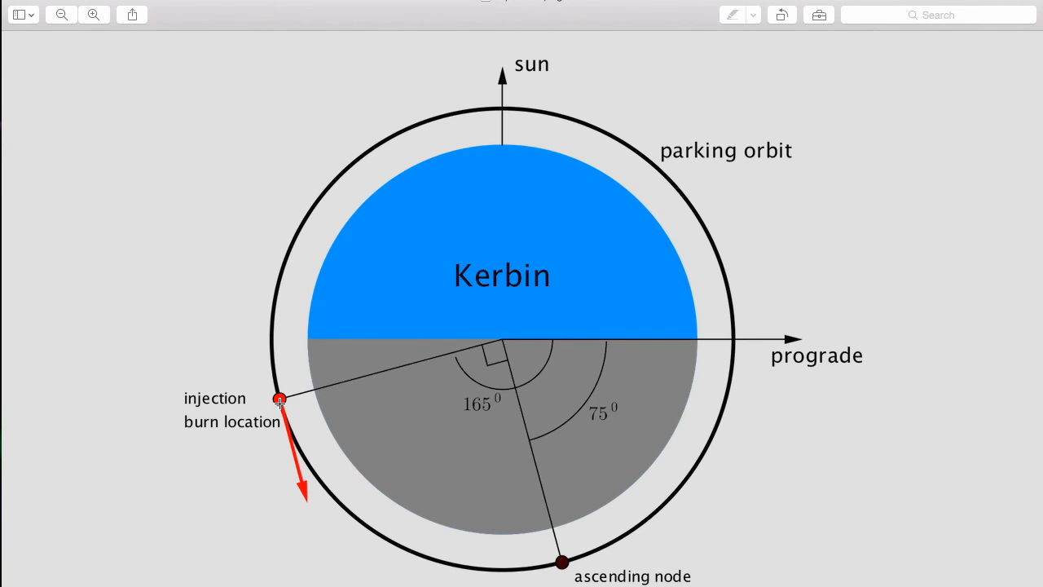
pyautogui.moveTo(543, 350)
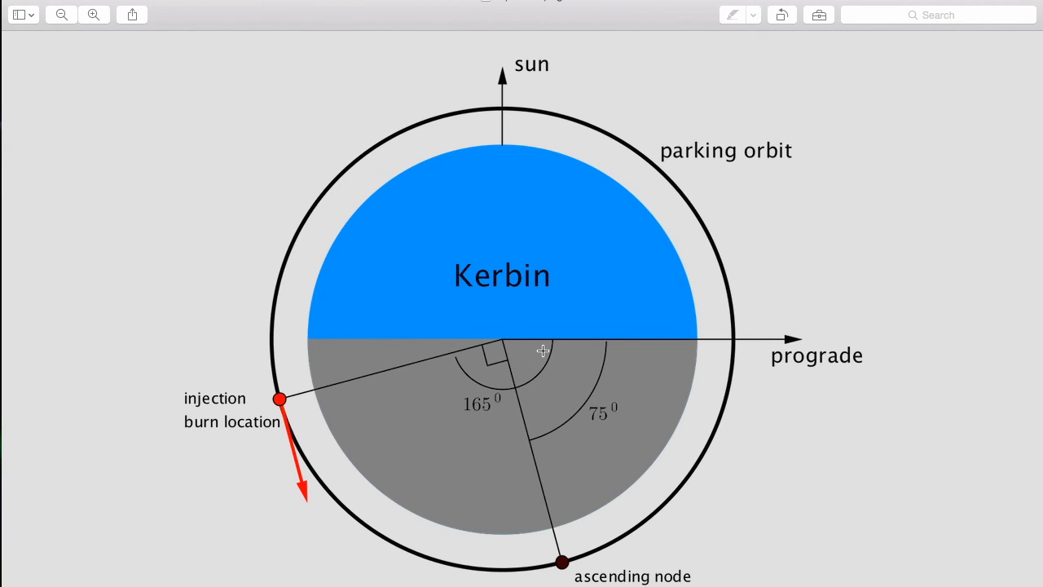
pyautogui.moveTo(531, 334)
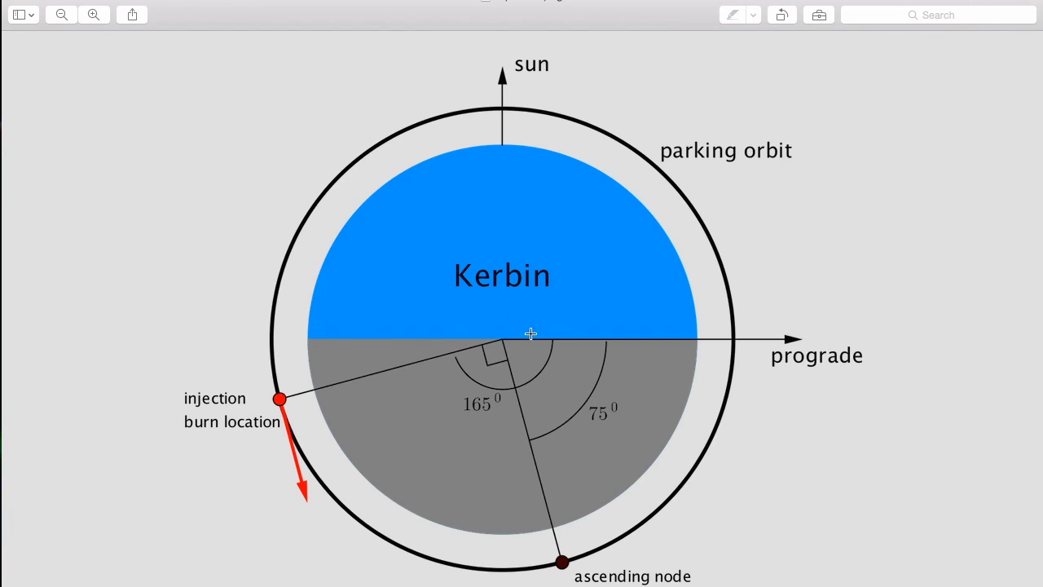
pyautogui.moveTo(714, 318)
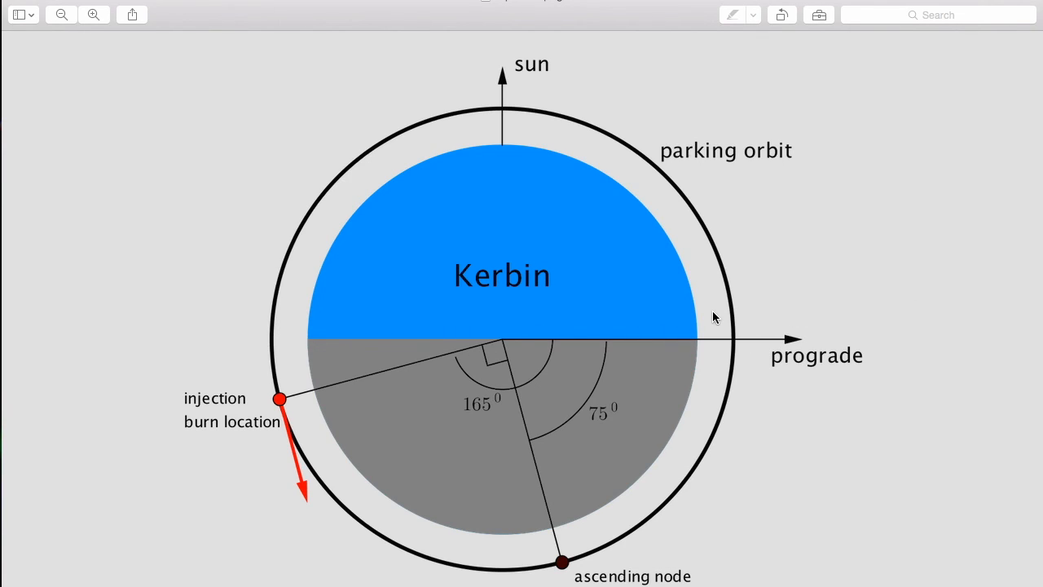
pyautogui.moveTo(304, 373)
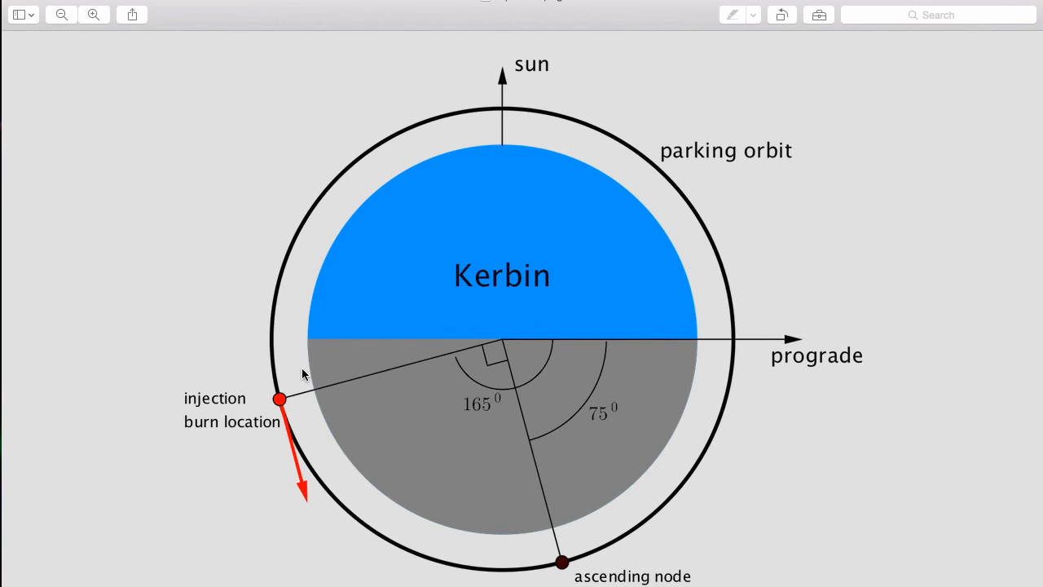
pyautogui.moveTo(320, 486)
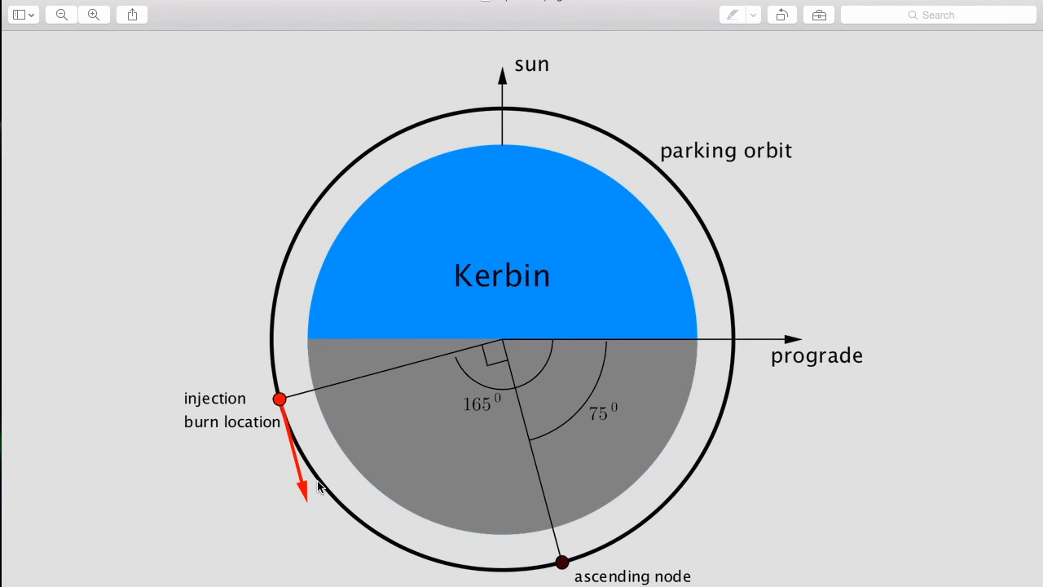
pyautogui.moveTo(300, 473)
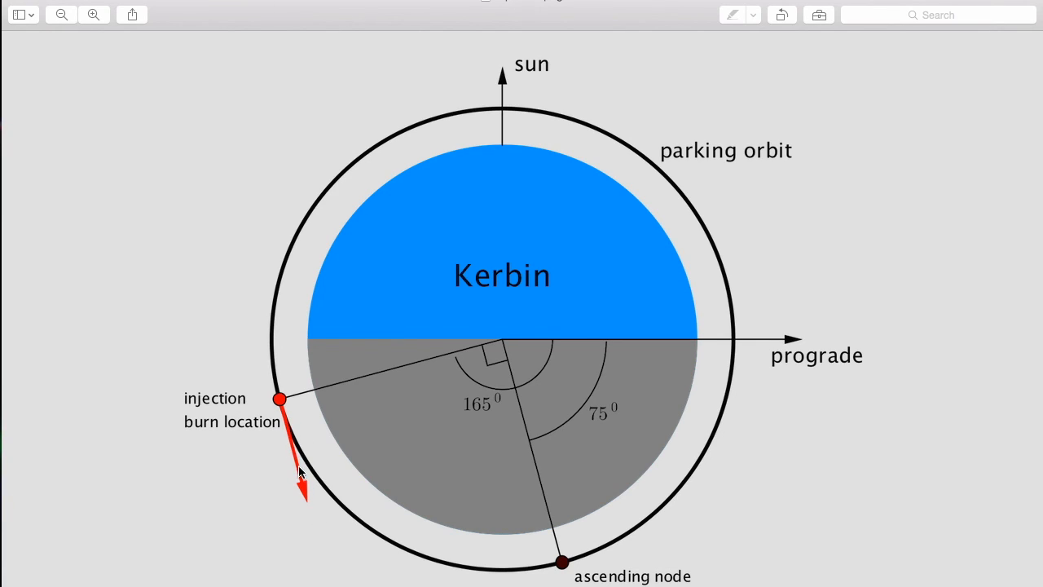
pyautogui.moveTo(347, 575)
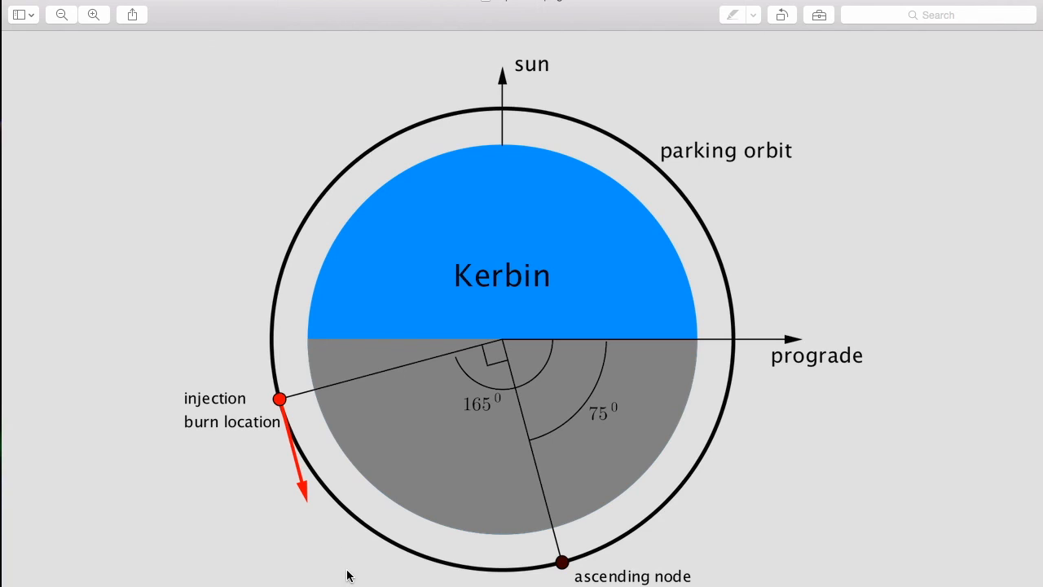
pyautogui.moveTo(281, 422)
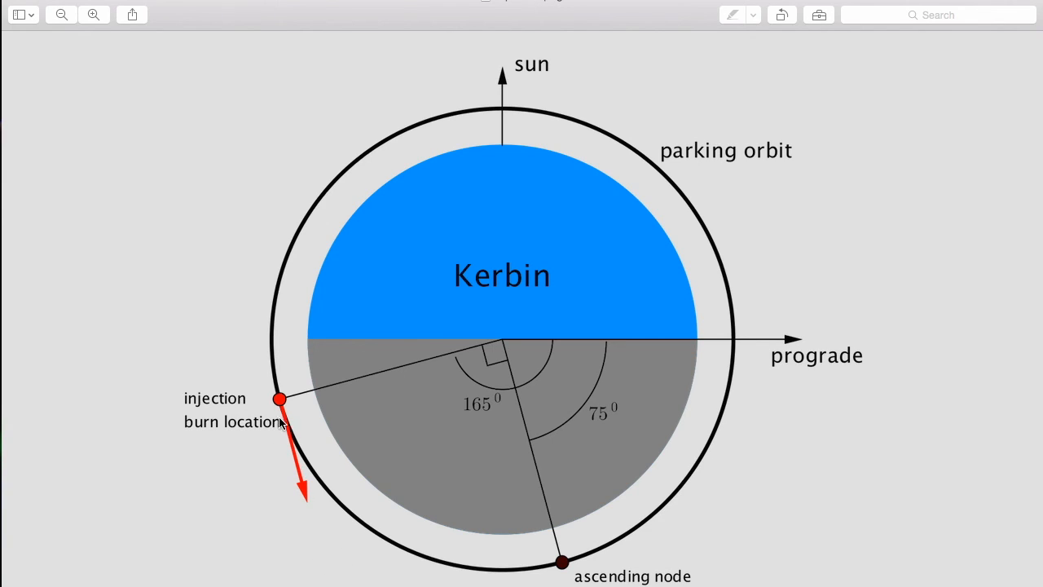
pyautogui.moveTo(1011, 526)
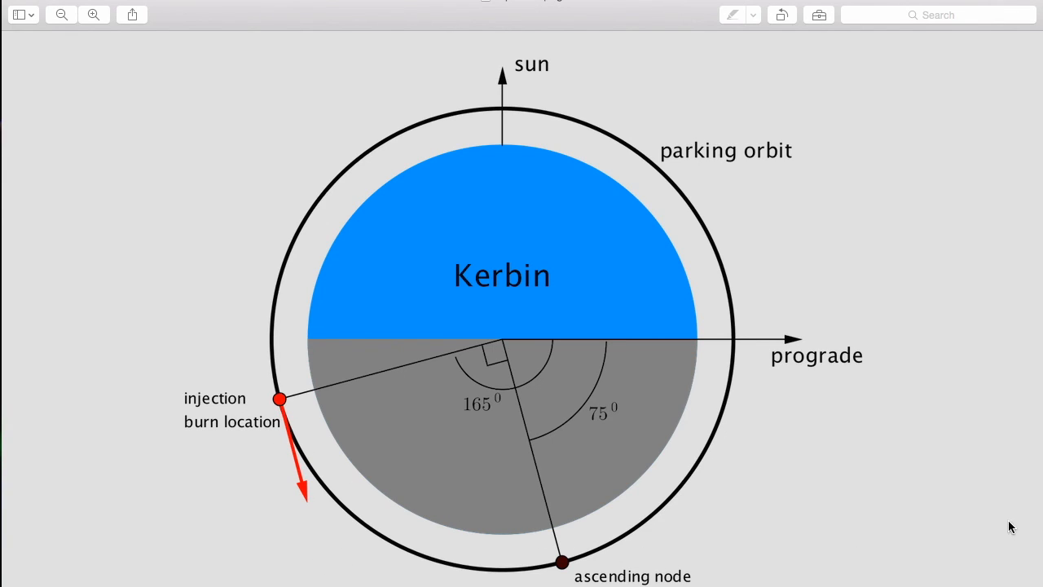
pyautogui.moveTo(356, 379)
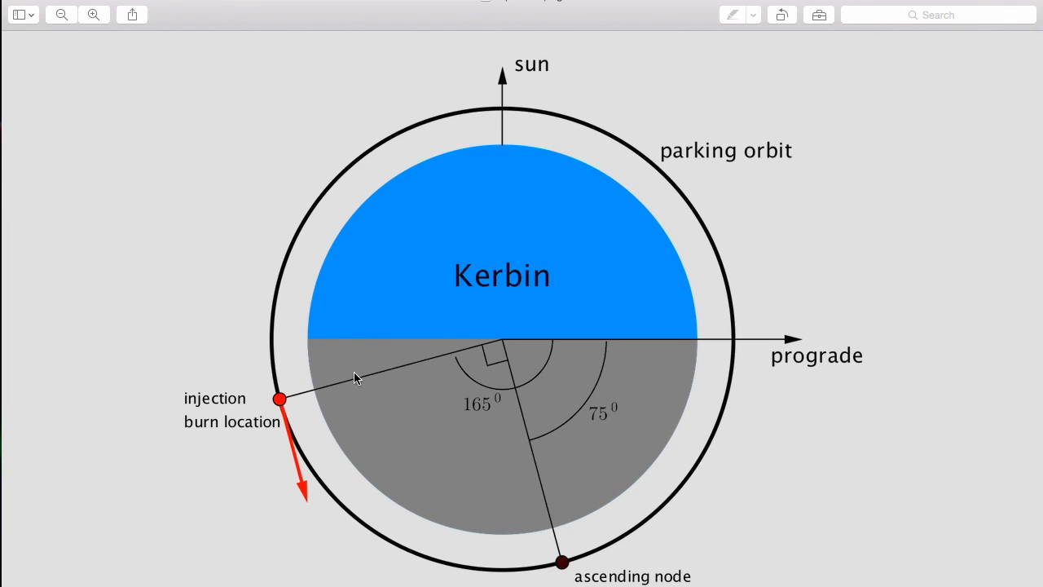
pyautogui.moveTo(588, 388)
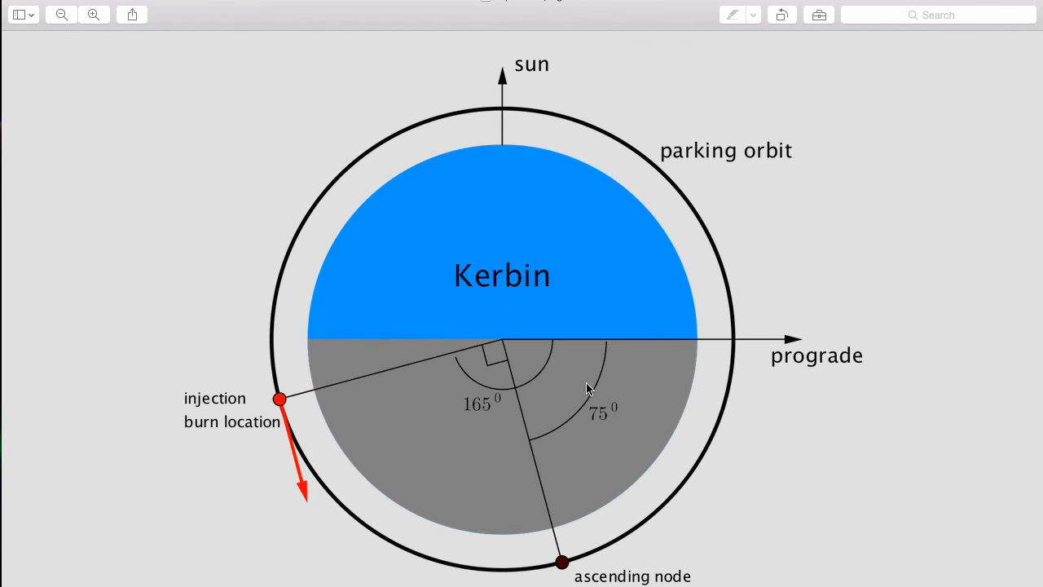
pyautogui.moveTo(408, 409)
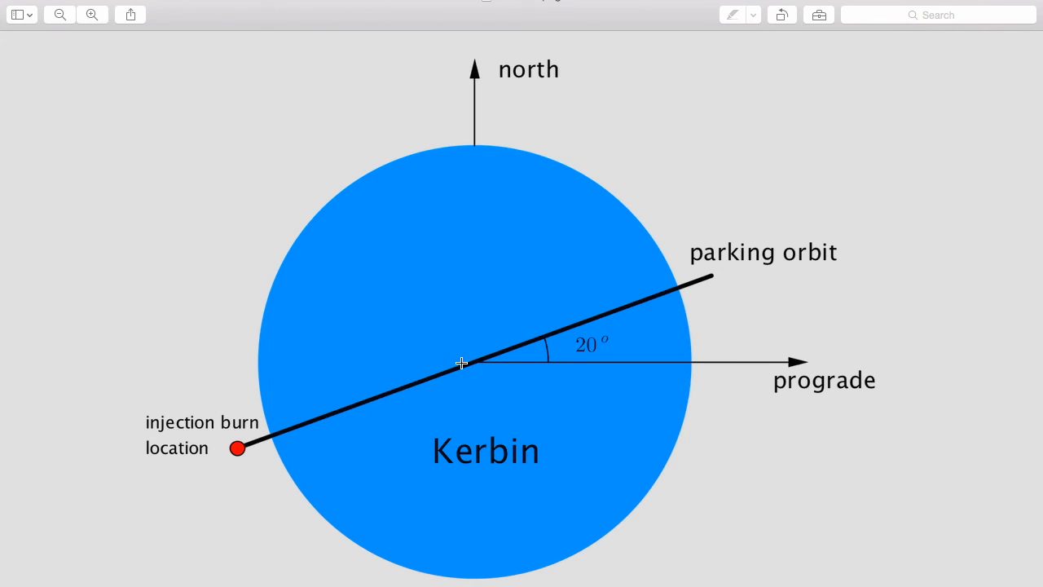
pyautogui.moveTo(421, 360)
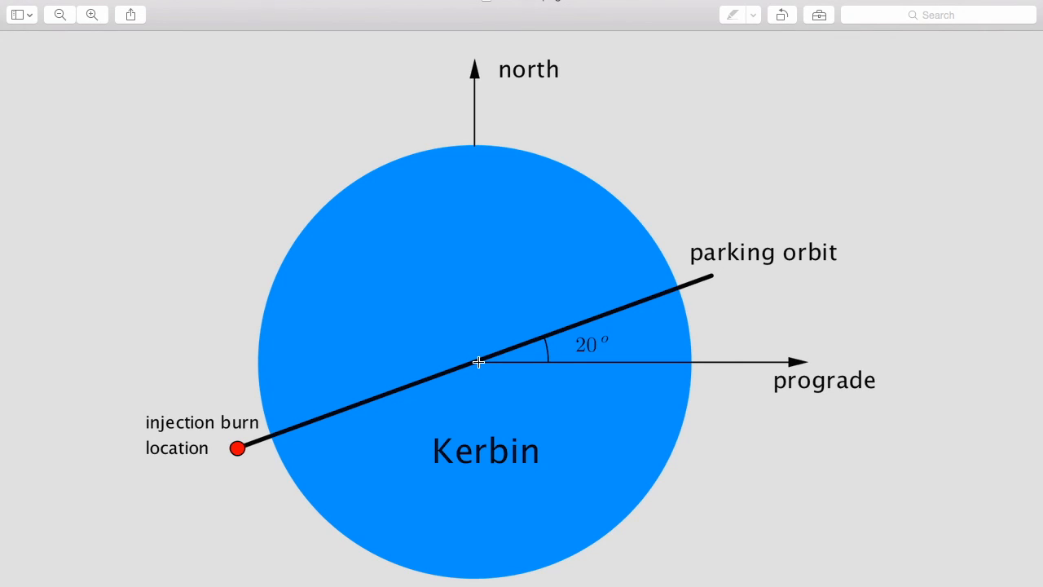
pyautogui.moveTo(531, 362)
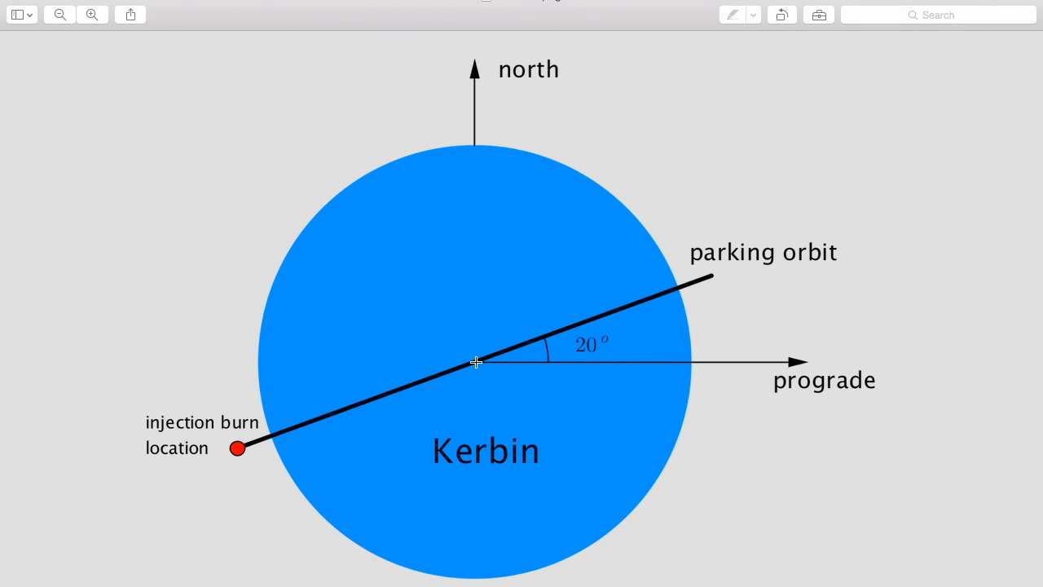
pyautogui.moveTo(401, 390)
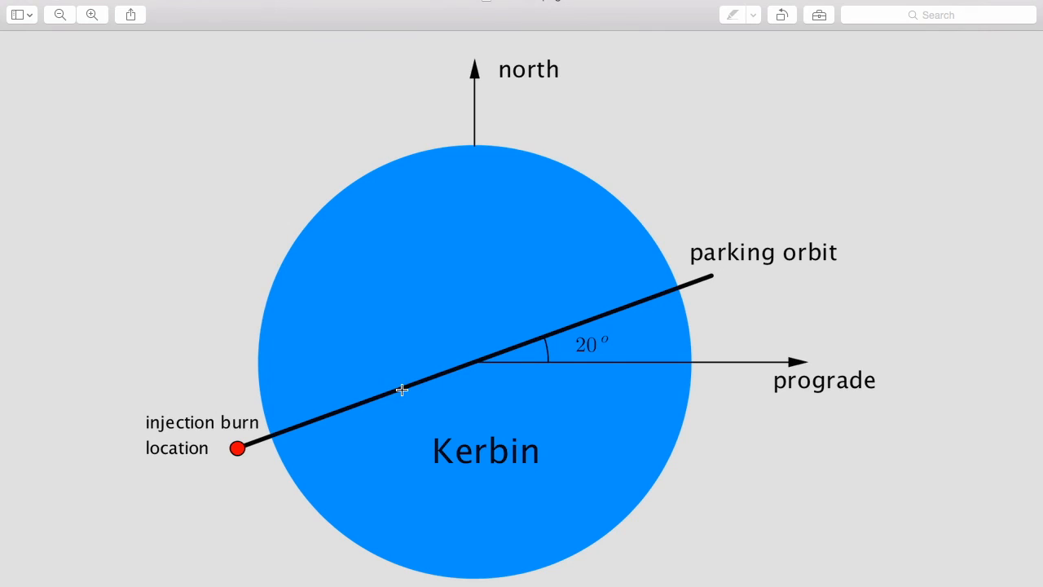
pyautogui.moveTo(240, 464)
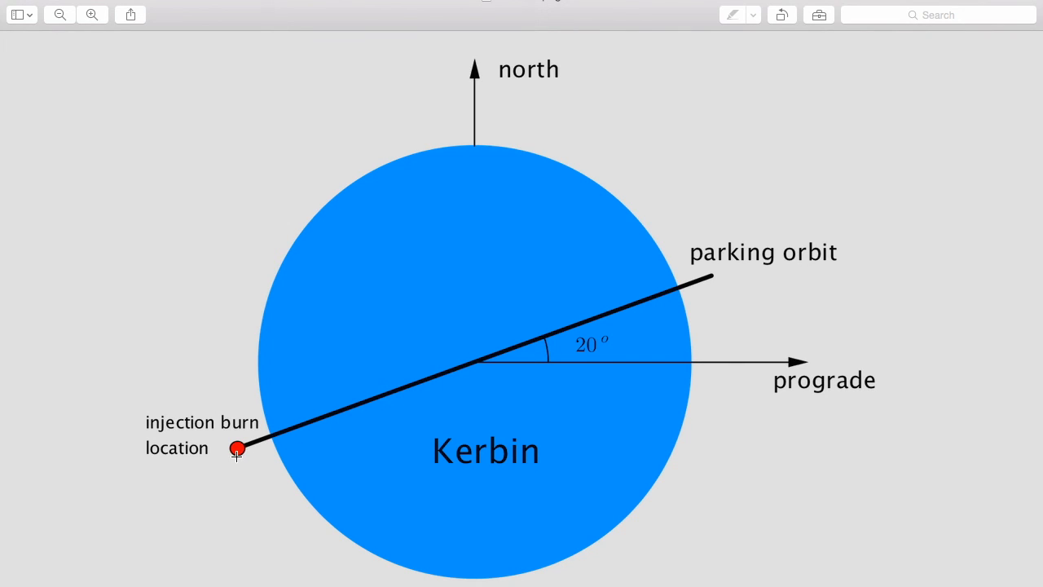
pyautogui.moveTo(441, 375)
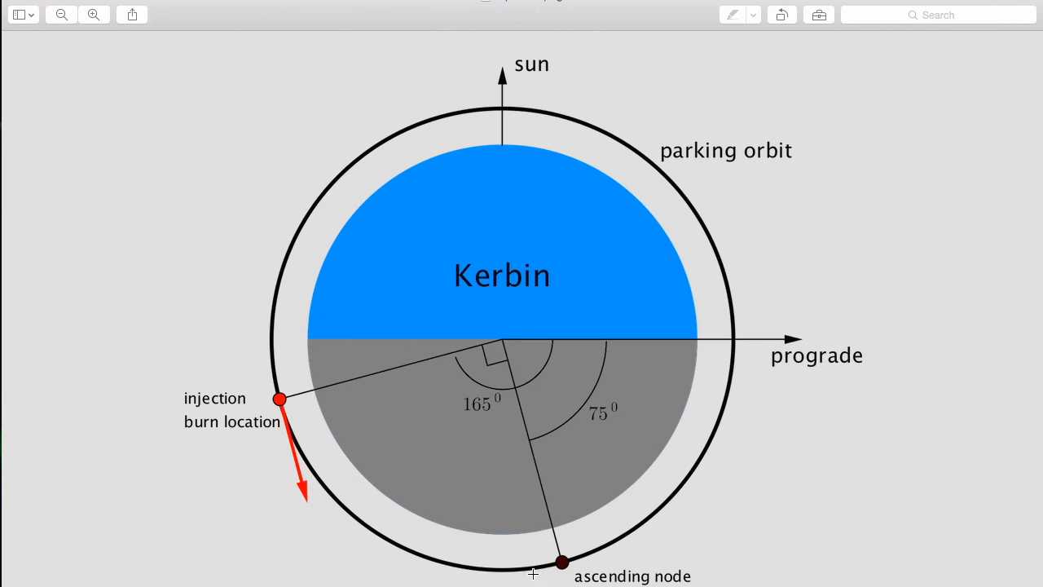
pyautogui.moveTo(561, 563)
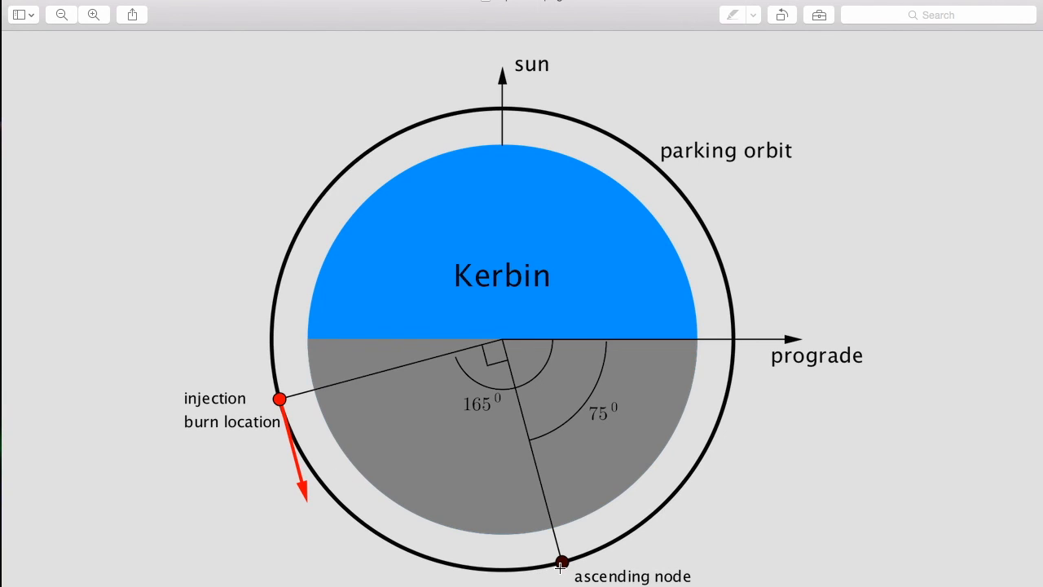
pyautogui.moveTo(518, 430)
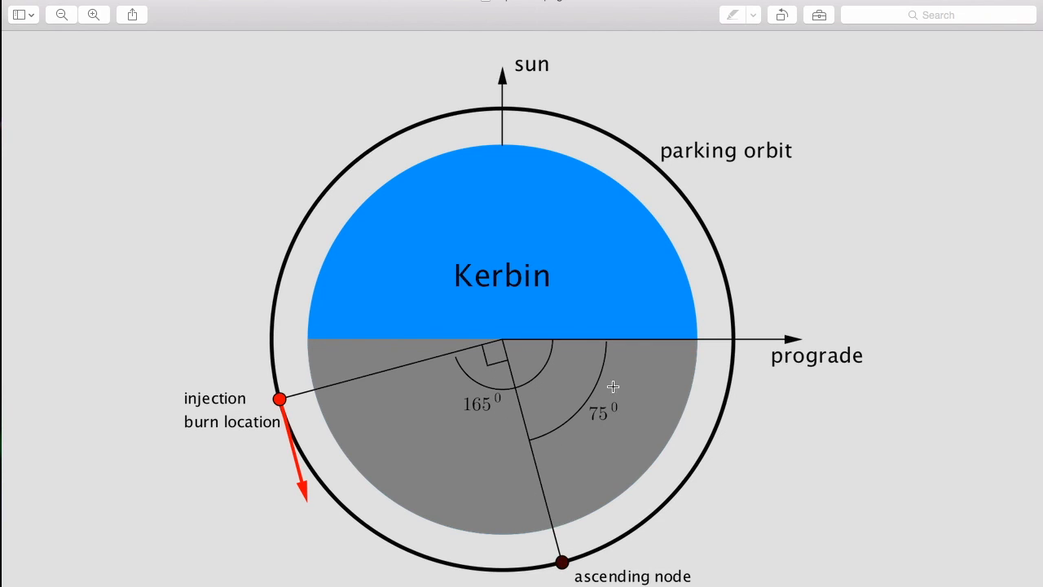
pyautogui.moveTo(491, 361)
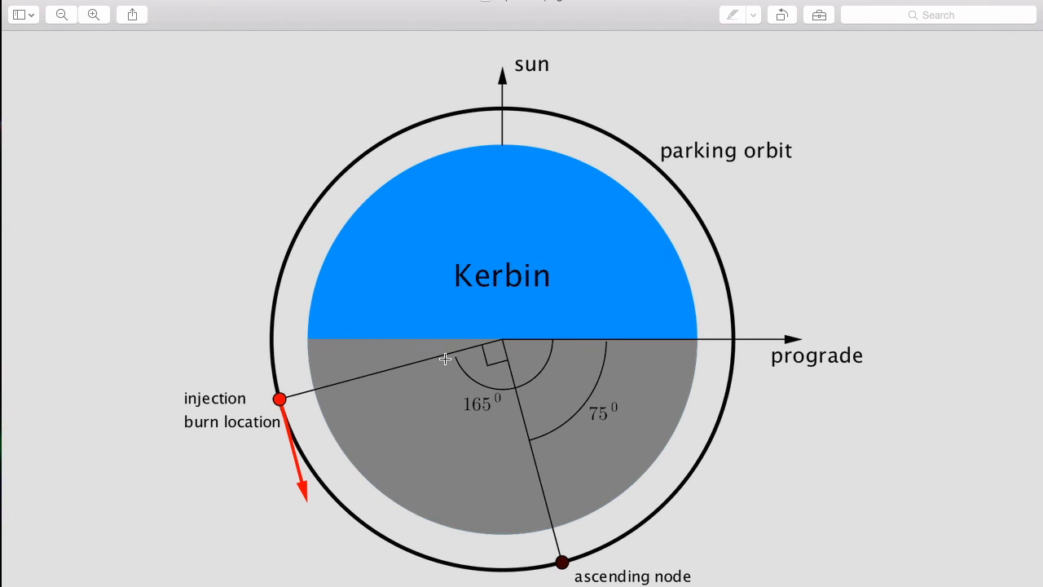
pyautogui.moveTo(561, 564)
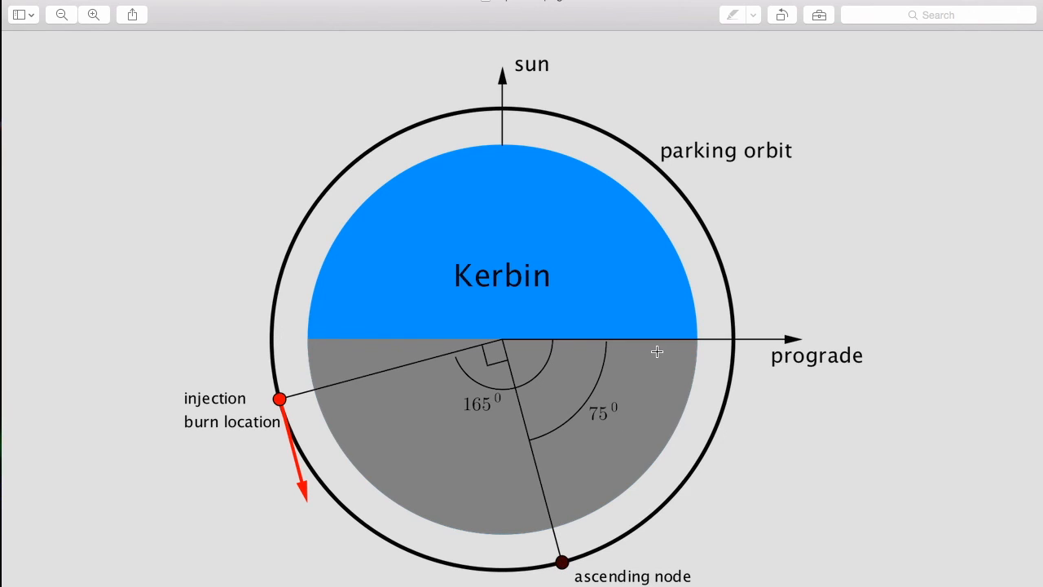
pyautogui.moveTo(650, 332)
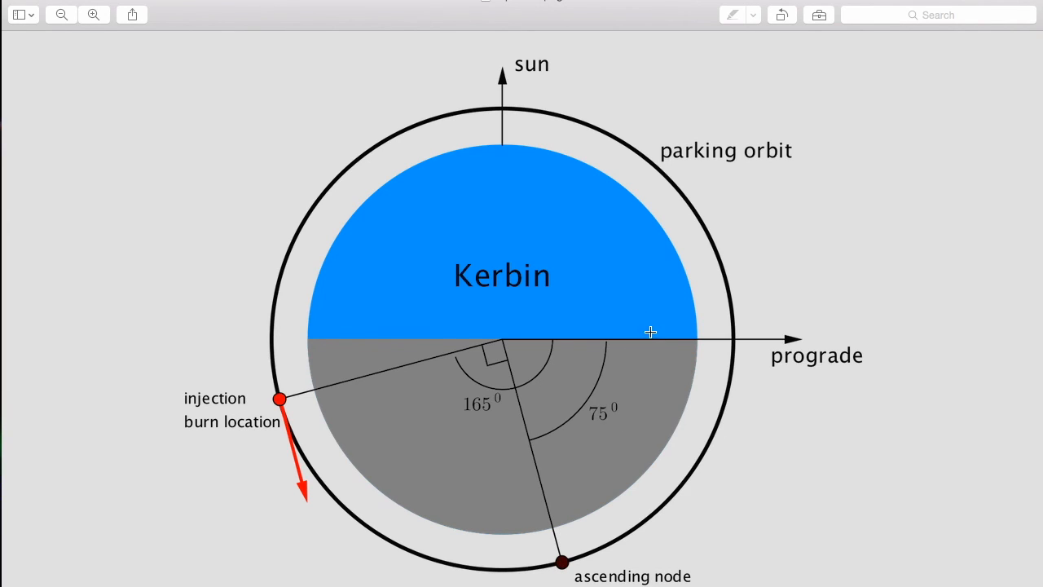
pyautogui.moveTo(660, 352)
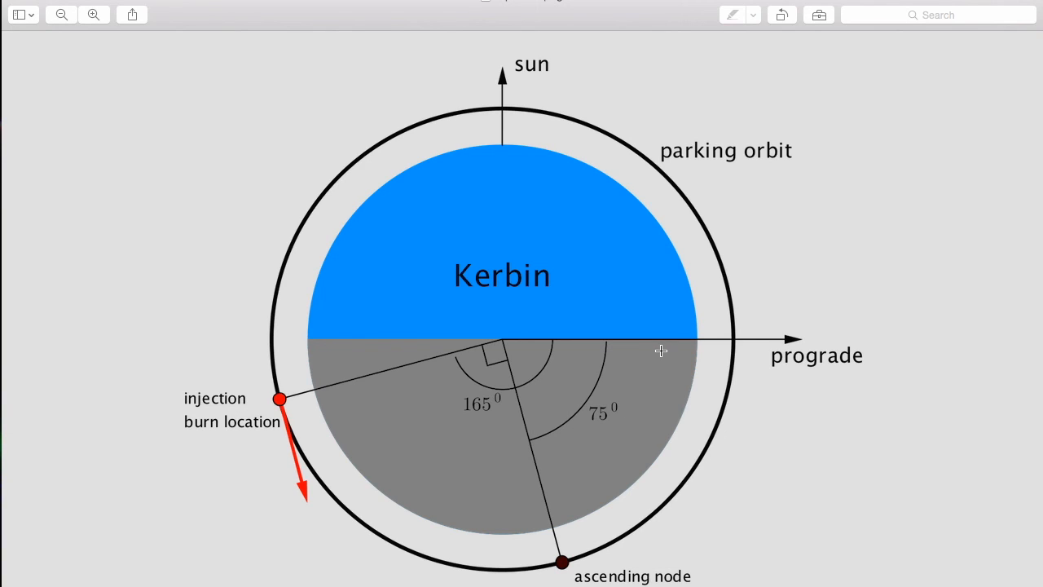
pyautogui.moveTo(553, 463)
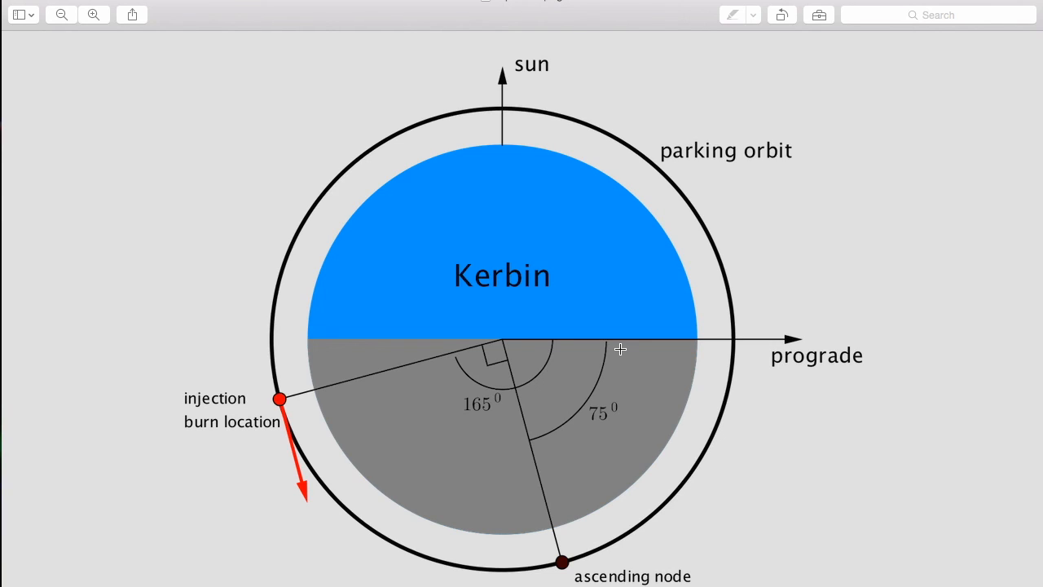
pyautogui.moveTo(234, 472)
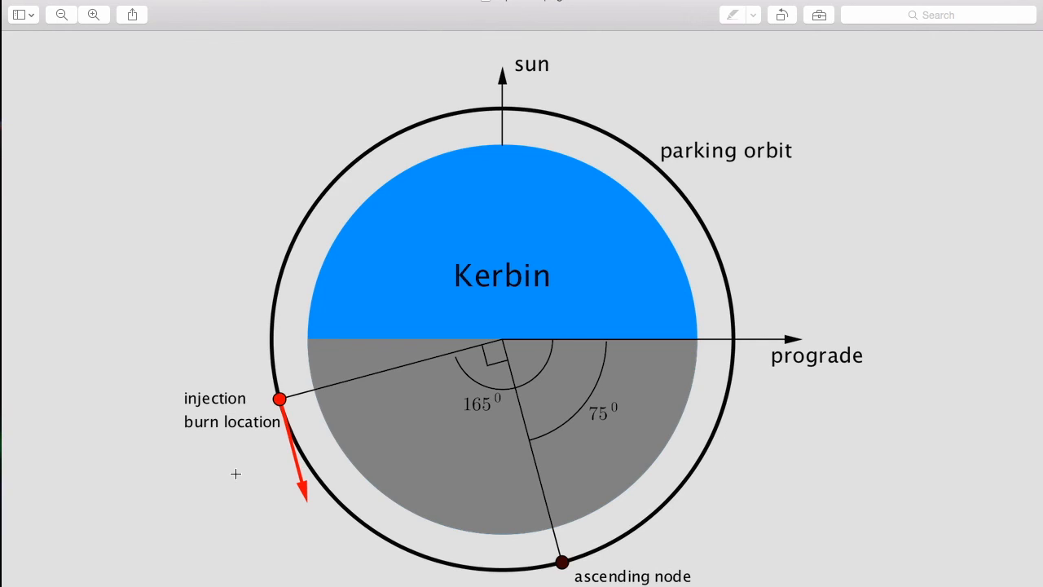
pyautogui.moveTo(334, 376)
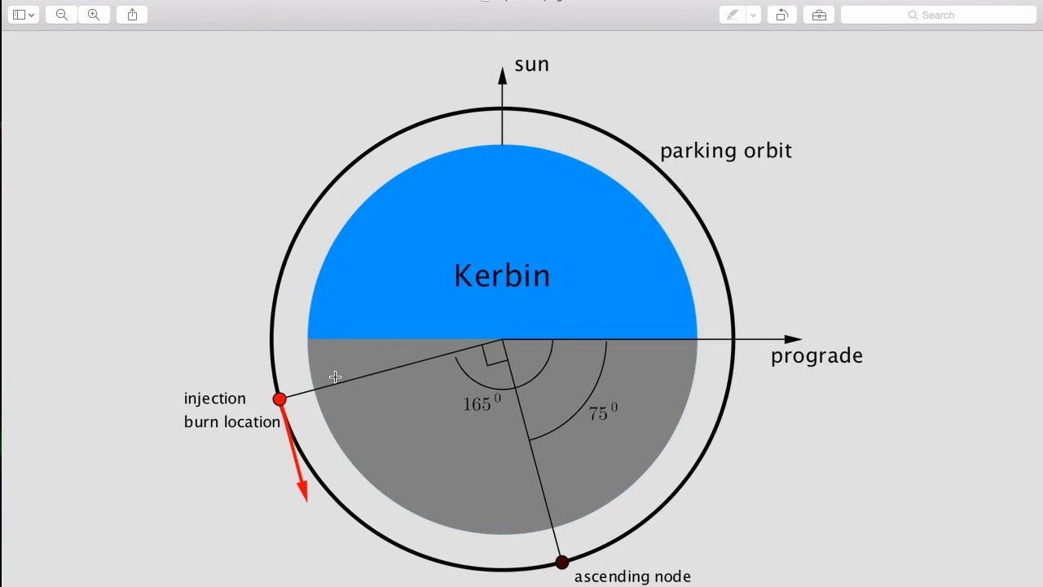
pyautogui.moveTo(867, 332)
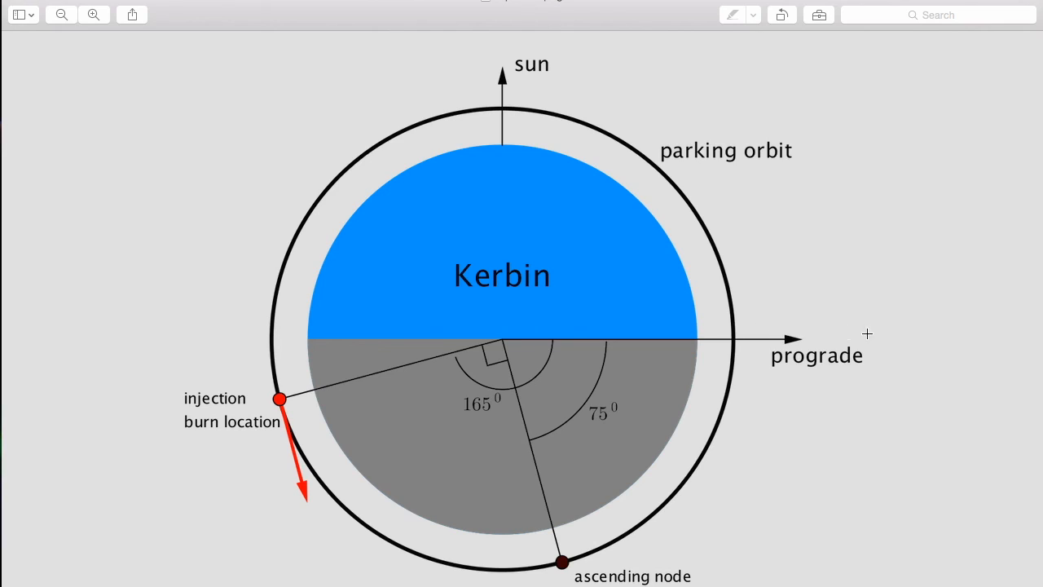
pyautogui.moveTo(842, 190)
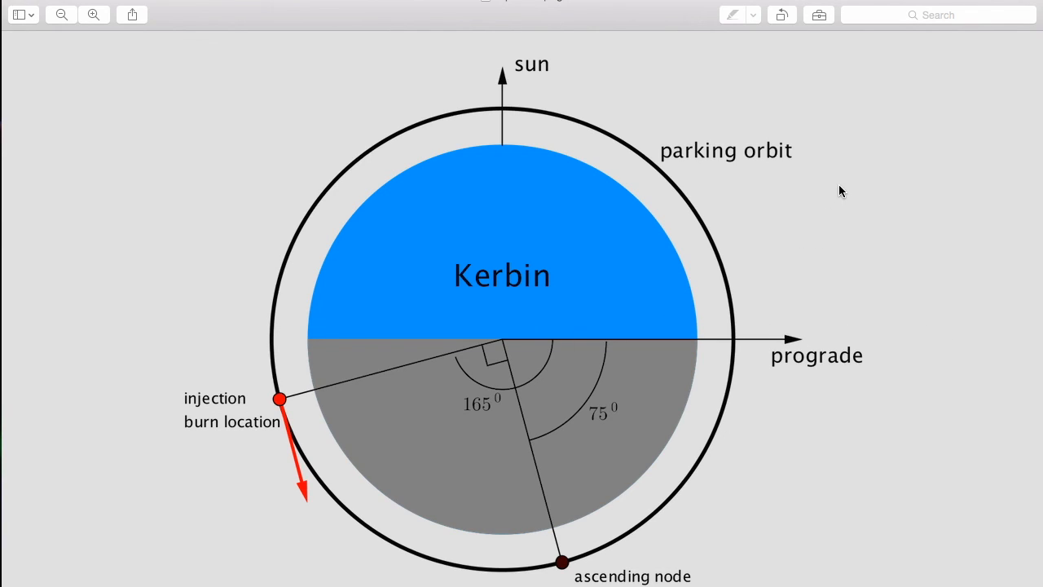
pyautogui.moveTo(595, 330)
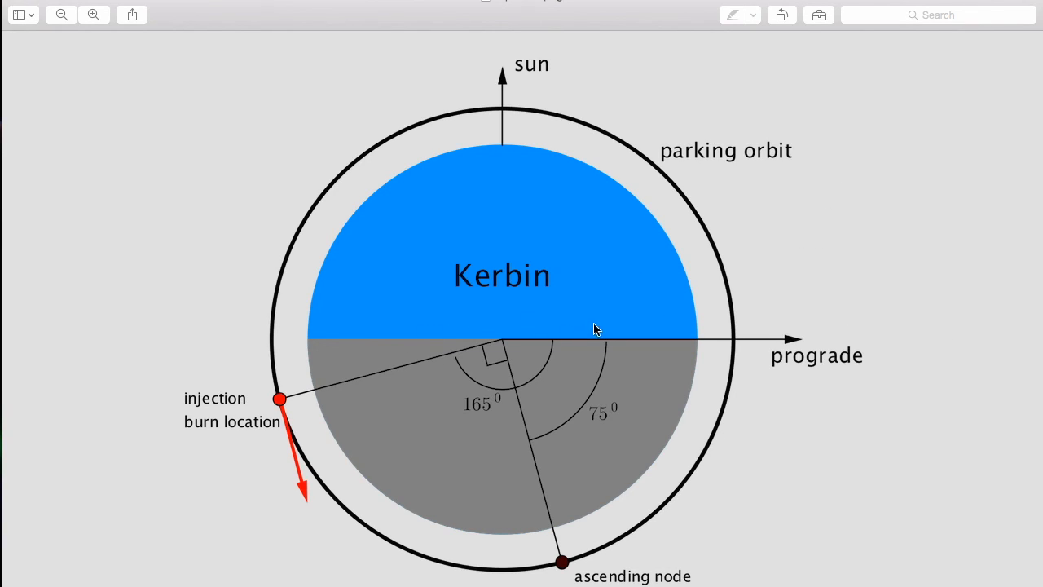
pyautogui.moveTo(316, 286)
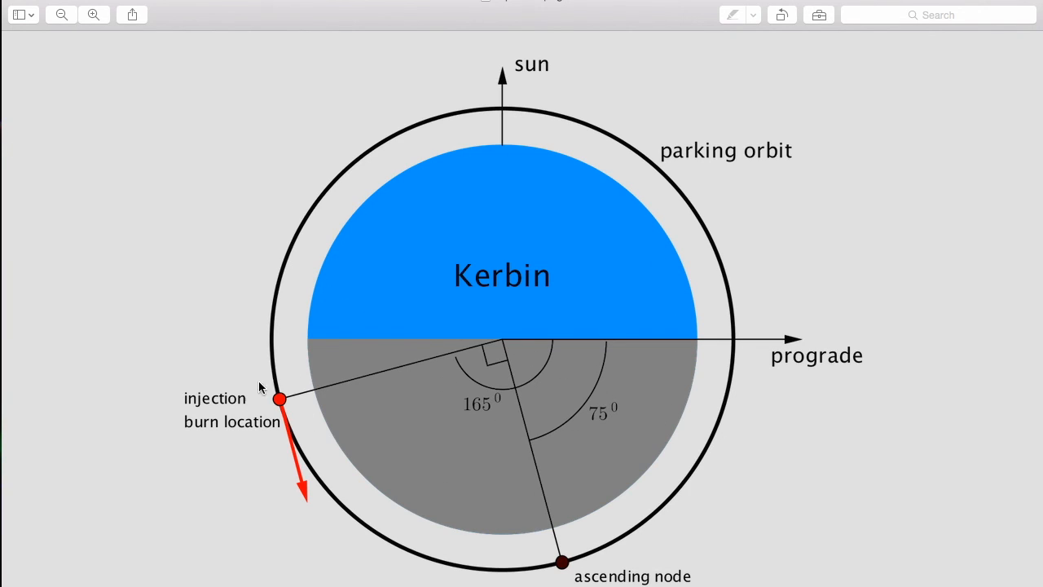
pyautogui.moveTo(618, 323)
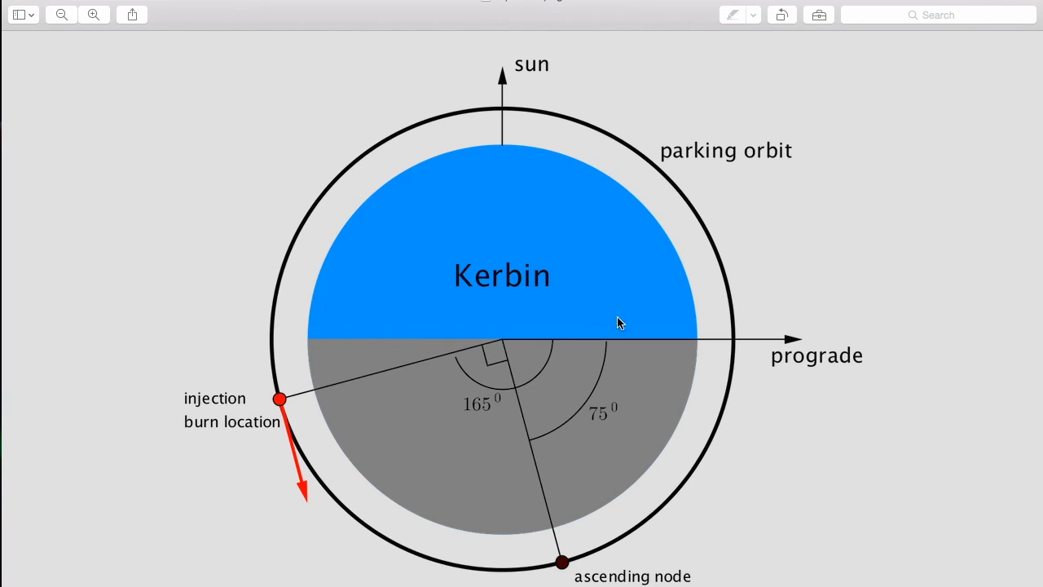
pyautogui.moveTo(574, 362)
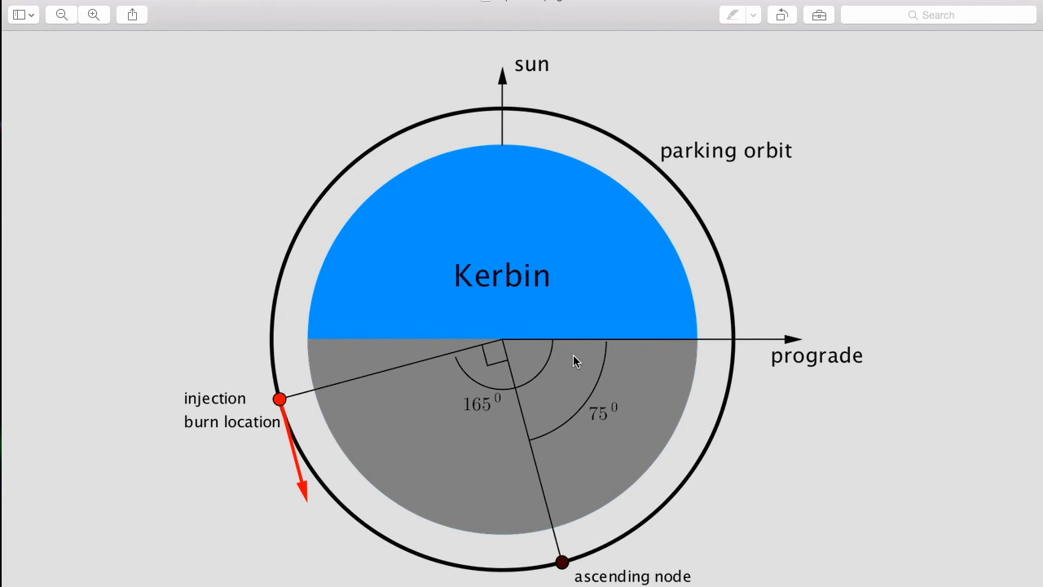
pyautogui.moveTo(811, 310)
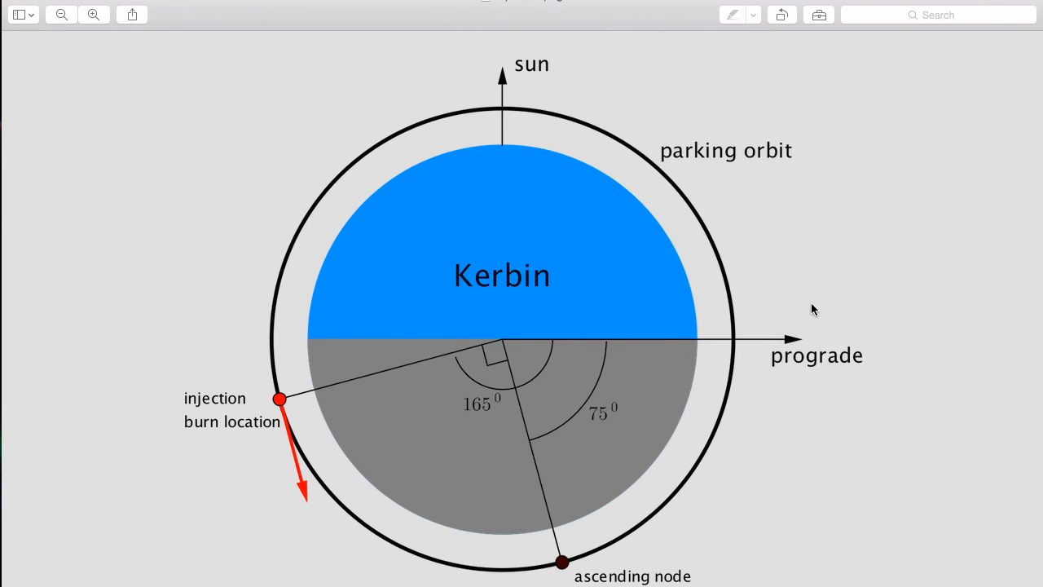
pyautogui.moveTo(815, 343)
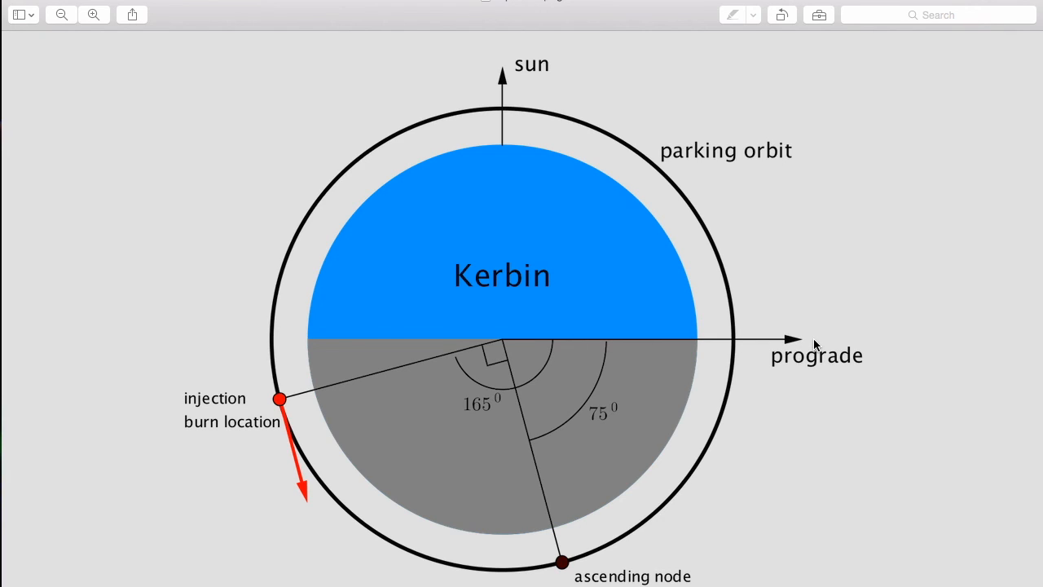
pyautogui.moveTo(757, 182)
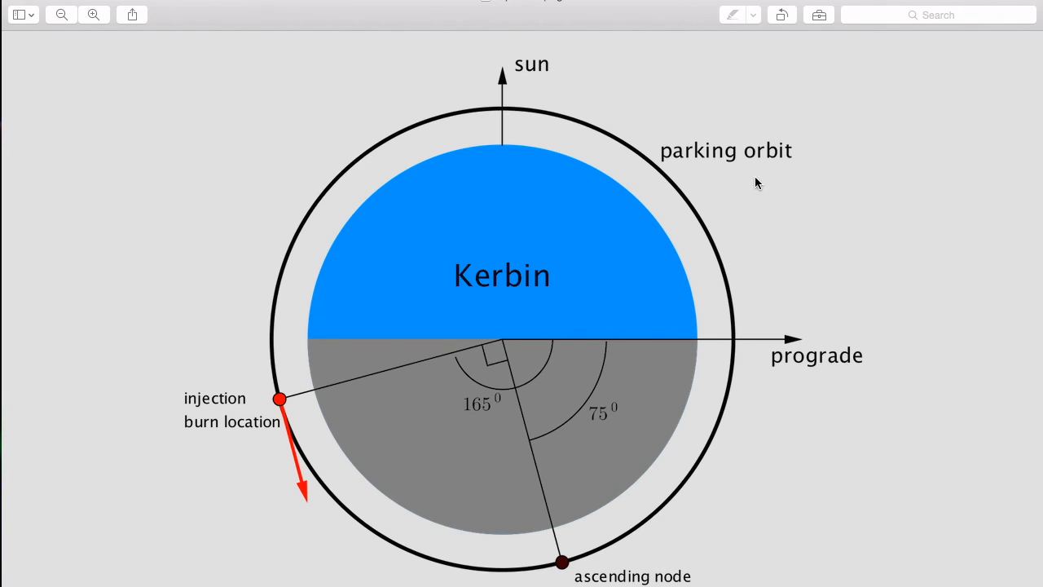
pyautogui.moveTo(433, 358)
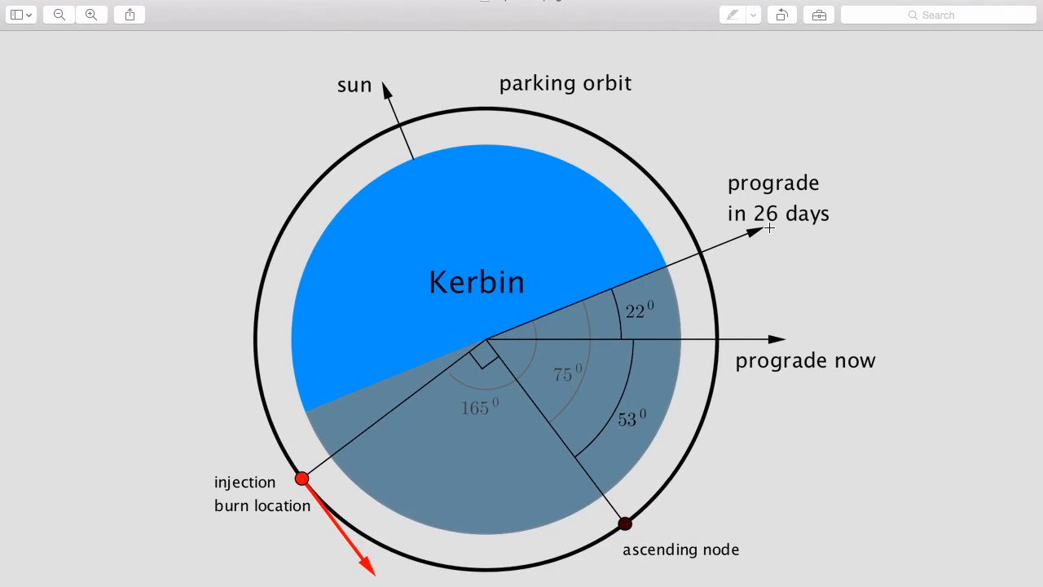
pyautogui.moveTo(639, 277)
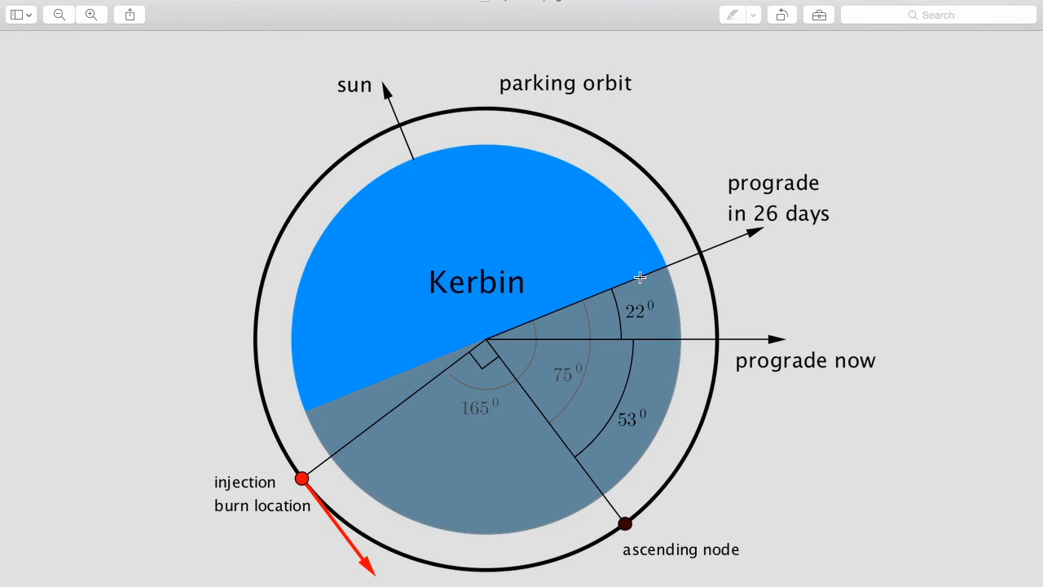
pyautogui.moveTo(528, 349)
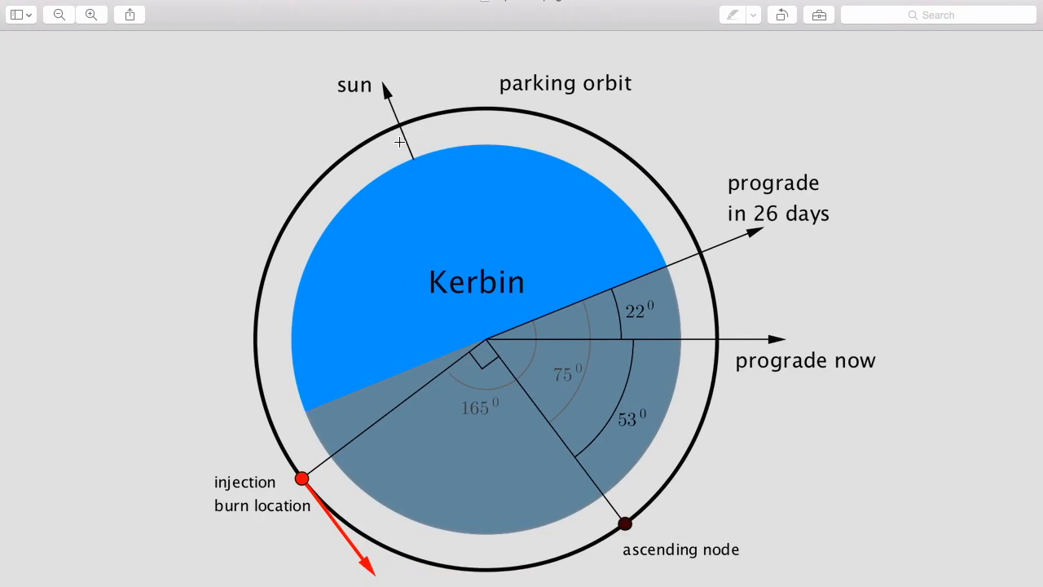
pyautogui.moveTo(381, 158)
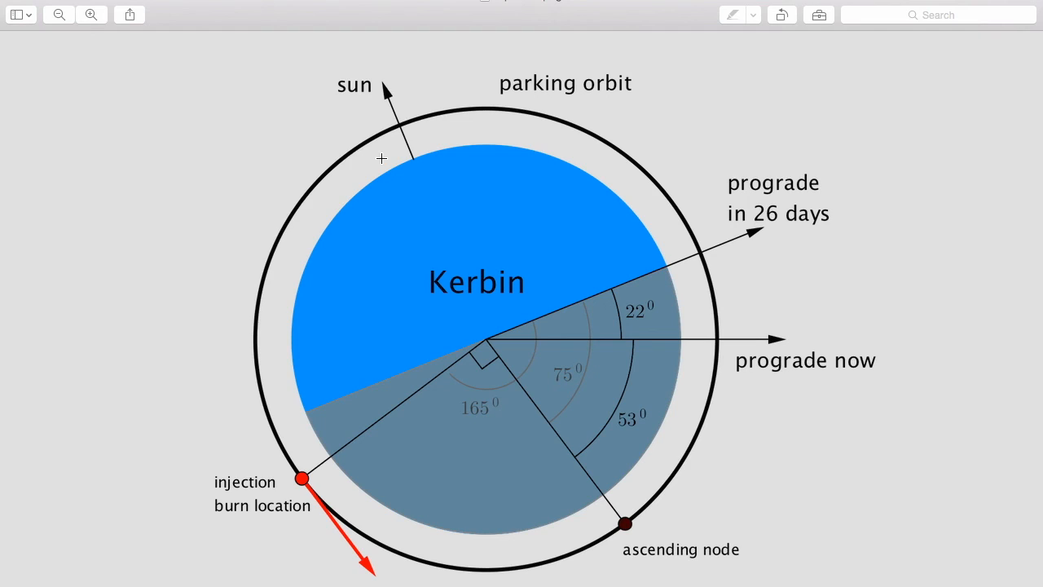
pyautogui.moveTo(759, 228)
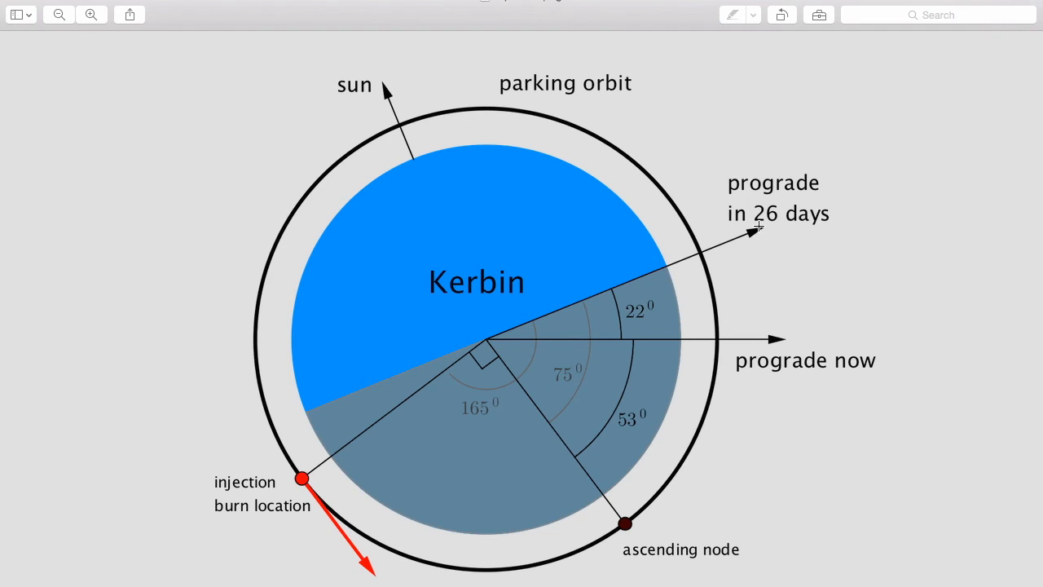
pyautogui.moveTo(763, 225)
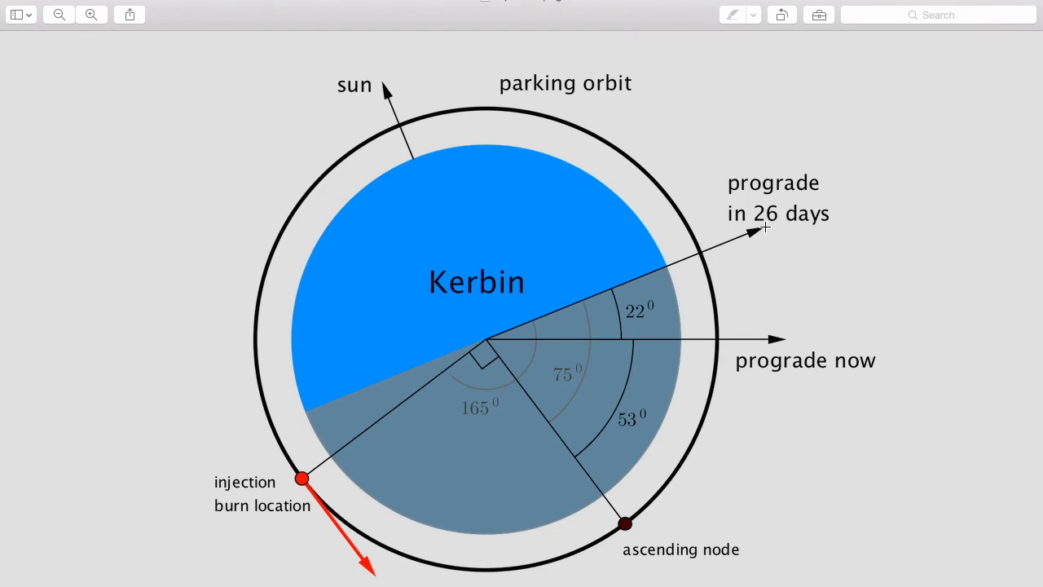
pyautogui.moveTo(665, 309)
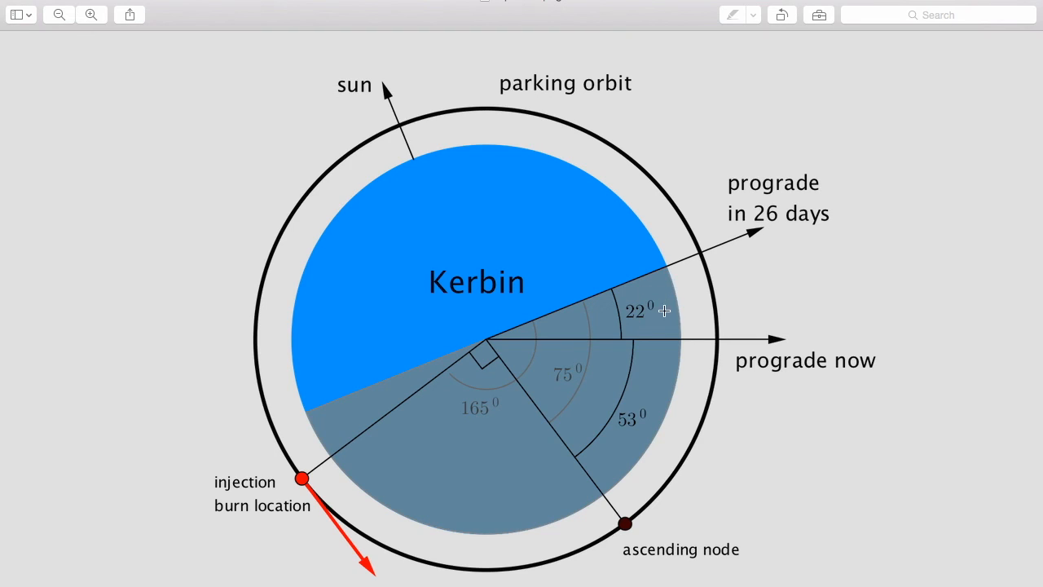
pyautogui.moveTo(748, 235)
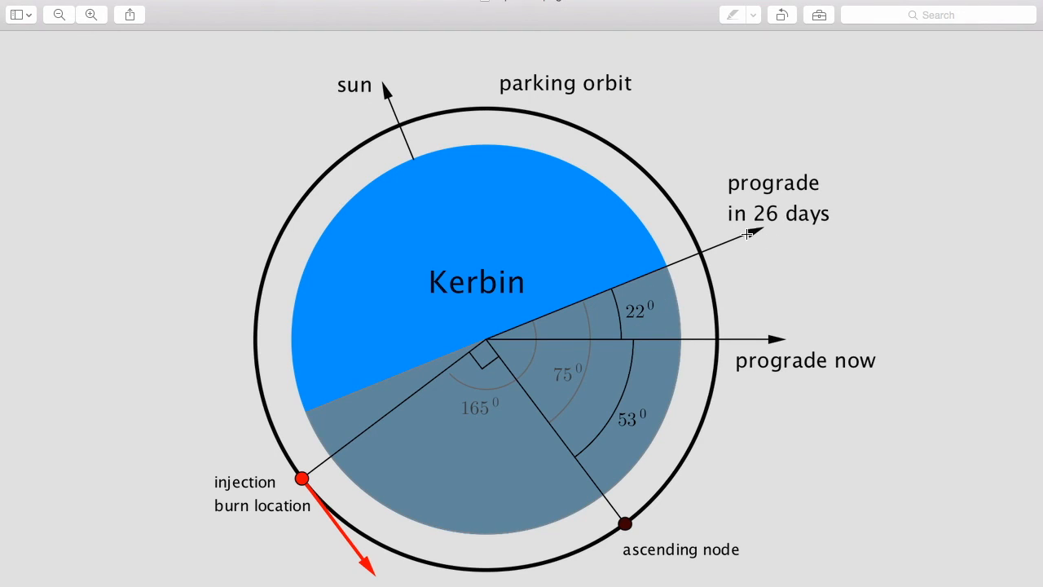
pyautogui.moveTo(756, 238)
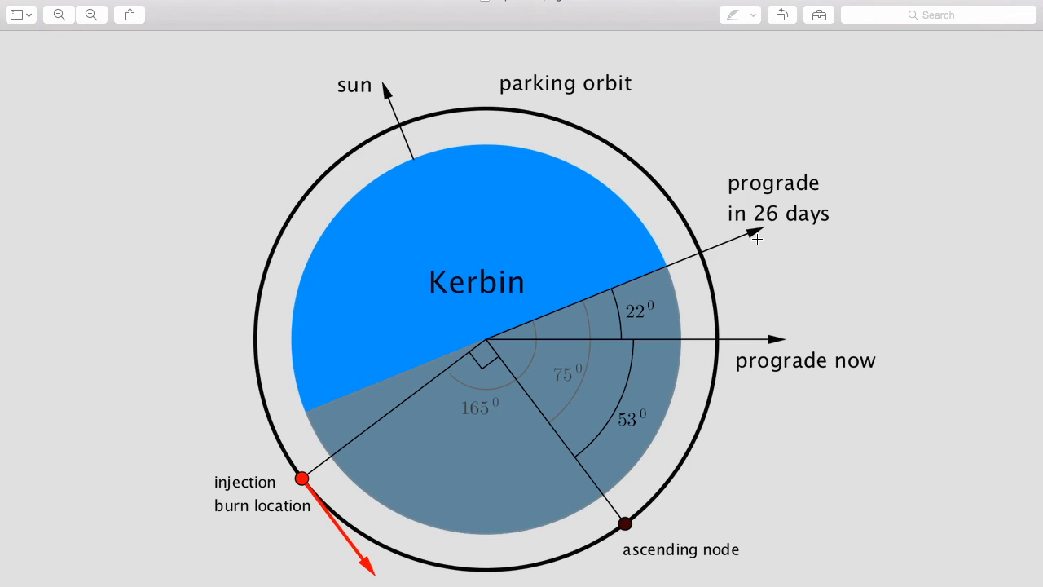
pyautogui.moveTo(743, 251)
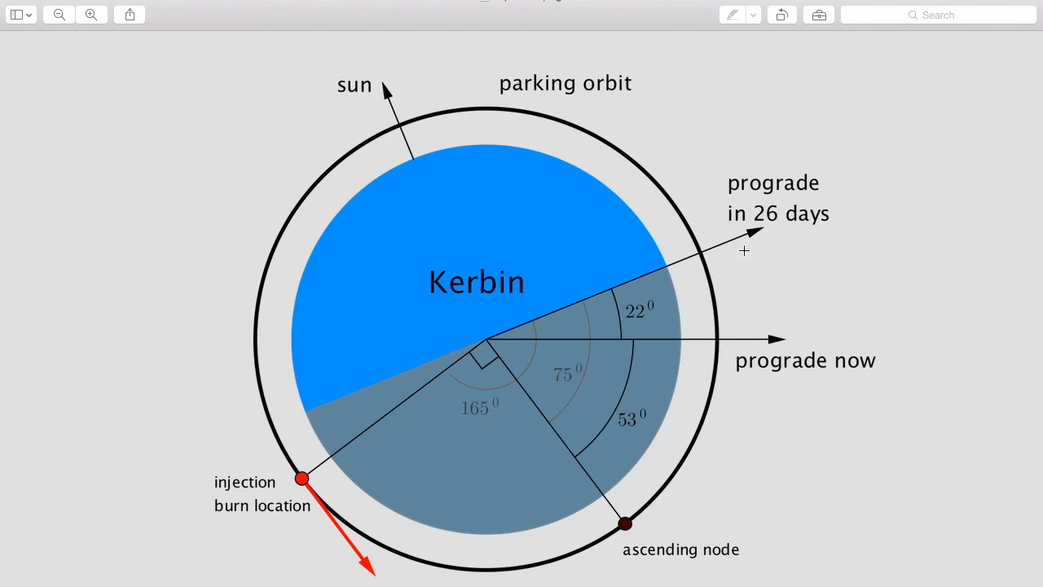
pyautogui.moveTo(664, 335)
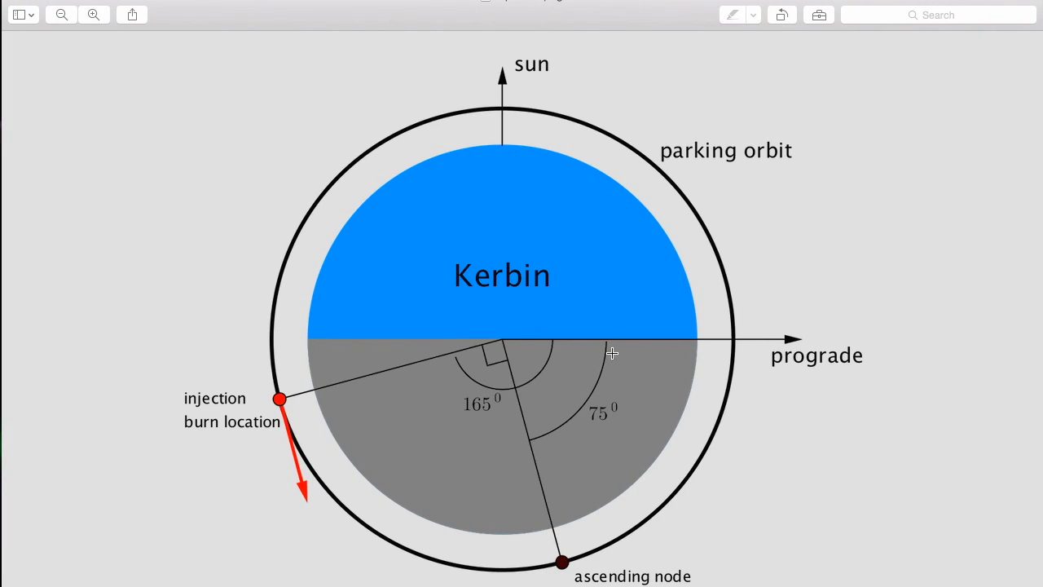
pyautogui.moveTo(613, 345)
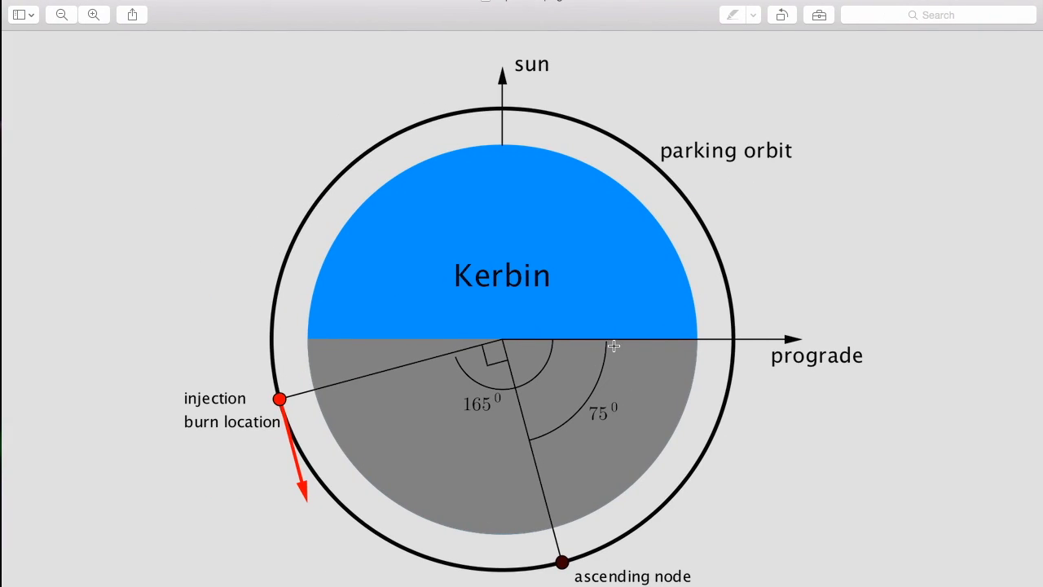
pyautogui.moveTo(410, 400)
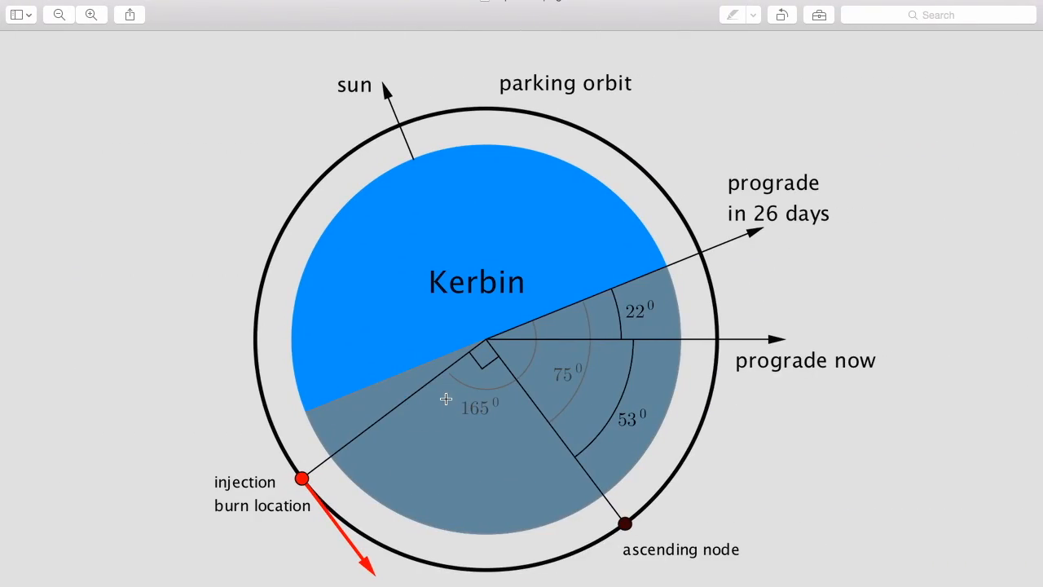
pyautogui.moveTo(618, 307)
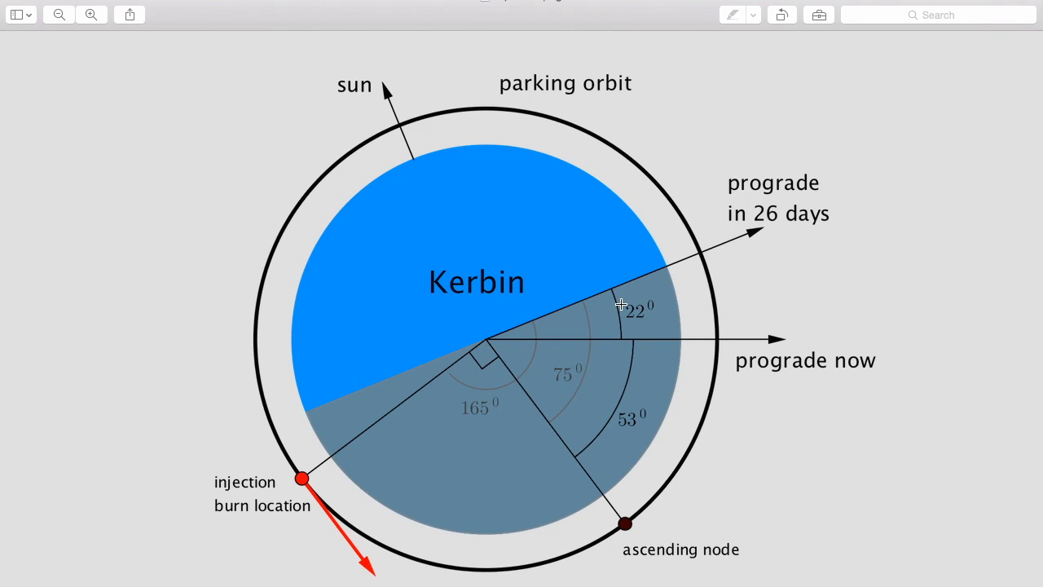
pyautogui.moveTo(621, 308)
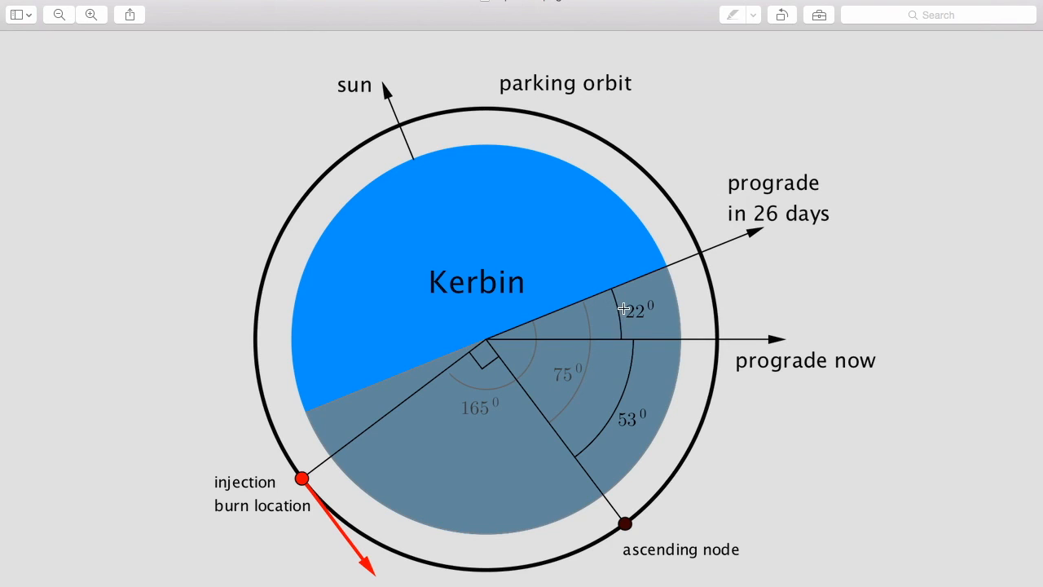
pyautogui.moveTo(740, 255)
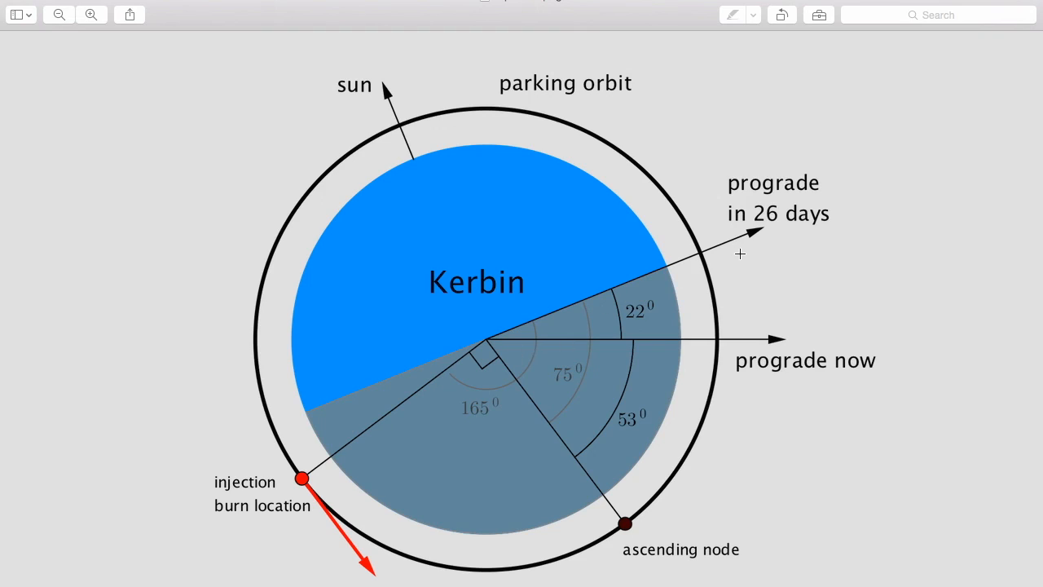
pyautogui.moveTo(504, 380)
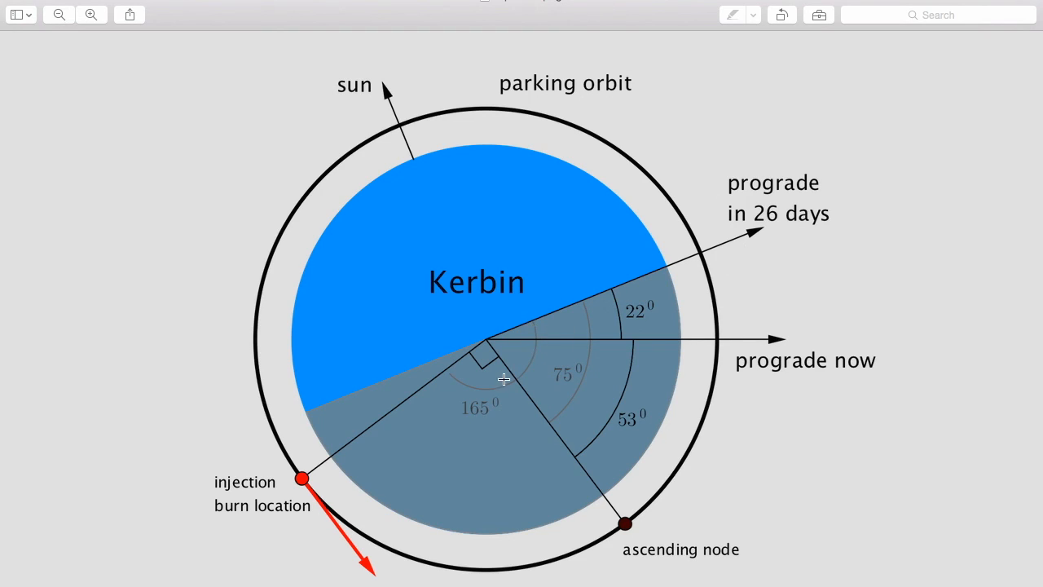
pyautogui.moveTo(590, 342)
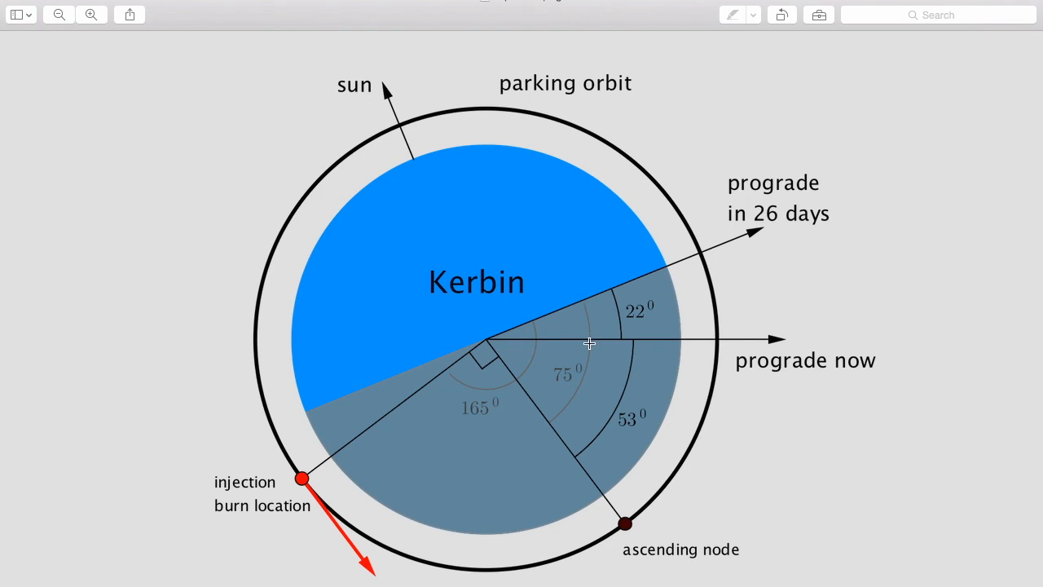
pyautogui.moveTo(558, 414)
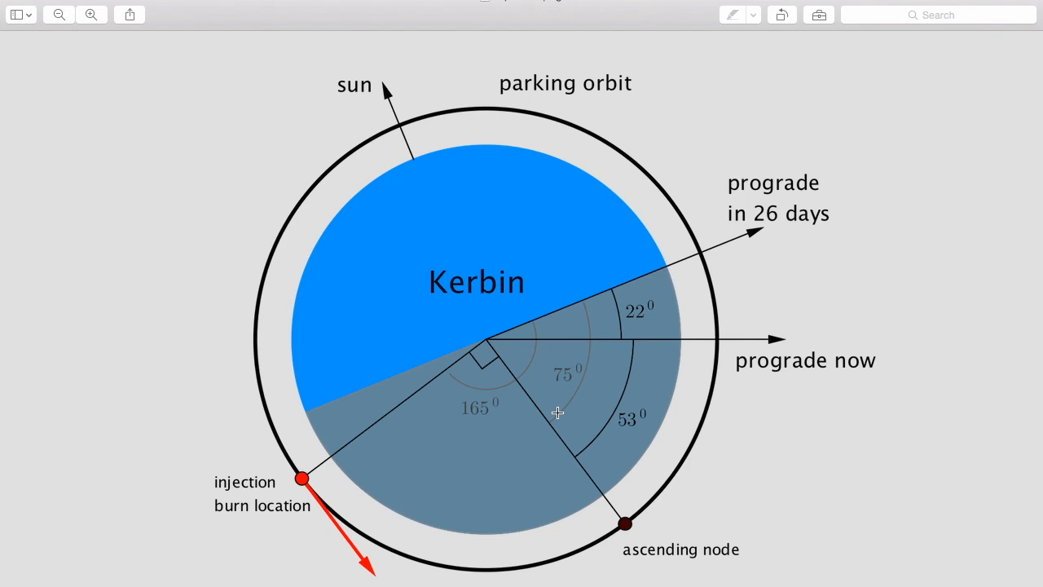
pyautogui.moveTo(721, 336)
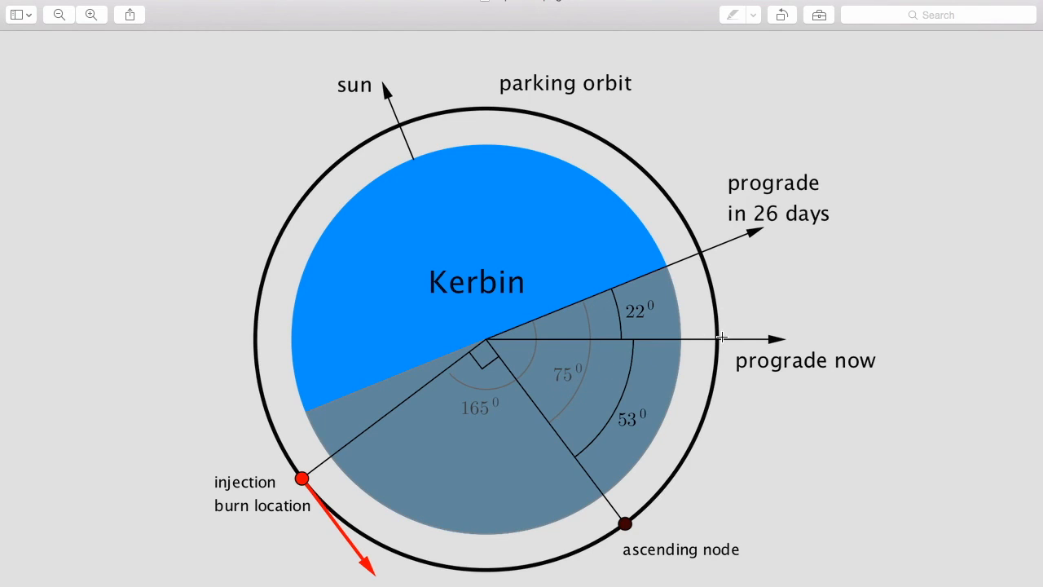
pyautogui.moveTo(649, 319)
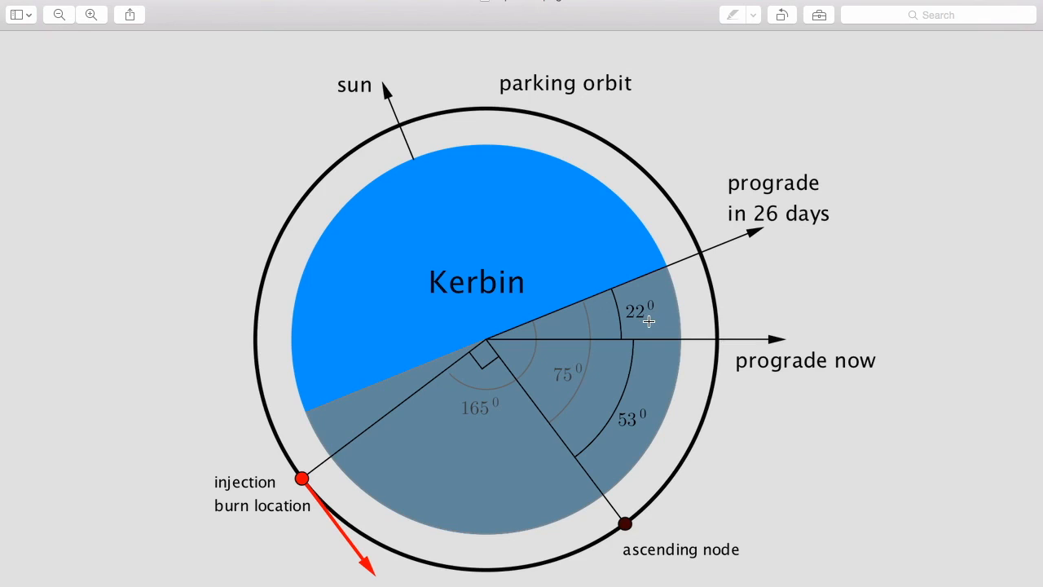
pyautogui.moveTo(639, 342)
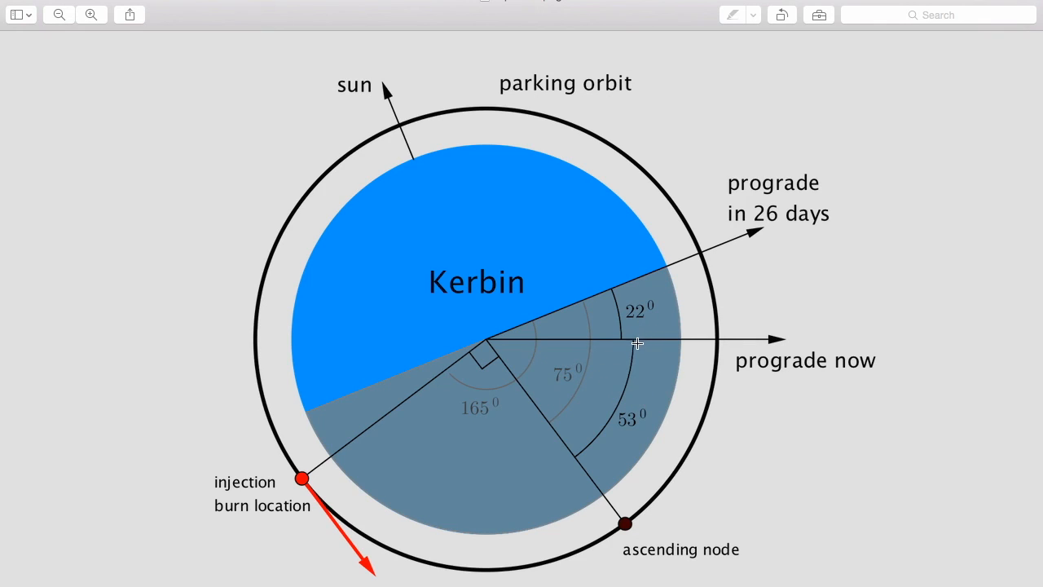
pyautogui.moveTo(637, 349)
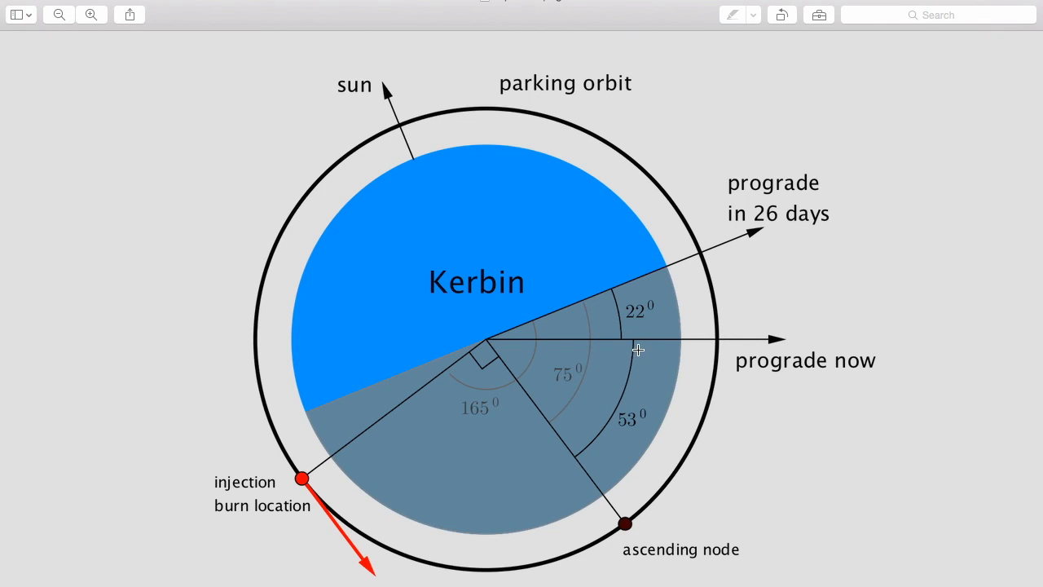
pyautogui.moveTo(633, 377)
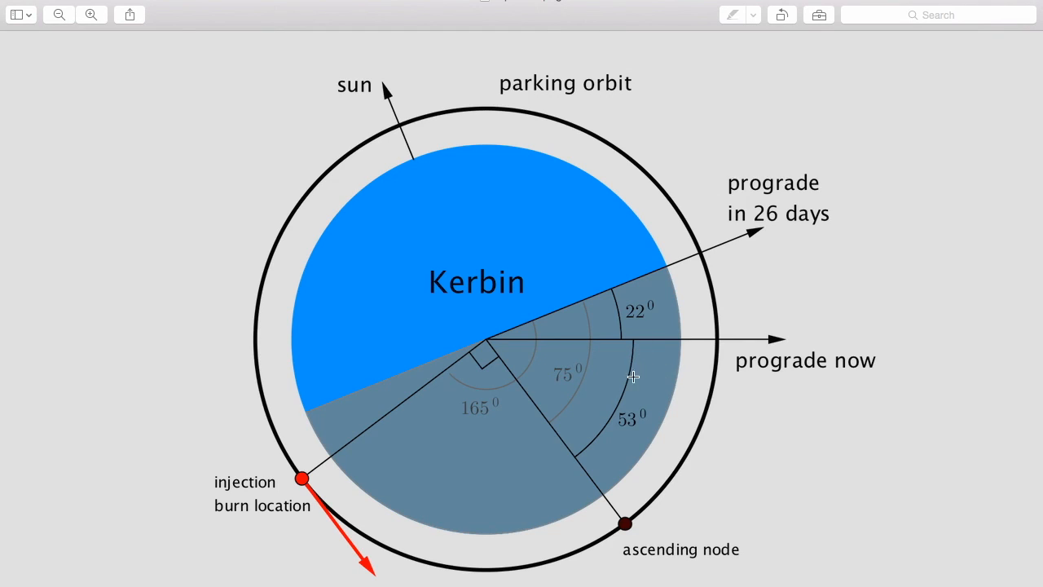
pyautogui.moveTo(723, 357)
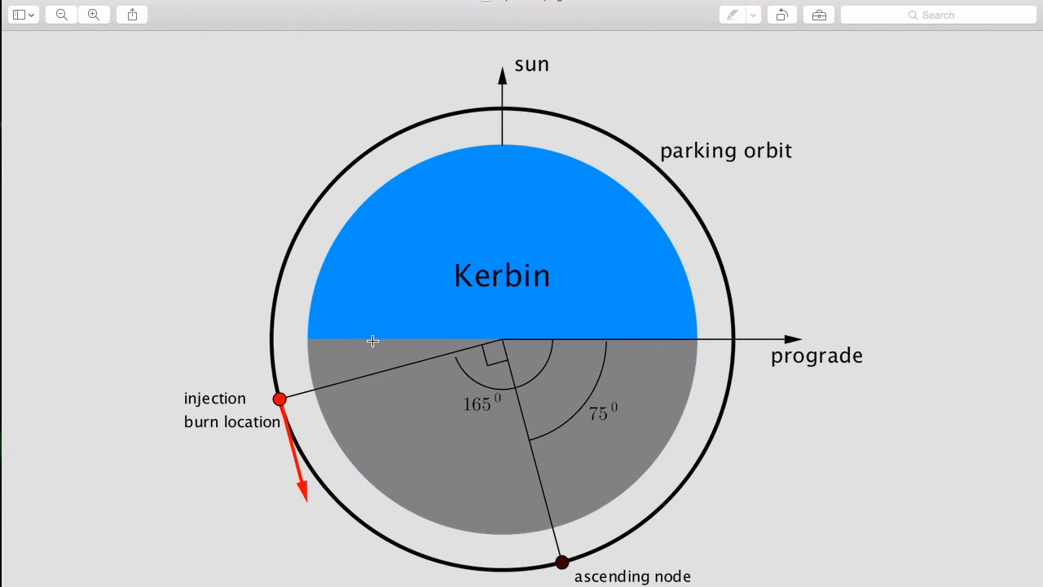
pyautogui.moveTo(569, 479)
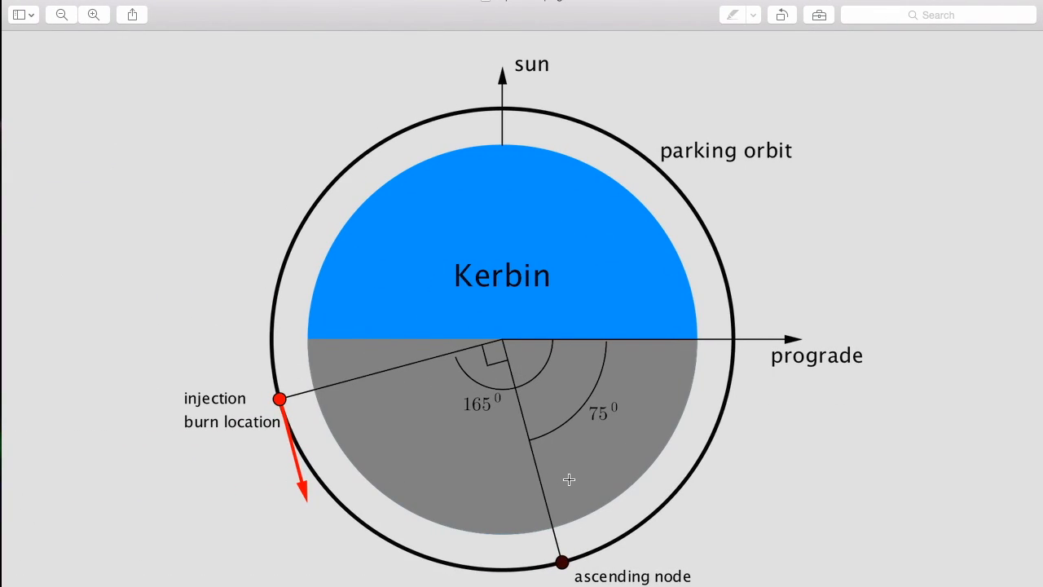
pyautogui.moveTo(306, 408)
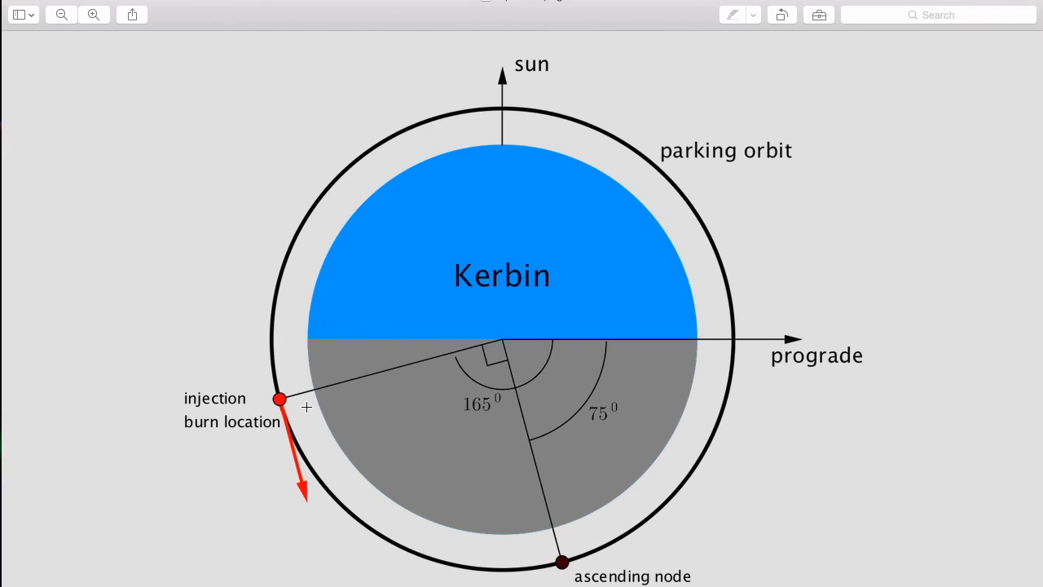
pyautogui.moveTo(766, 410)
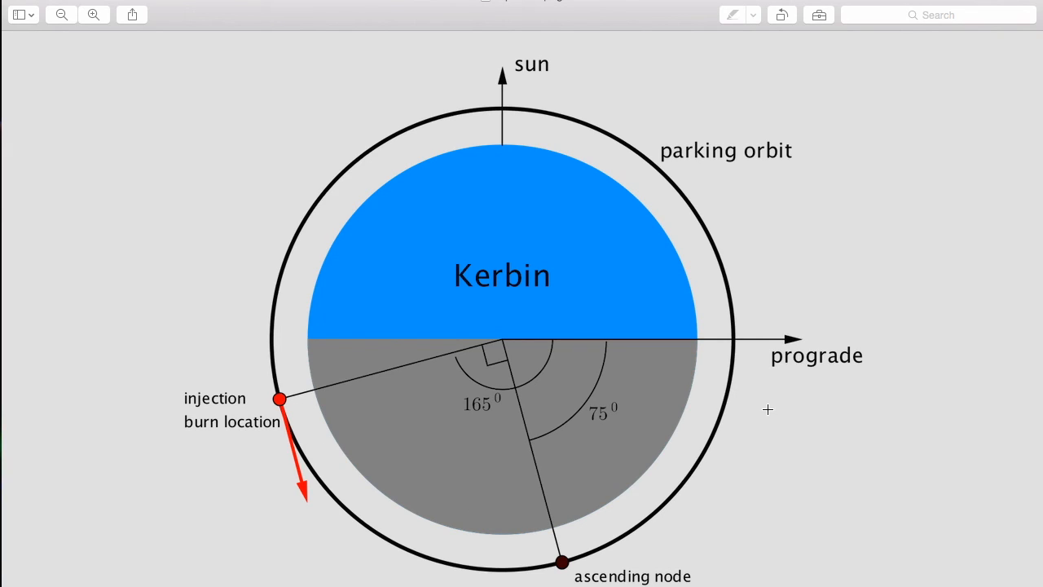